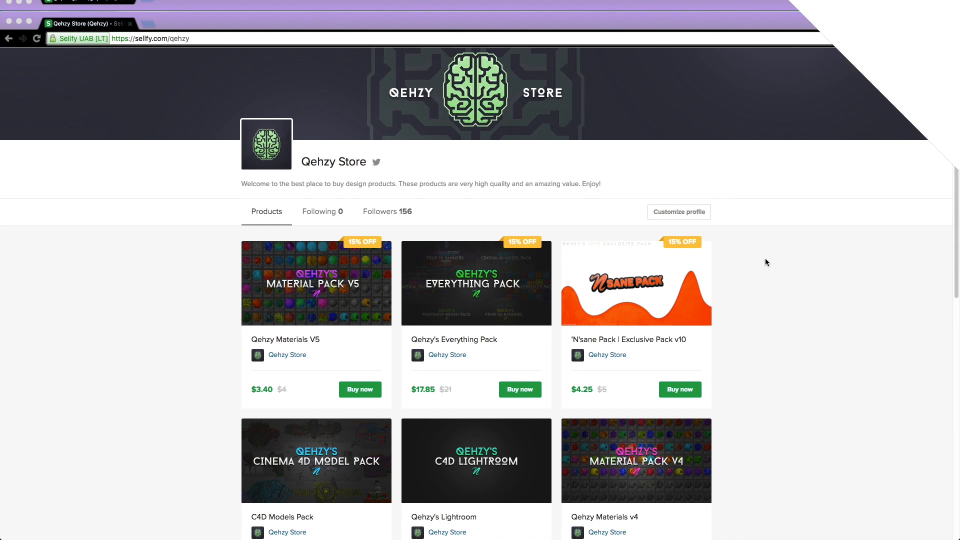
- Add a MoText object reading FRWRKS with 75 cm depth and middle alignment
{"action": "scroll", "scroll_direction": "down", "scroll_amount": 3}
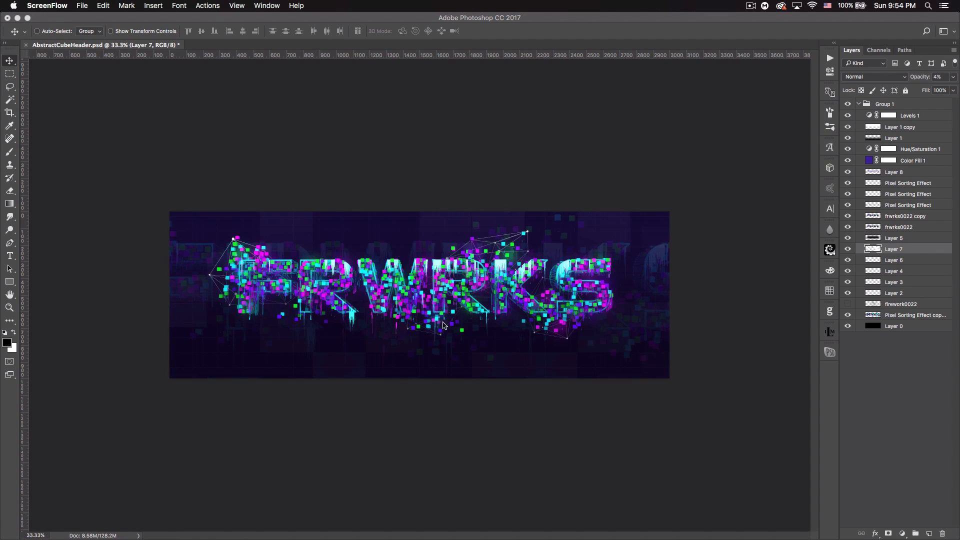
{"action": "mouse_move", "coordinate": [492, 361]}
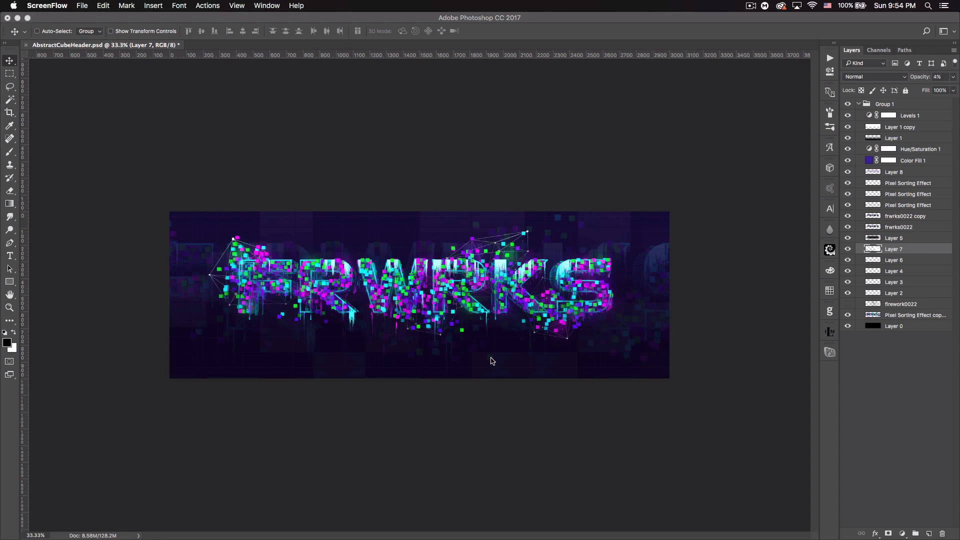
{"action": "mouse_move", "coordinate": [497, 354]}
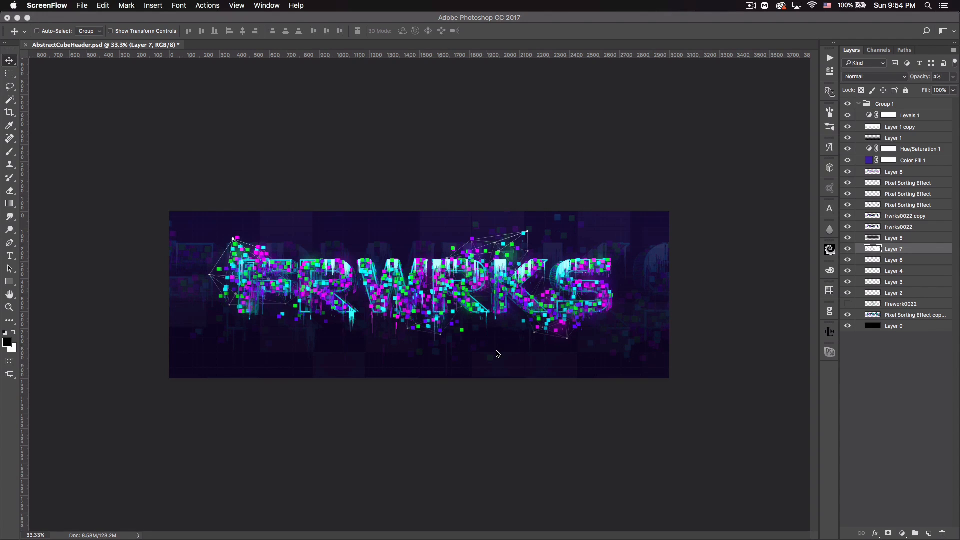
{"action": "mouse_move", "coordinate": [502, 347]}
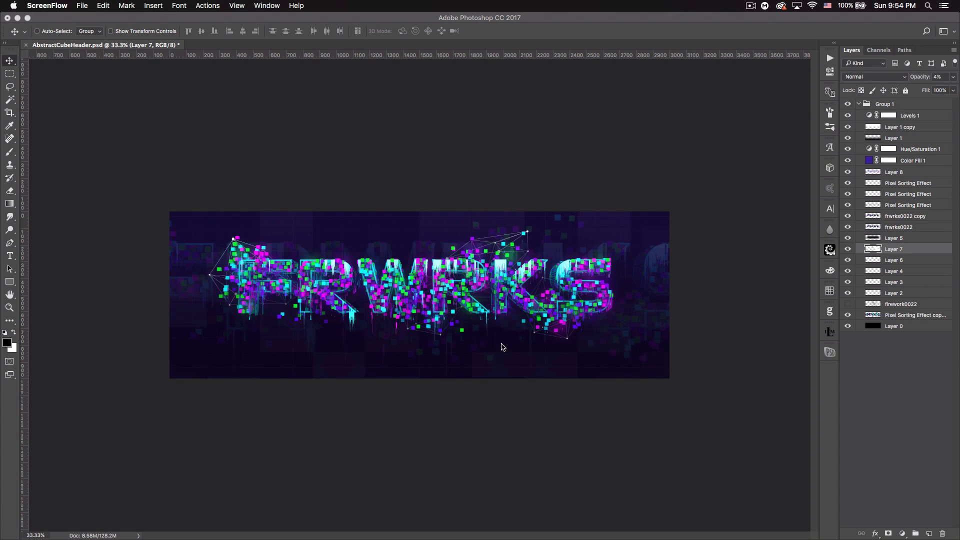
{"action": "mouse_move", "coordinate": [604, 339]}
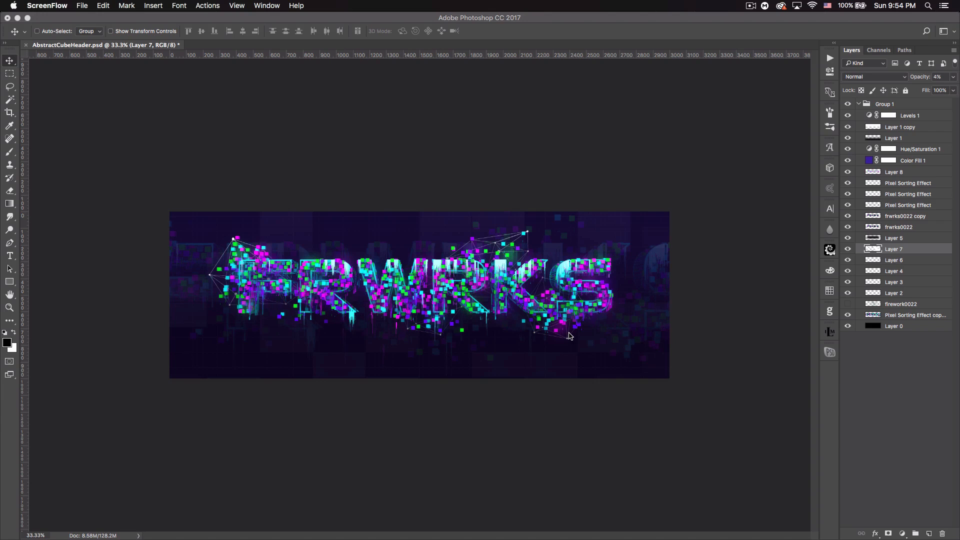
{"action": "mouse_move", "coordinate": [435, 277]}
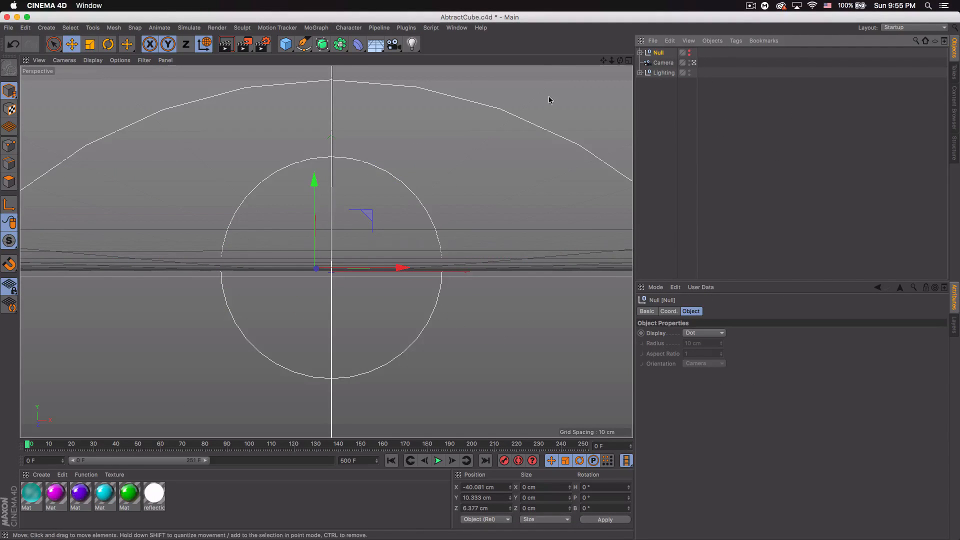
{"action": "left_click", "coordinate": [316, 28]}
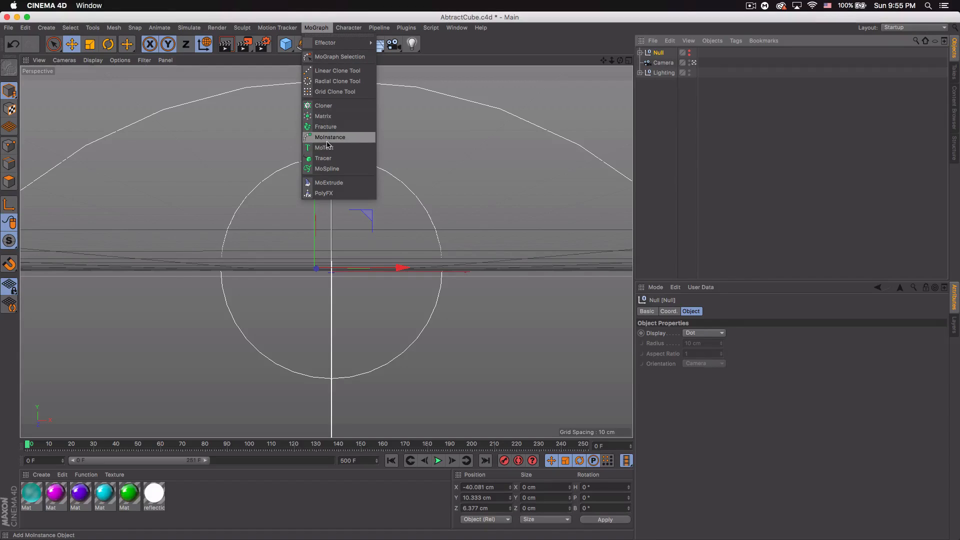
{"action": "left_click", "coordinate": [324, 147]}
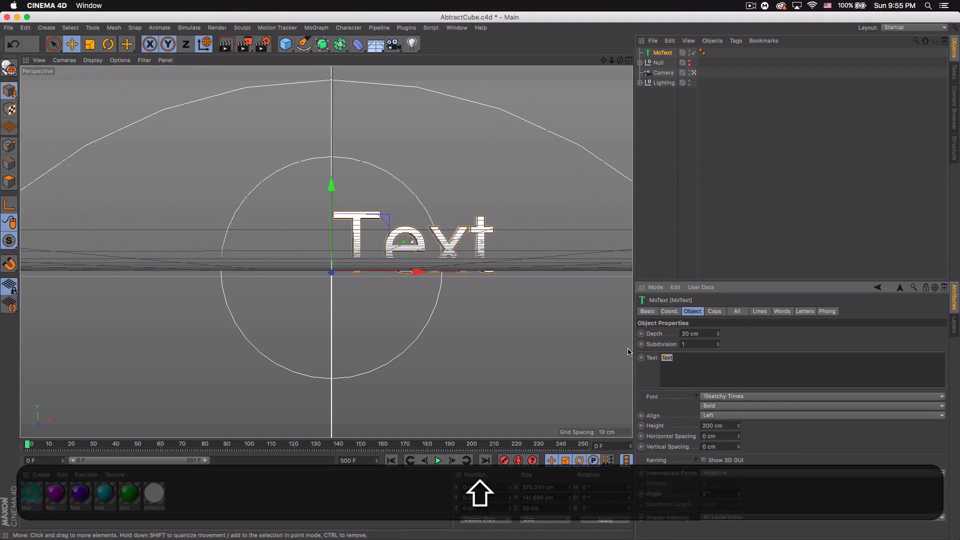
{"action": "type", "text": "FRWRKS"}
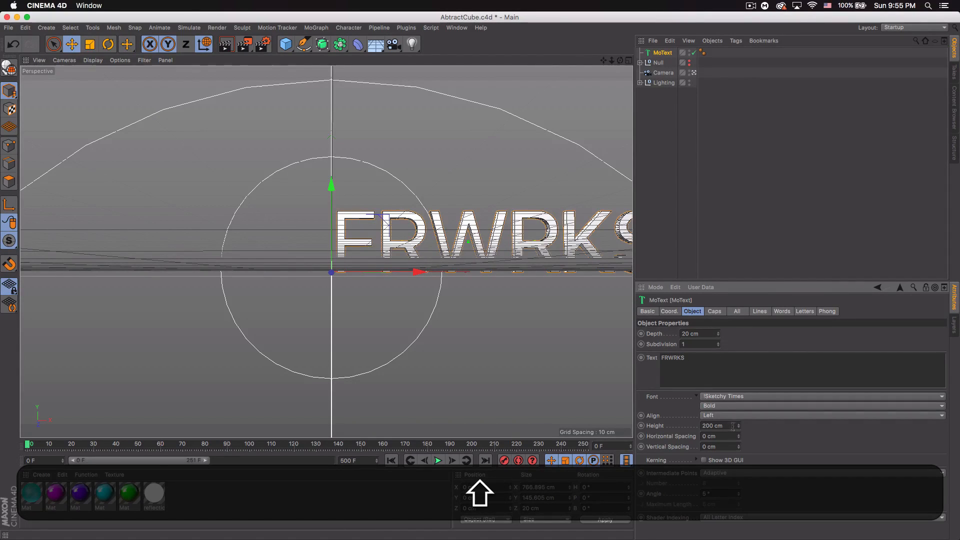
{"action": "left_click", "coordinate": [822, 415]}
{"action": "type", "text": "75"}
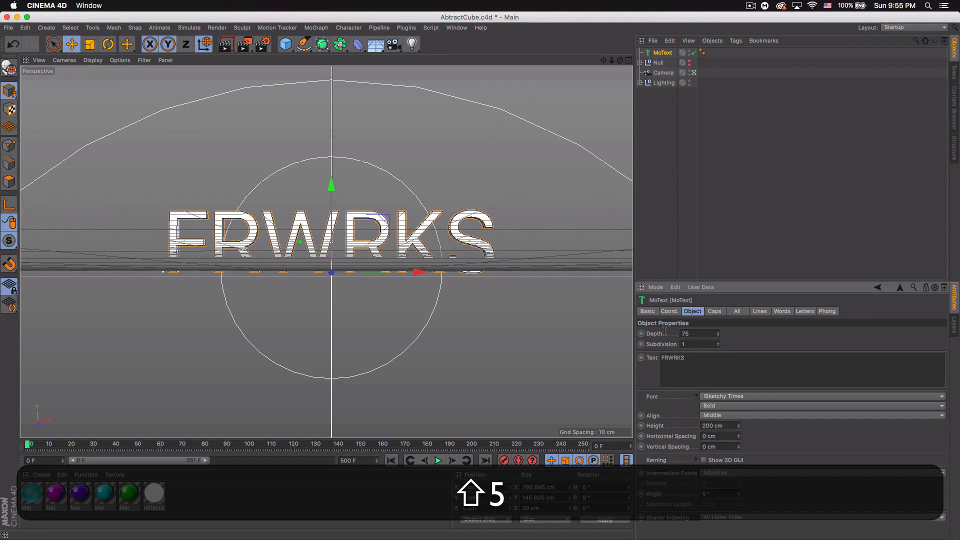
- Give the text fillet caps on its start and end
{"action": "left_click", "coordinate": [714, 311]}
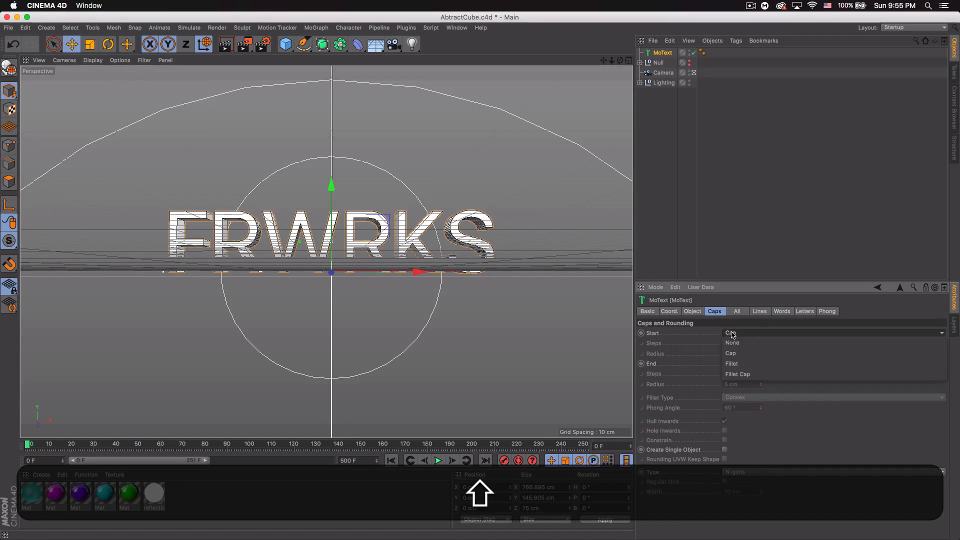
{"action": "left_click", "coordinate": [738, 332]}
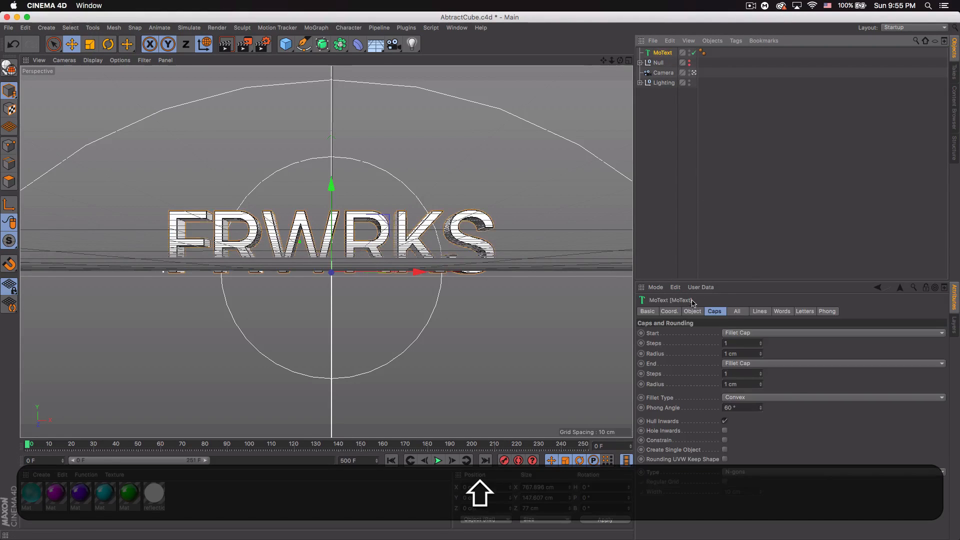
{"action": "left_click", "coordinate": [692, 311]}
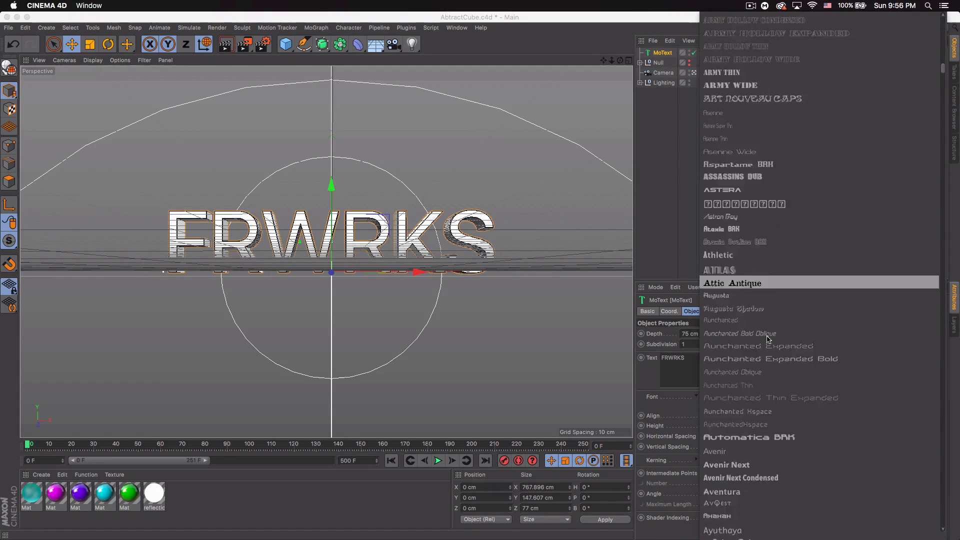
- Set the FRWRKS text to the ElementalEnd font in Regular style
{"action": "scroll", "scroll_direction": "down", "scroll_amount": 3}
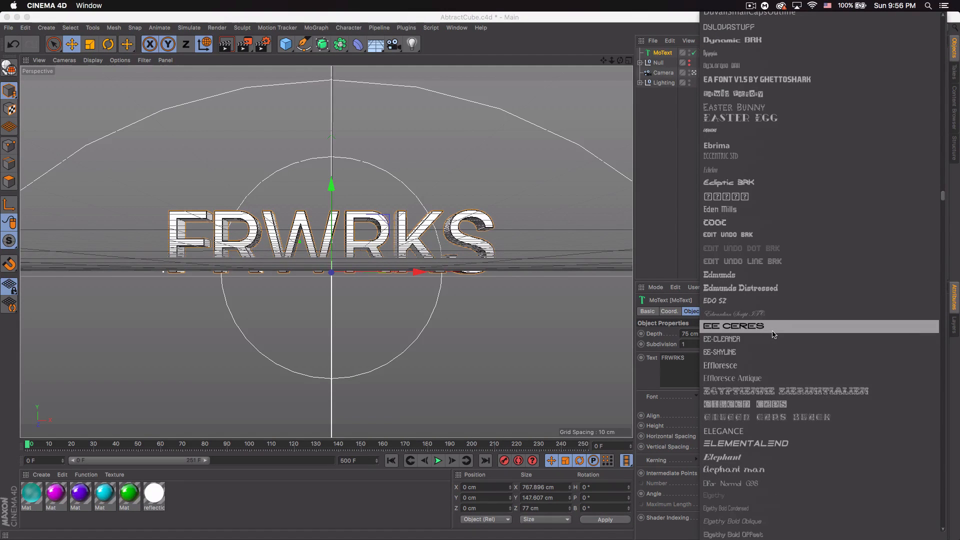
{"action": "scroll", "scroll_direction": "down", "scroll_amount": 3}
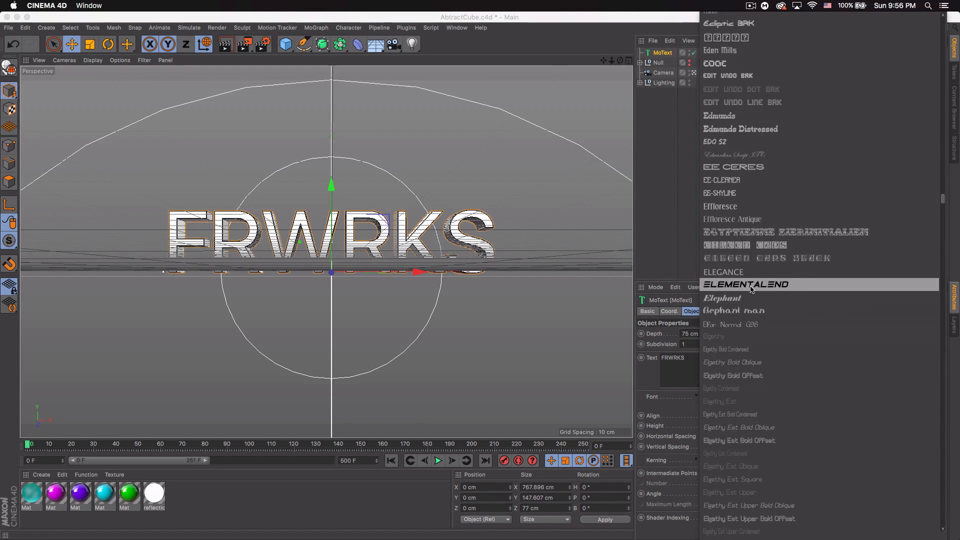
{"action": "left_click", "coordinate": [745, 283]}
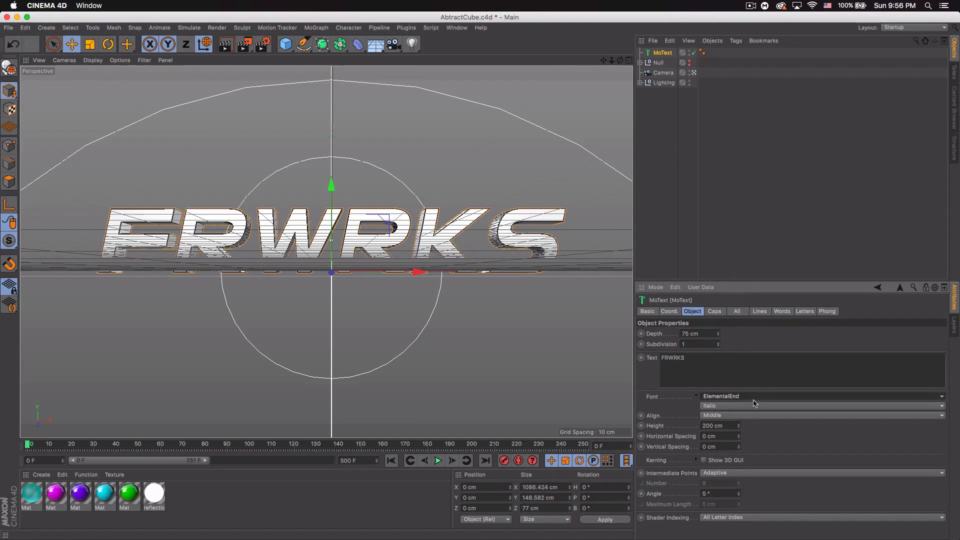
{"action": "left_click", "coordinate": [822, 405]}
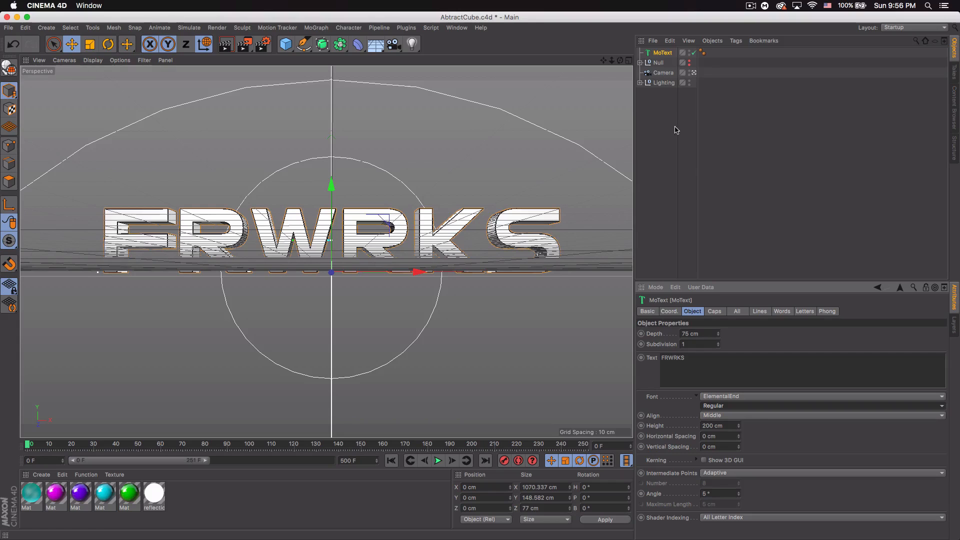
{"action": "left_click", "coordinate": [662, 53]}
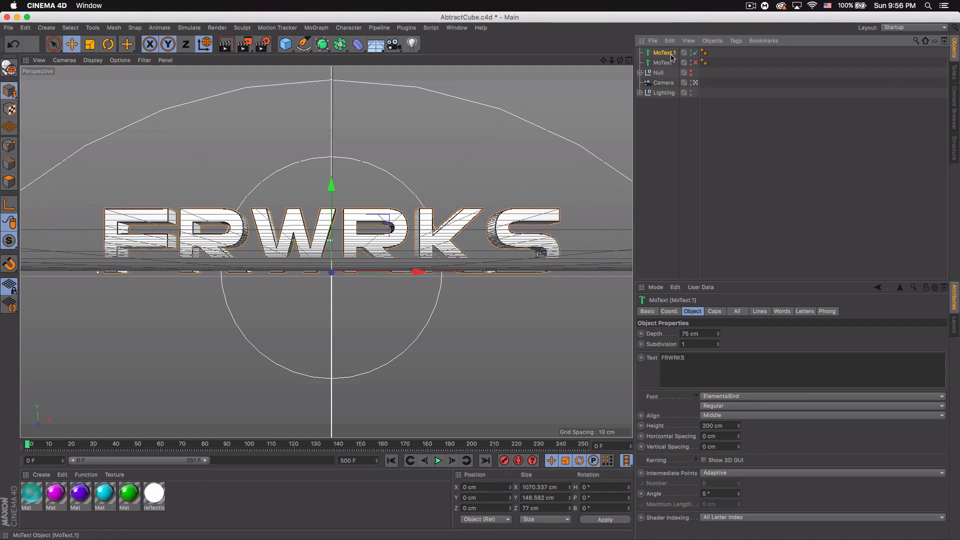
- Make the copied MoText editable and expand its converted letter hierarchy
{"action": "right_click", "coordinate": [663, 53]}
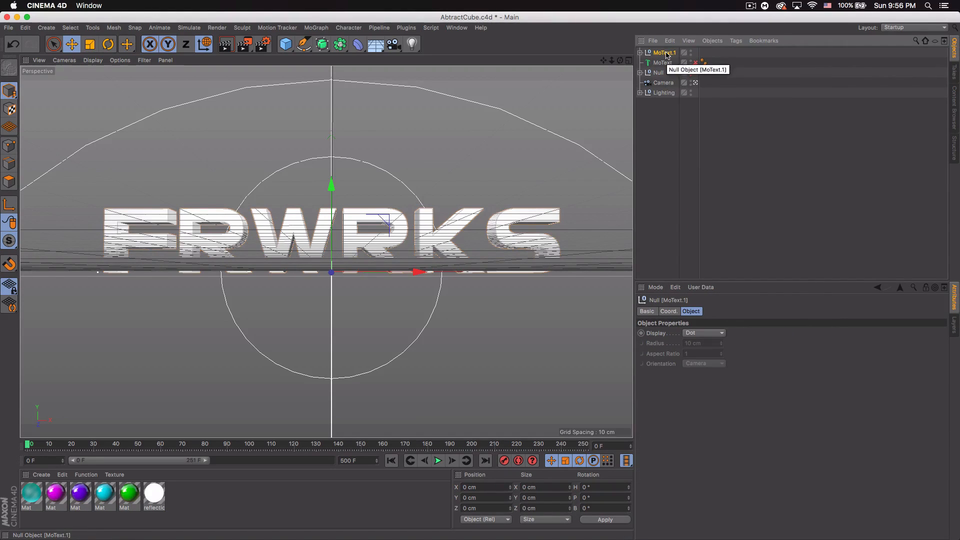
{"action": "right_click", "coordinate": [662, 53]}
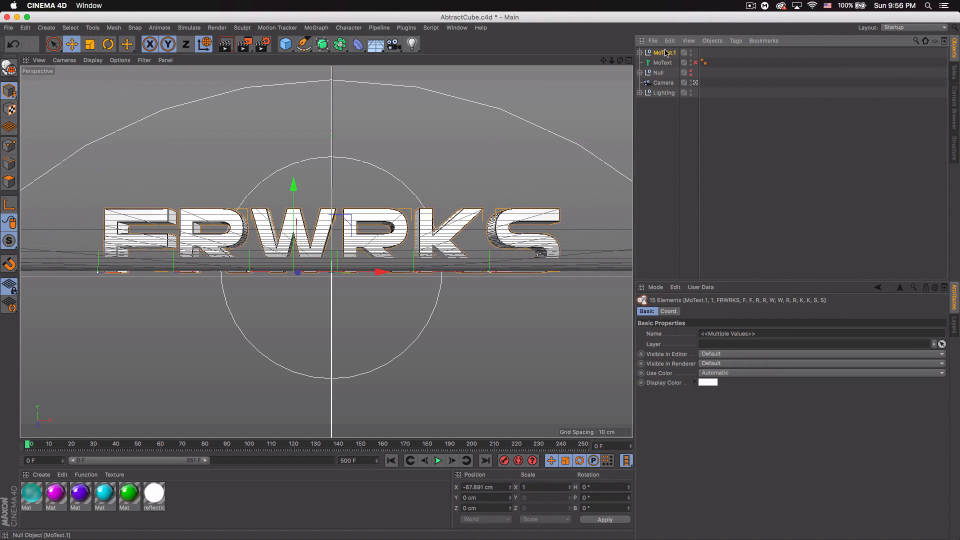
{"action": "left_click", "coordinate": [642, 53]}
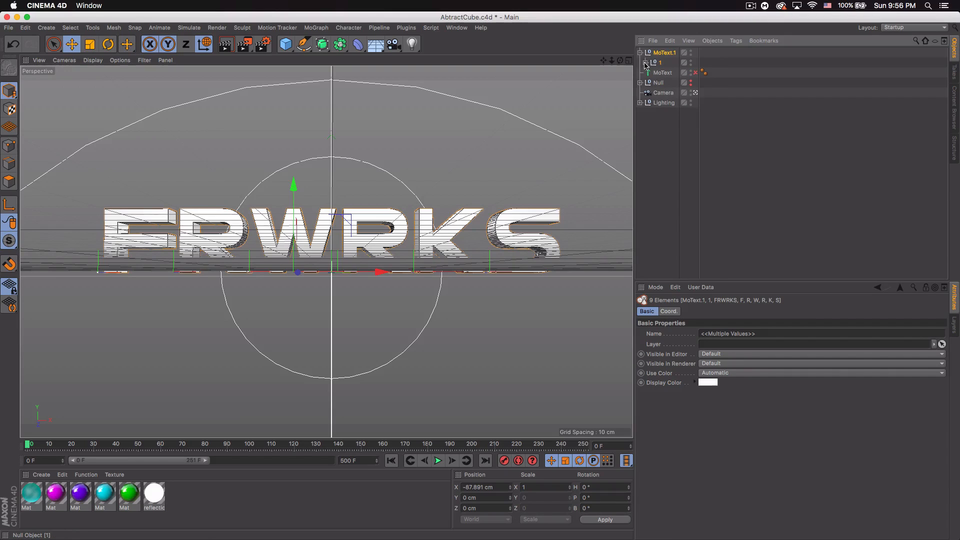
{"action": "left_click", "coordinate": [673, 72]}
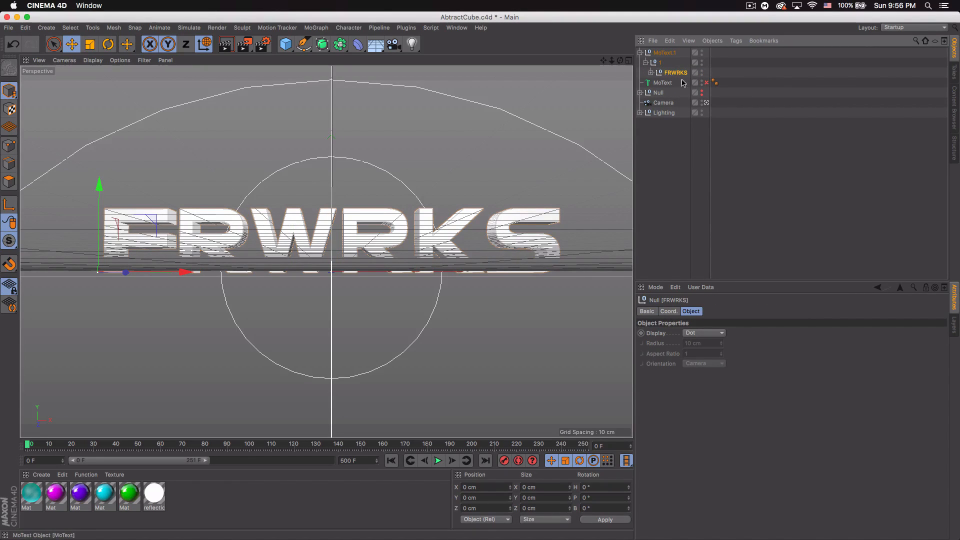
- Connect the FRWRKS group into one polygon object, FRWRKS.1, and select it
{"action": "left_click", "coordinate": [674, 72]}
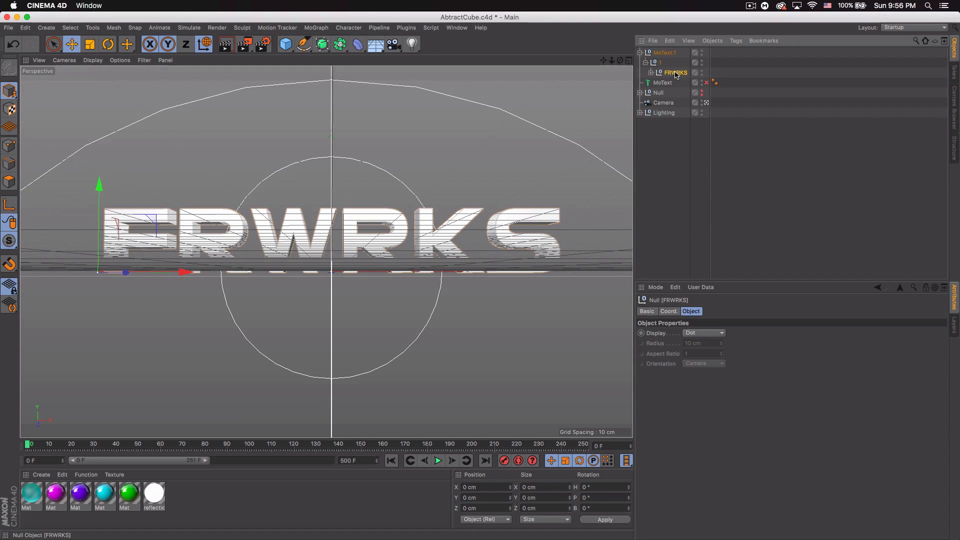
{"action": "right_click", "coordinate": [673, 72]}
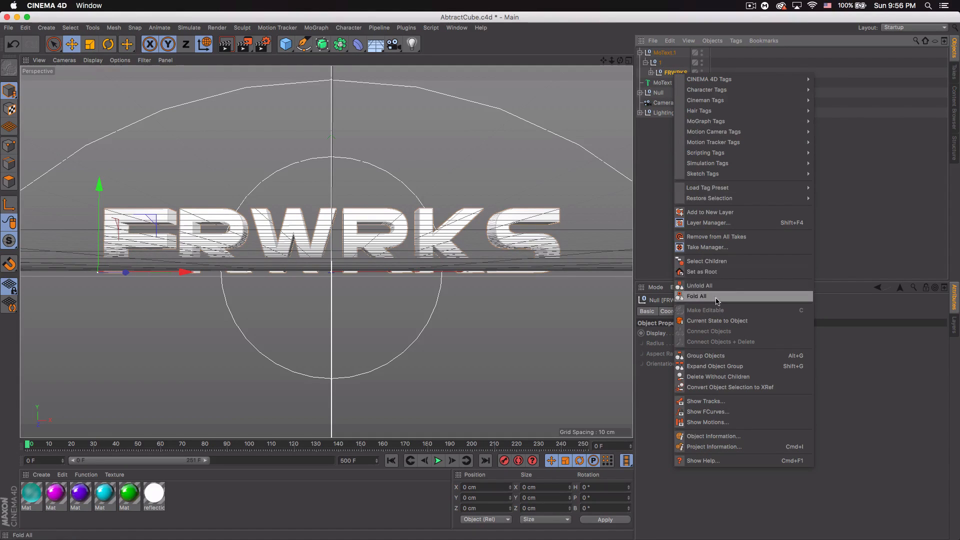
{"action": "left_click", "coordinate": [697, 296]}
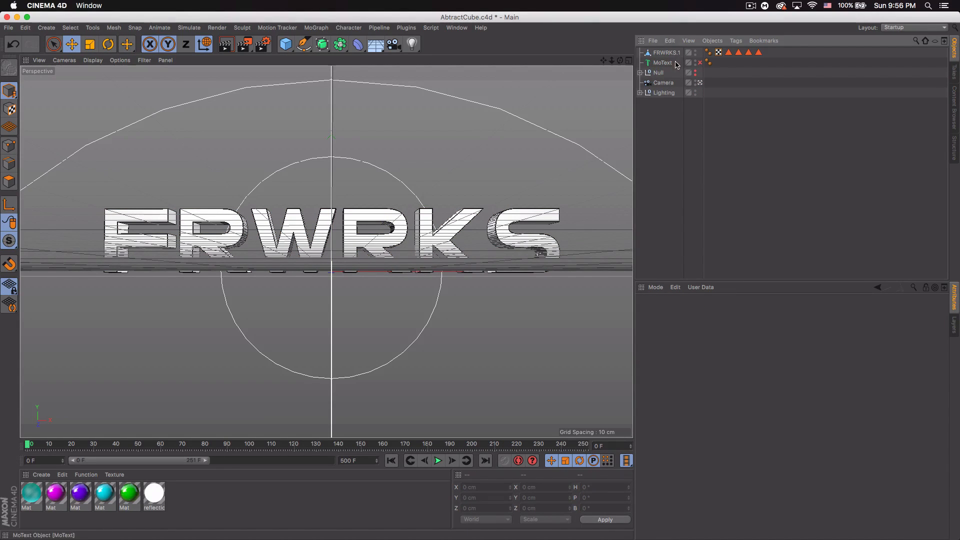
{"action": "left_click", "coordinate": [666, 52]}
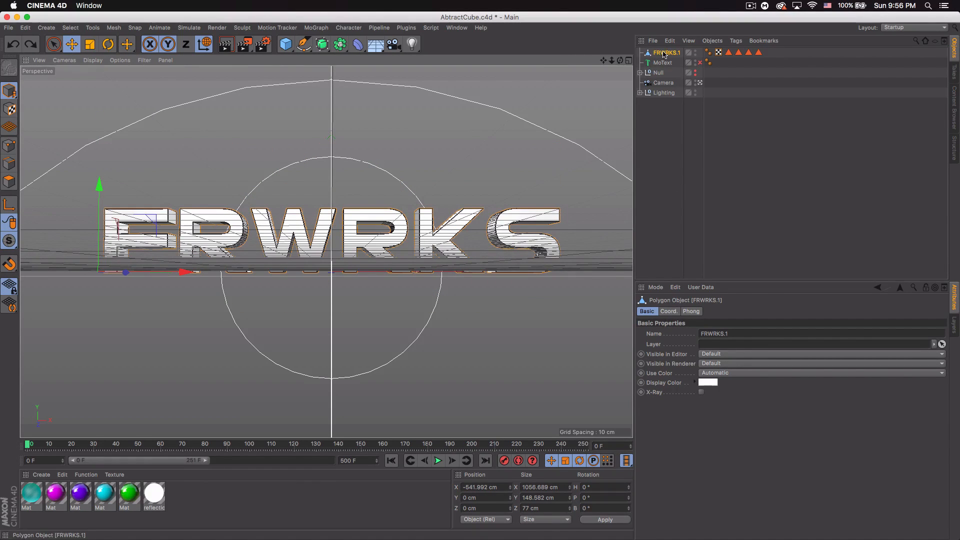
{"action": "mouse_move", "coordinate": [655, 64]}
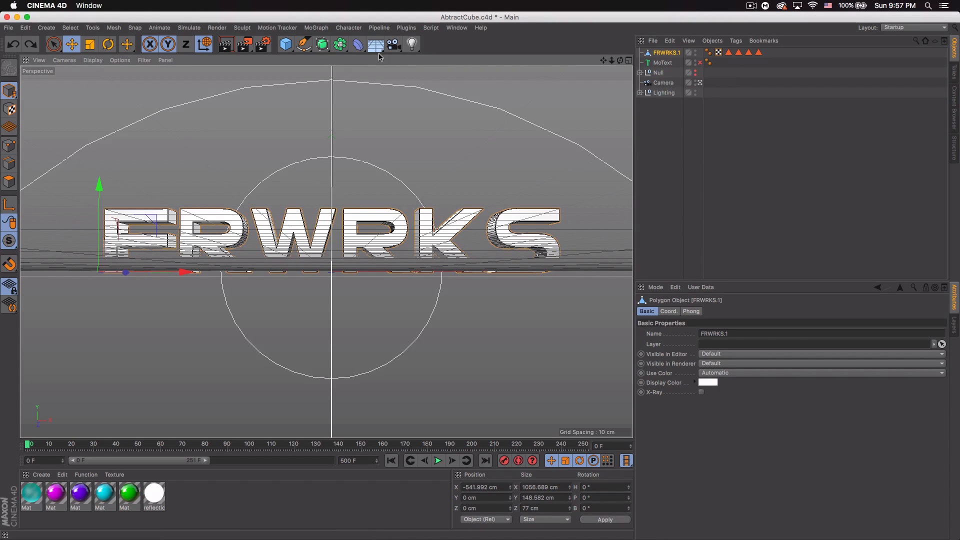
- Add a 10 cm cube and a Cloner object to the scene
{"action": "left_click", "coordinate": [285, 43]}
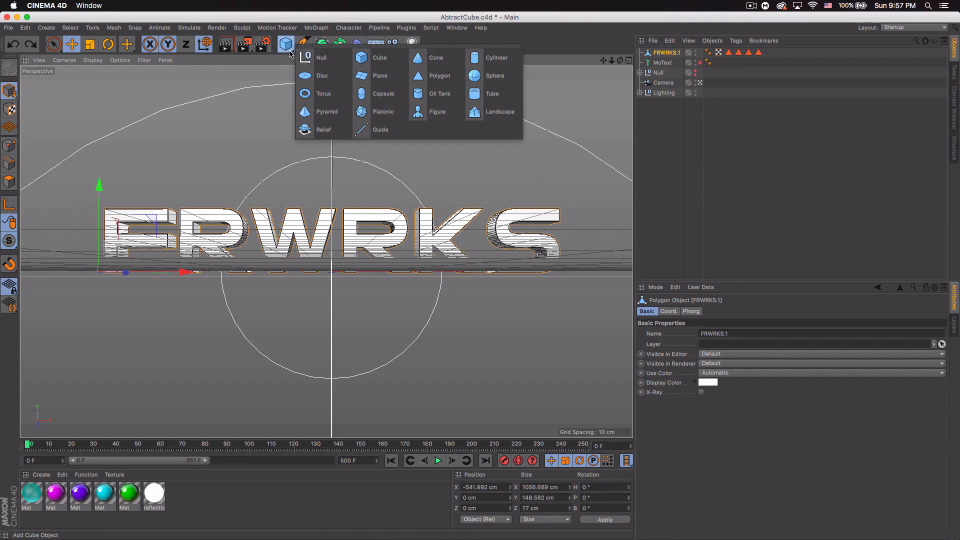
{"action": "left_click", "coordinate": [379, 57]}
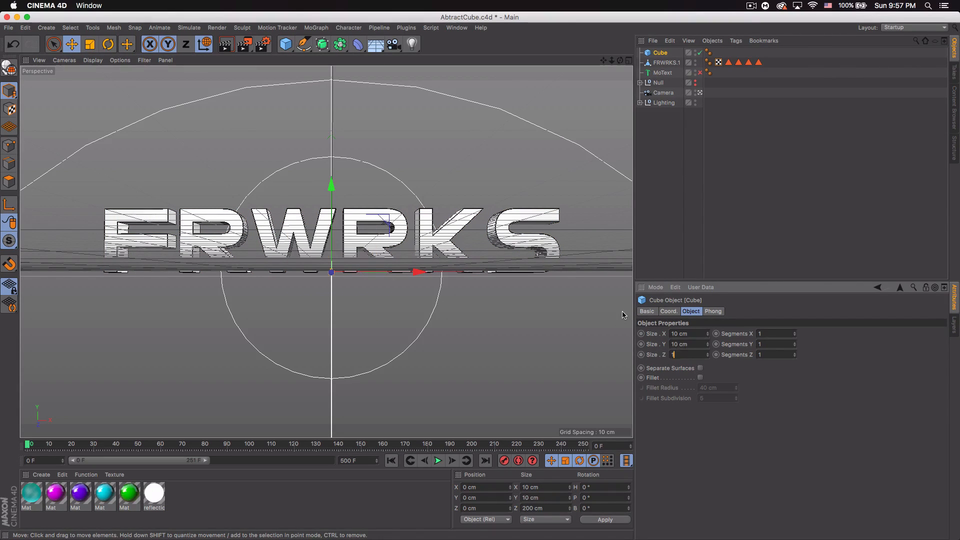
{"action": "type", "text": "10 cm"}
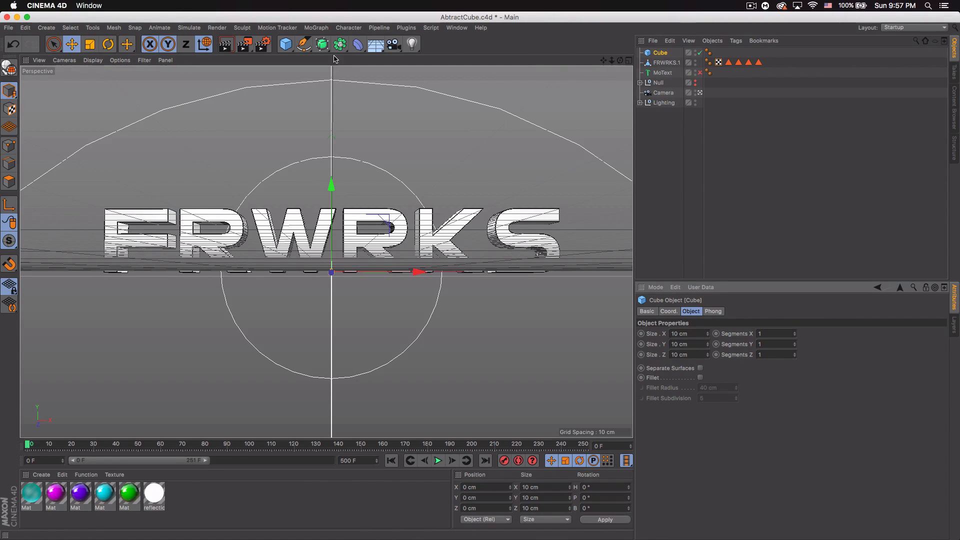
{"action": "left_click", "coordinate": [339, 43]}
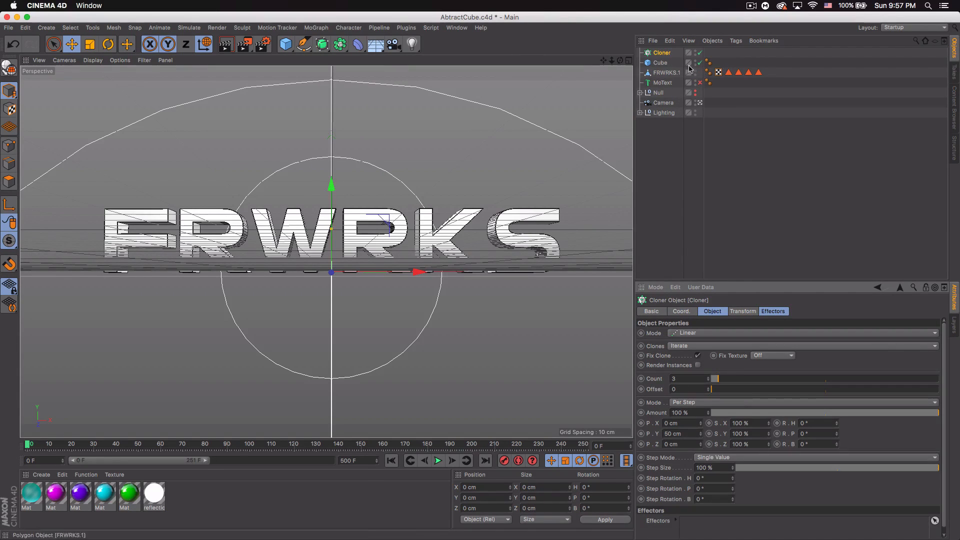
- Nest the cube under the cloner and switch the cloner to Object mode
{"action": "left_click", "coordinate": [666, 62]}
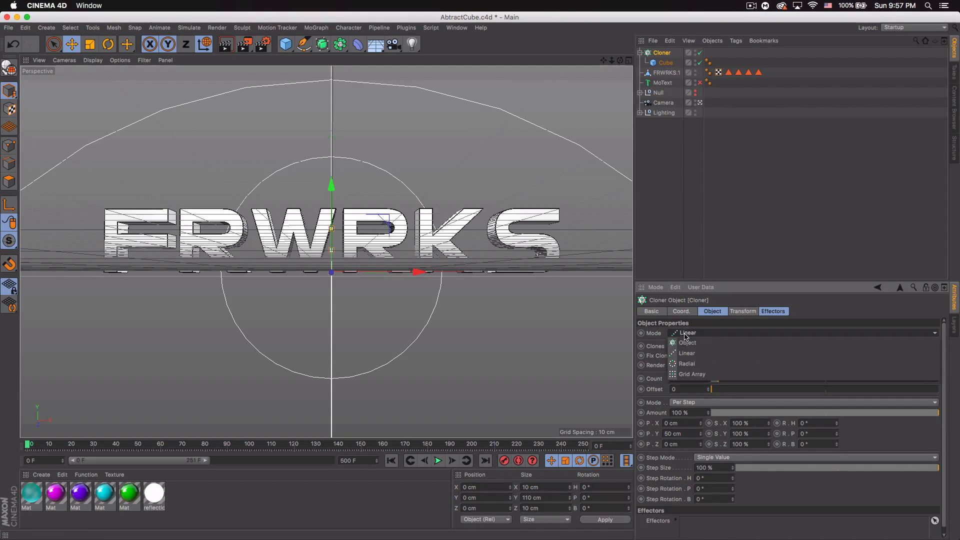
{"action": "left_click", "coordinate": [688, 342]}
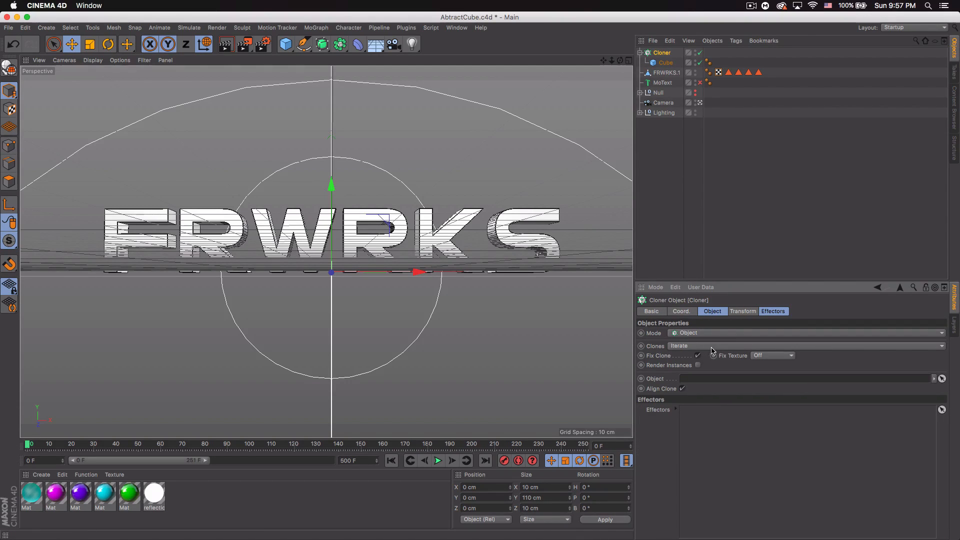
{"action": "mouse_move", "coordinate": [712, 241]}
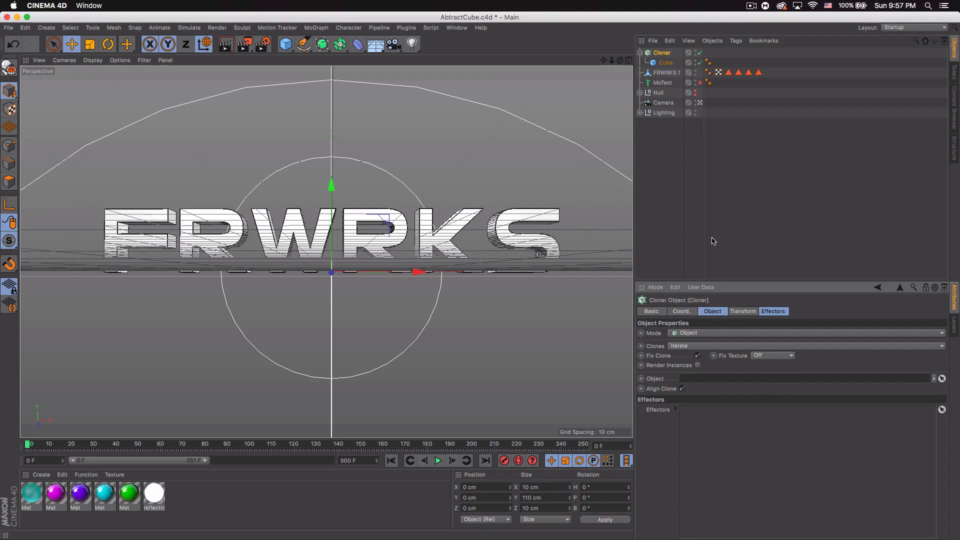
{"action": "mouse_move", "coordinate": [943, 383]}
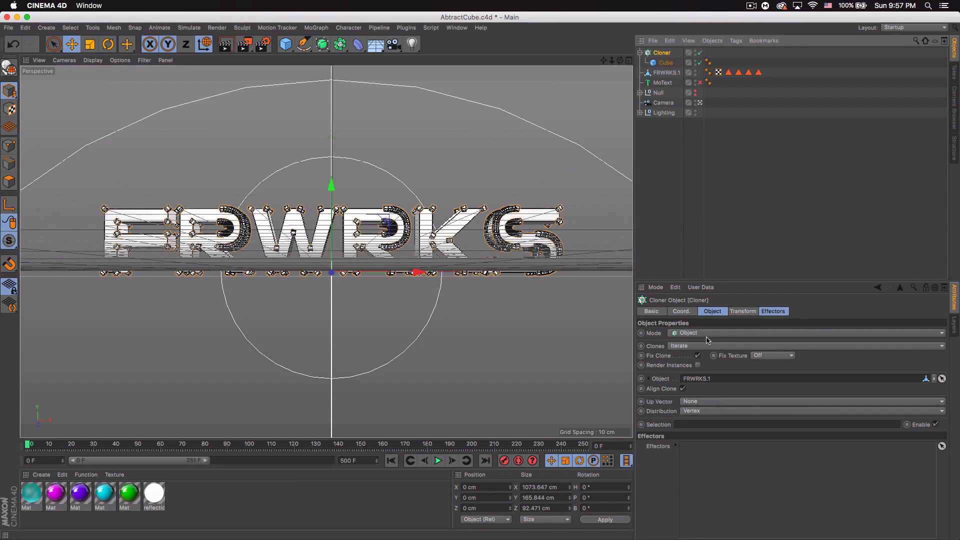
{"action": "mouse_move", "coordinate": [667, 395]}
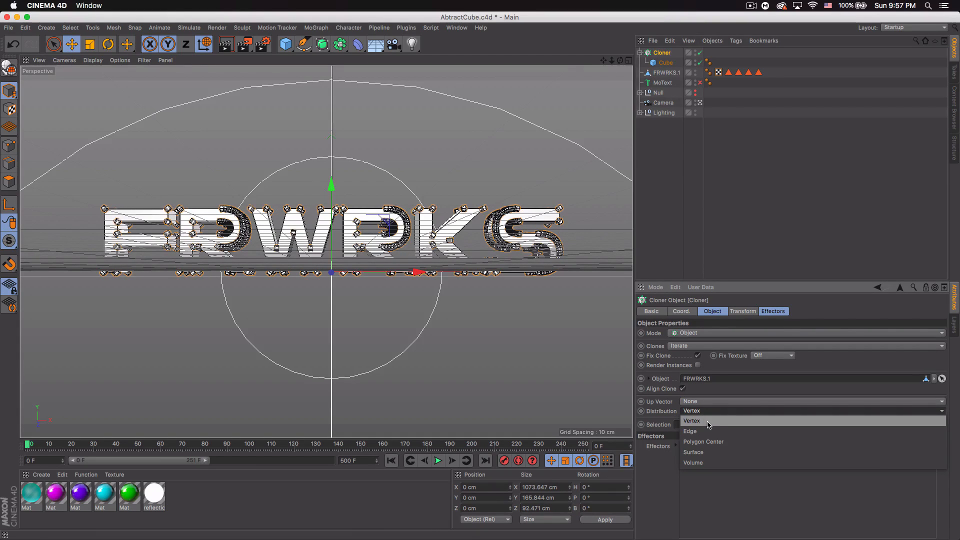
{"action": "mouse_move", "coordinate": [707, 452]}
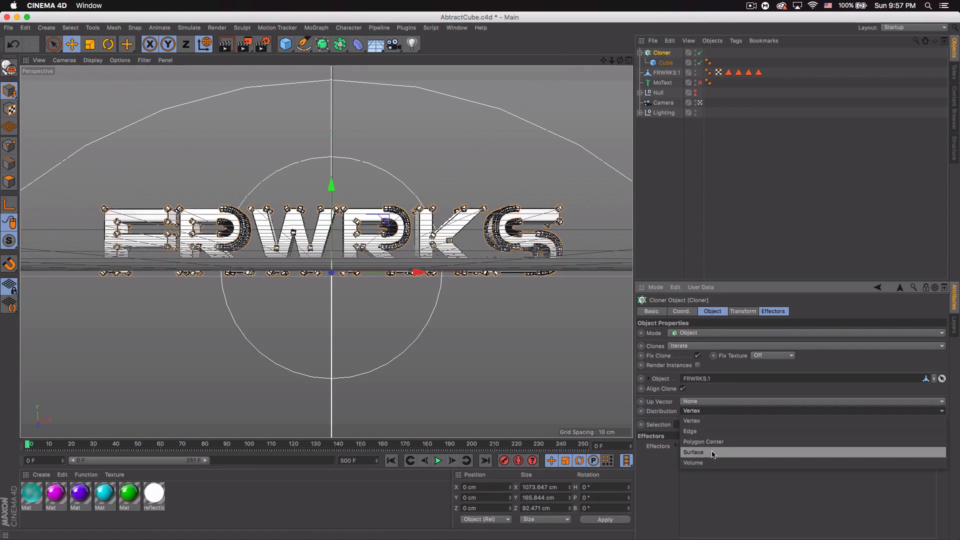
- Distribute 1000 random cube clones through the volume of FRWRKS.1
{"action": "left_click", "coordinate": [693, 462]}
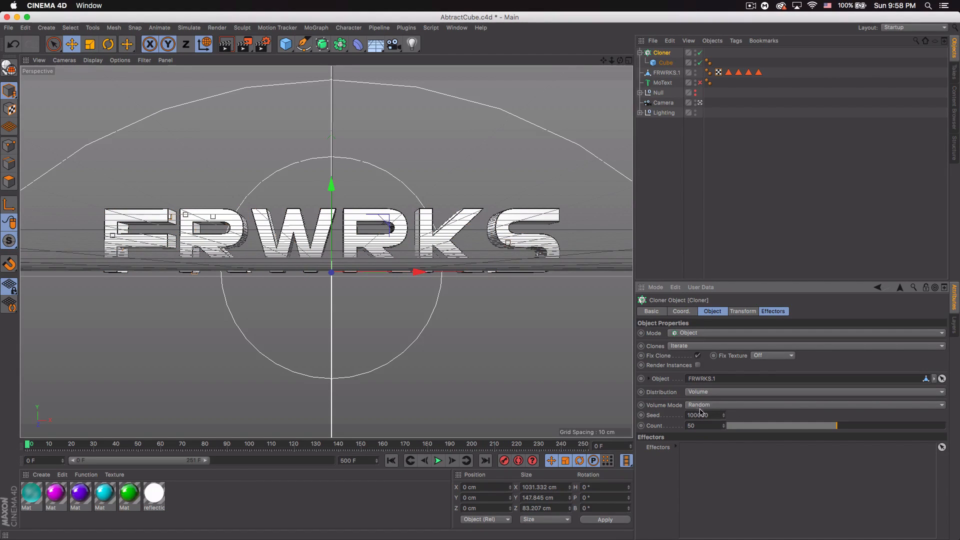
{"action": "left_click", "coordinate": [701, 414]}
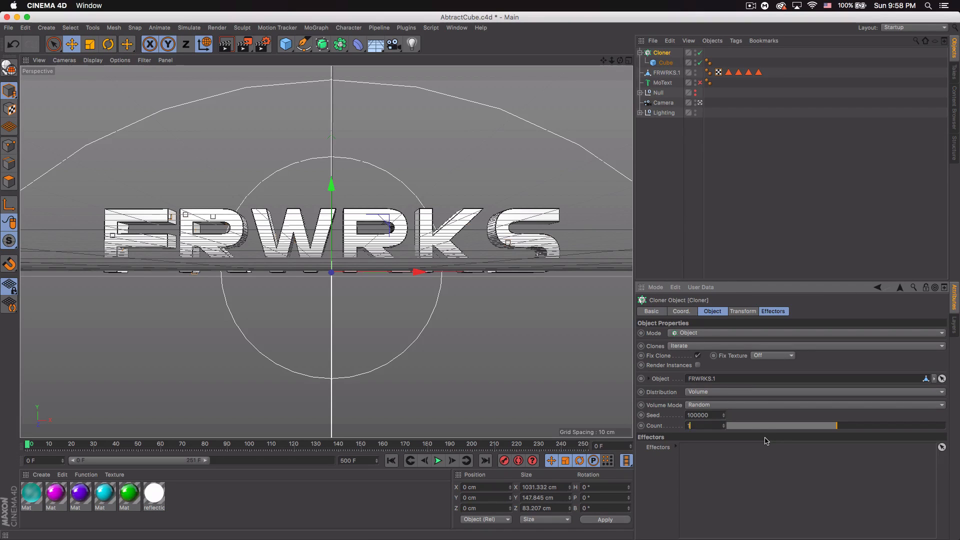
{"action": "left_click_drag", "start_coordinate": [698, 425], "coordinate": [833, 425]}
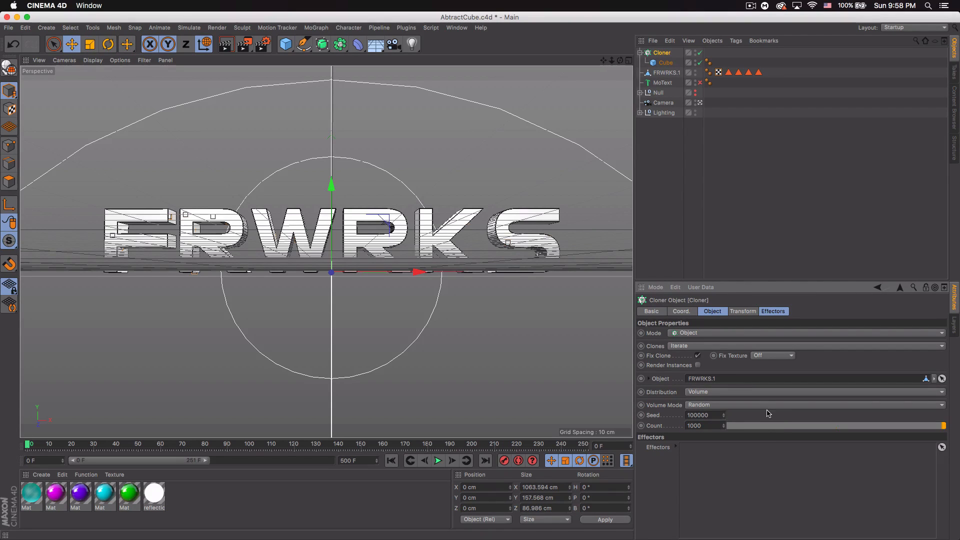
{"action": "left_click", "coordinate": [667, 73]}
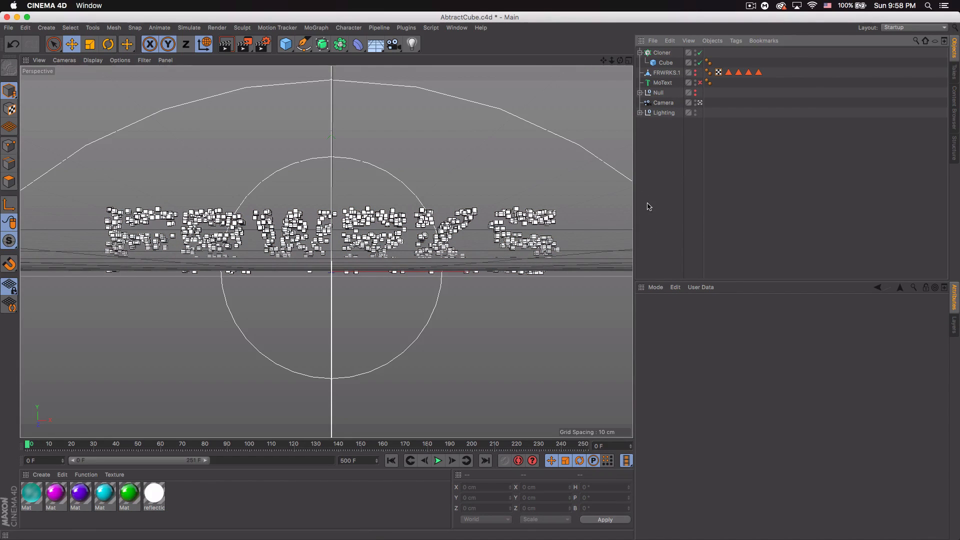
- Select the cloner and create a new material, Mat.1
{"action": "left_click", "coordinate": [661, 52]}
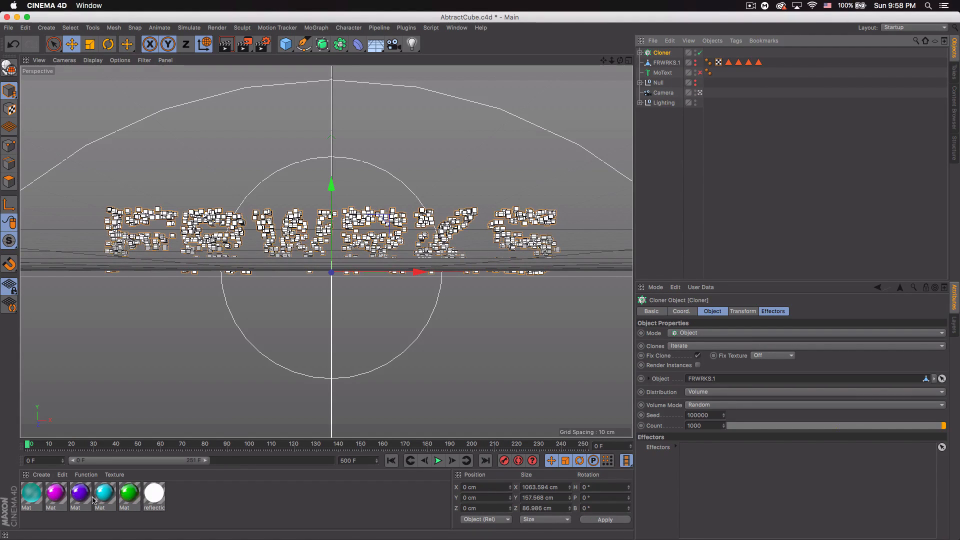
{"action": "double_click", "coordinate": [29, 493]}
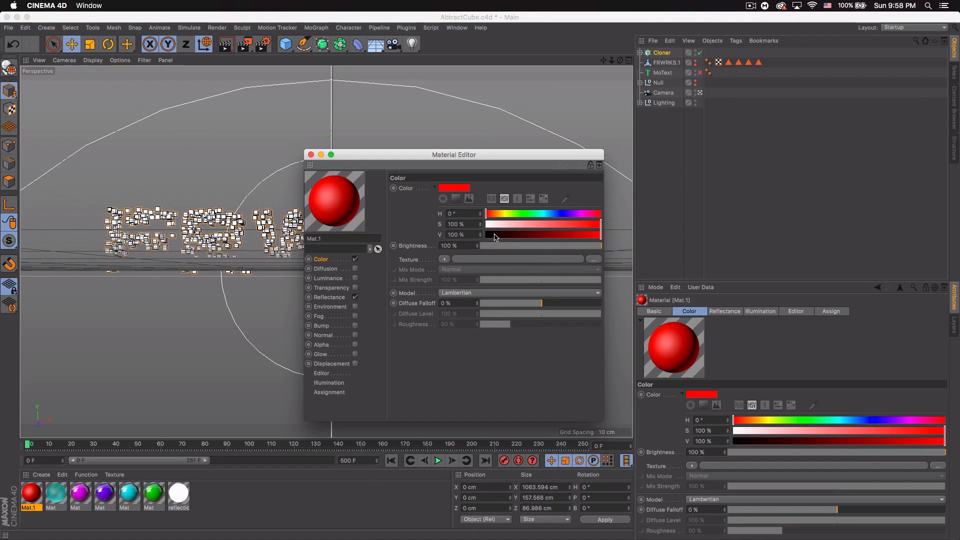
{"action": "mouse_move", "coordinate": [541, 242]}
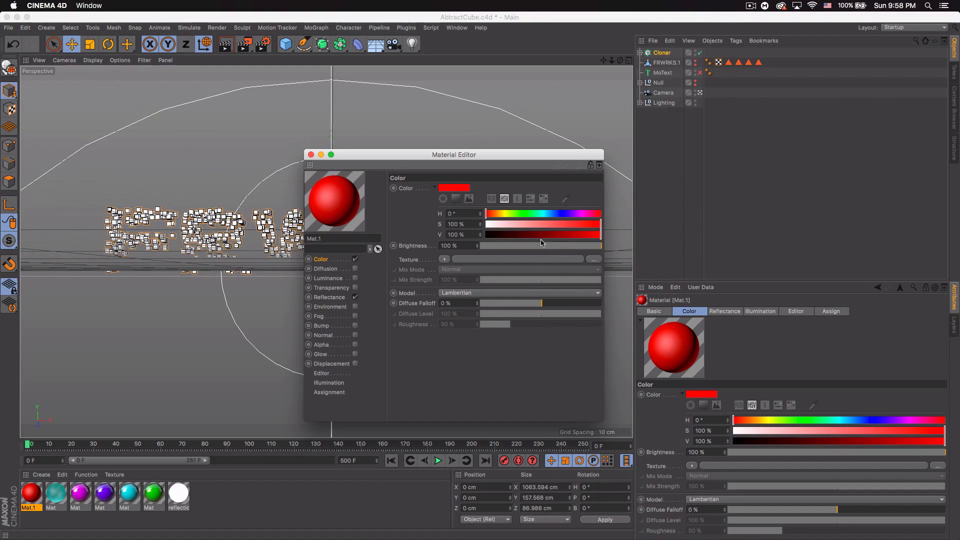
{"action": "mouse_move", "coordinate": [400, 276]}
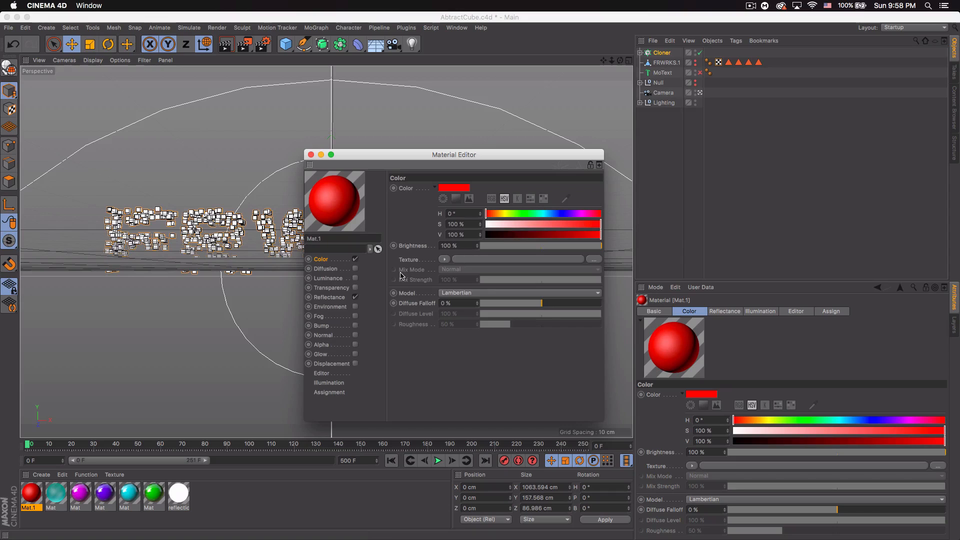
- Add a Reflection (Legacy) reflectance layer to the material and close its editor
{"action": "left_click", "coordinate": [329, 297]}
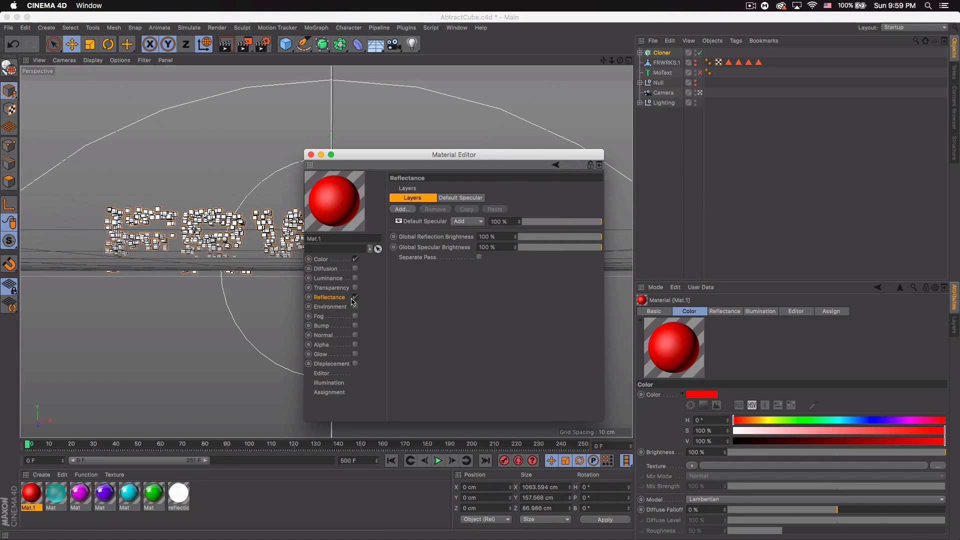
{"action": "left_click", "coordinate": [402, 209]}
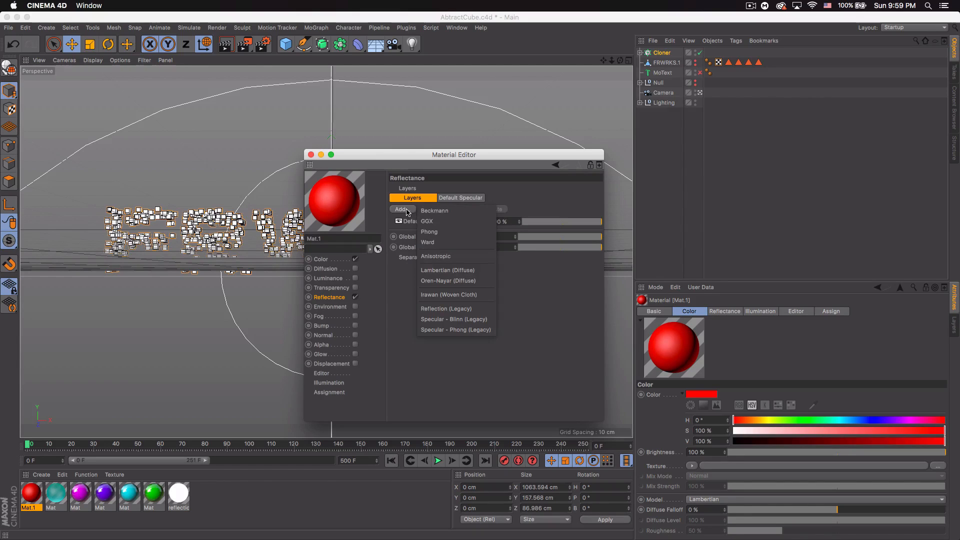
{"action": "mouse_move", "coordinate": [456, 309]}
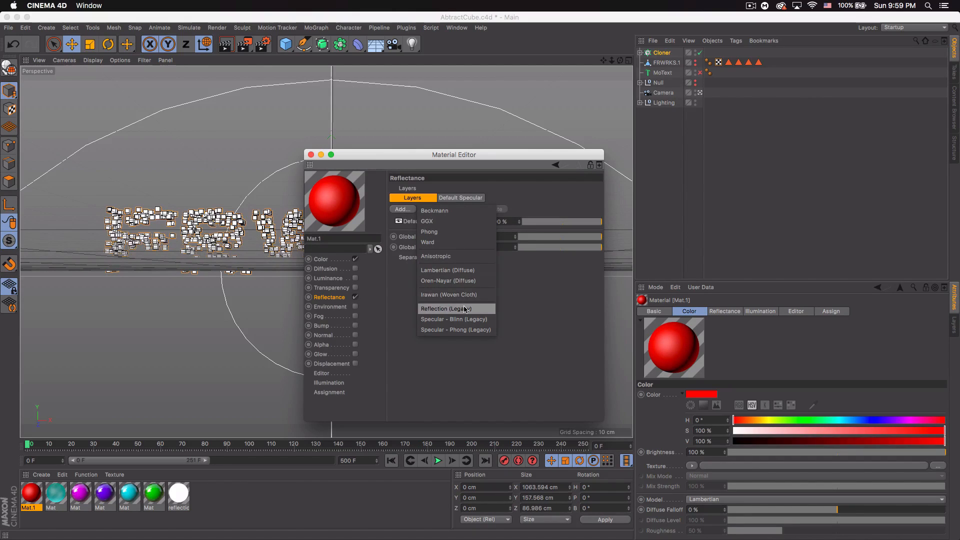
{"action": "left_click", "coordinate": [446, 309]}
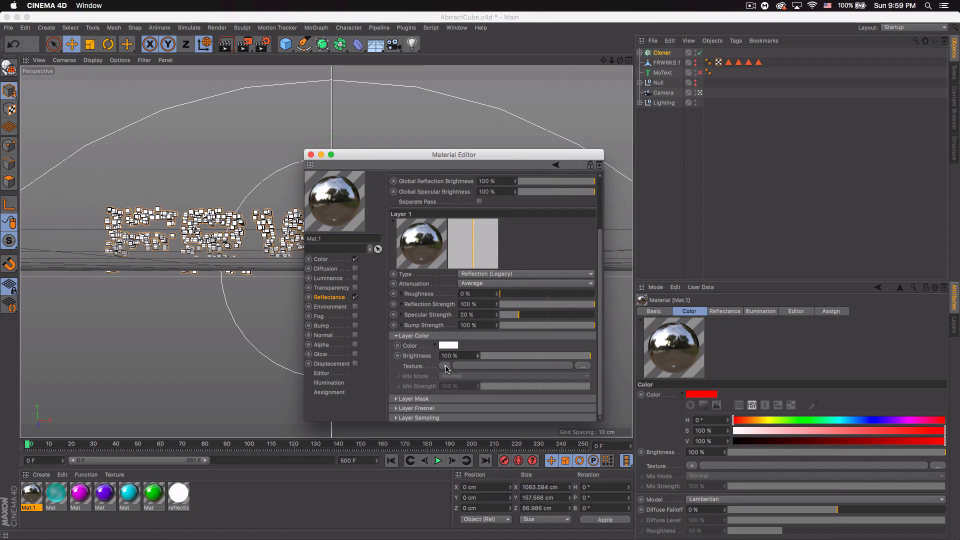
{"action": "left_click", "coordinate": [446, 366]}
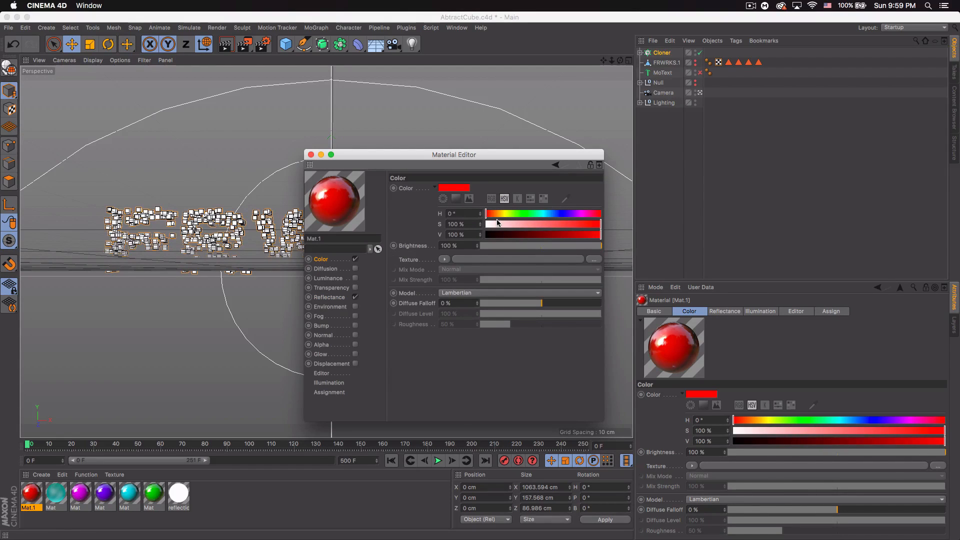
{"action": "mouse_move", "coordinate": [545, 222]}
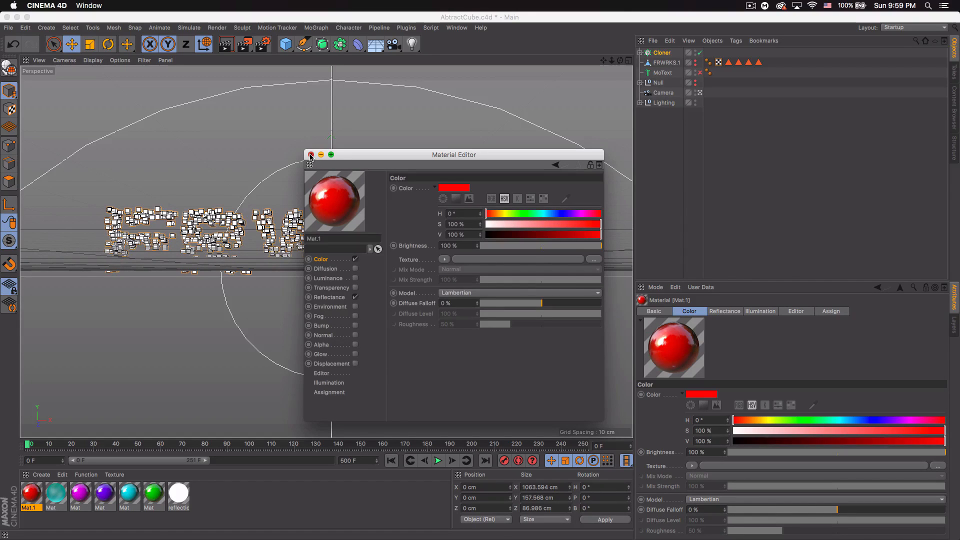
{"action": "left_click", "coordinate": [310, 154]}
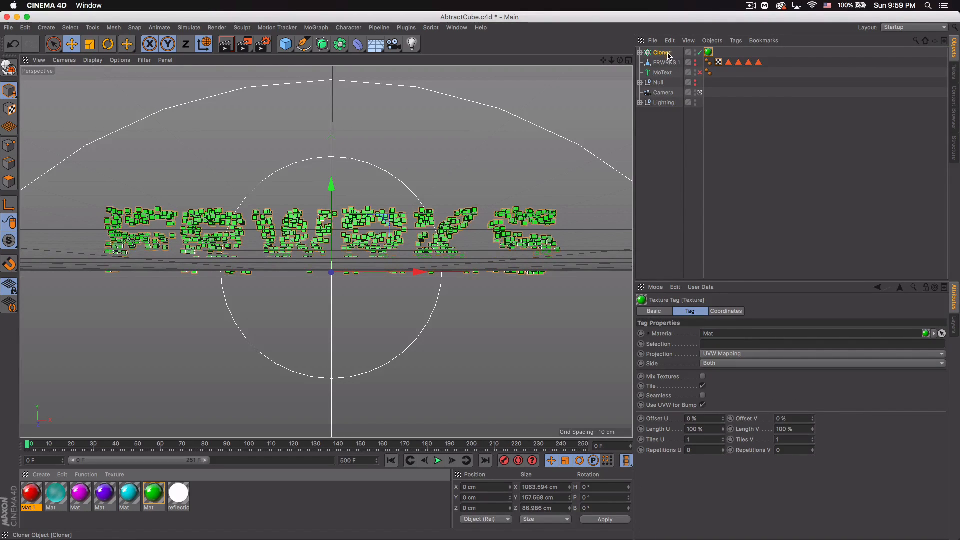
- Duplicate the green cloner as Cloner.1 with random seed 4
{"action": "left_click", "coordinate": [661, 53]}
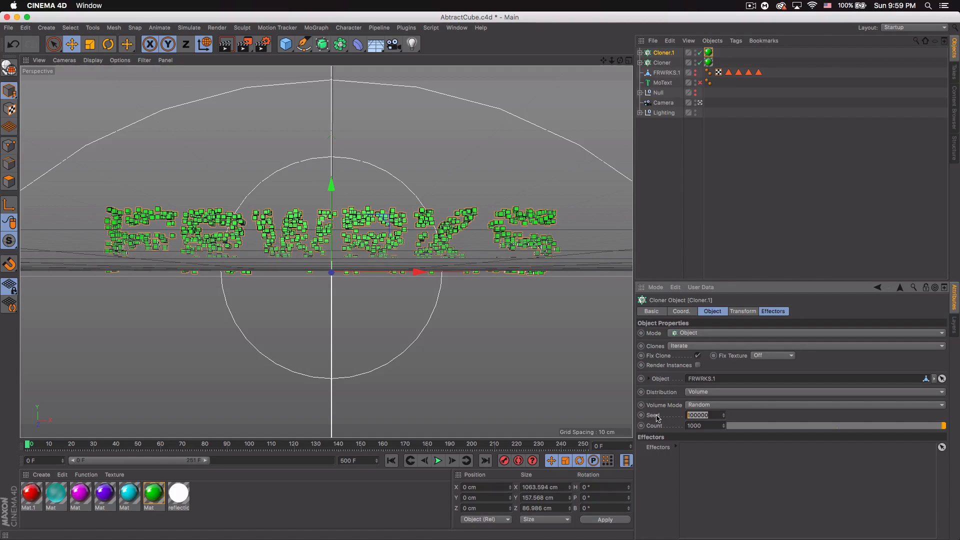
{"action": "type", "text": "4"}
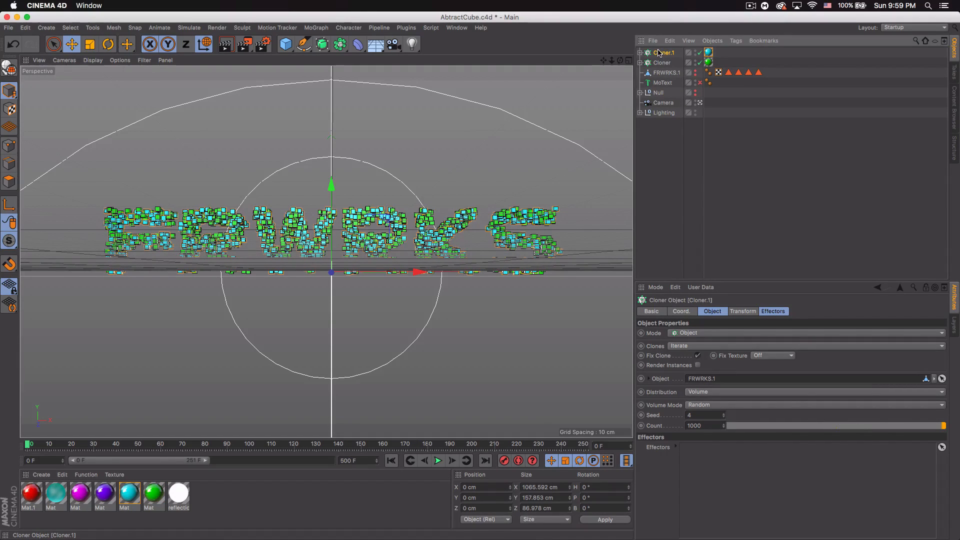
{"action": "mouse_move", "coordinate": [662, 53]}
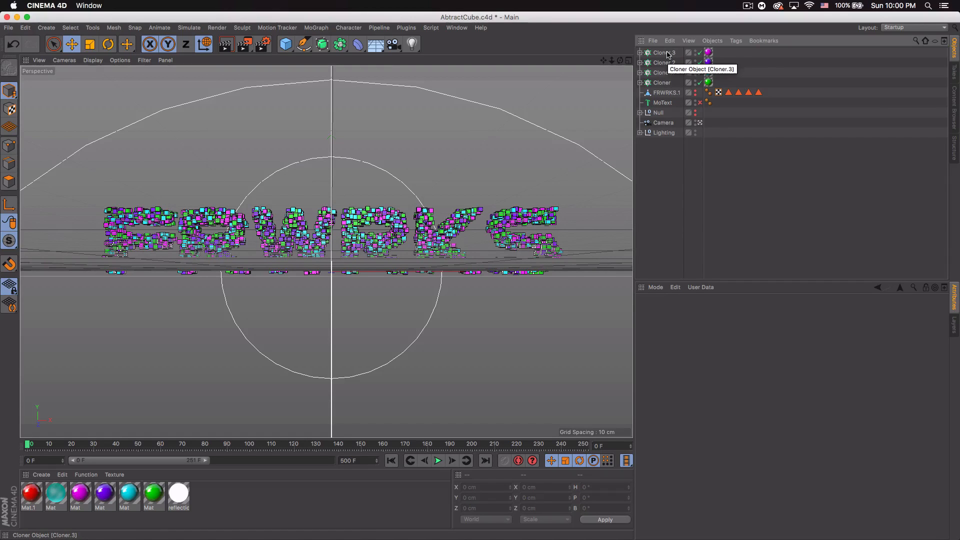
- Add a Random effector acting on all four cloners
{"action": "left_click", "coordinate": [664, 83]}
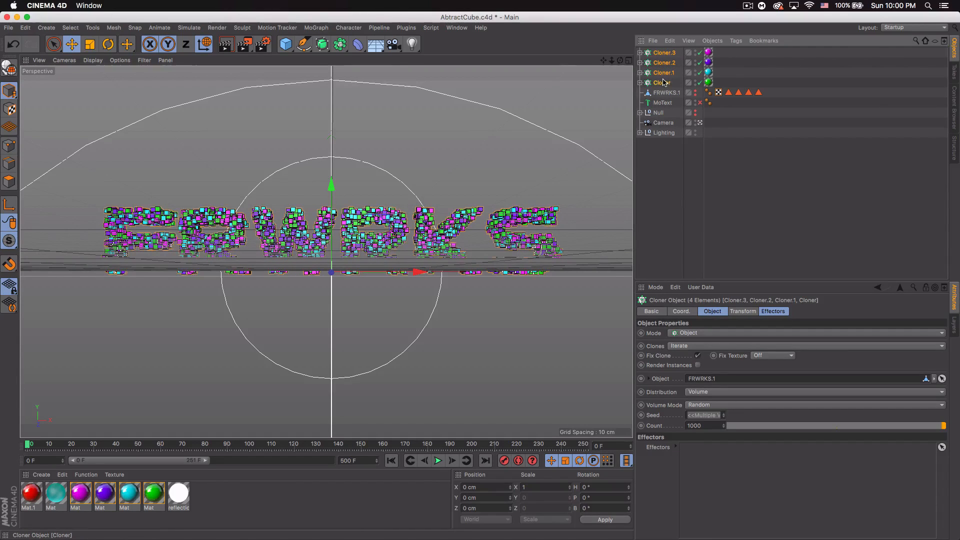
{"action": "left_click", "coordinate": [316, 28]}
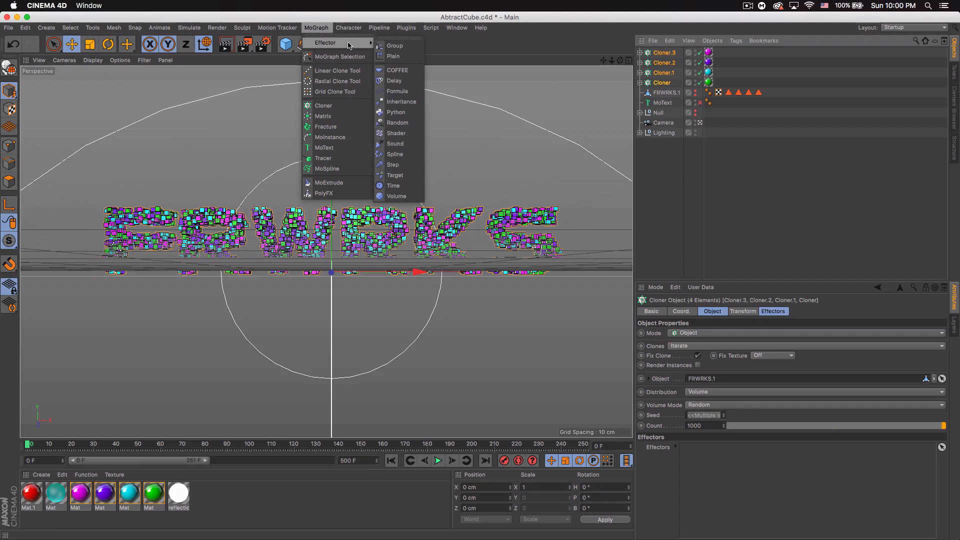
{"action": "left_click", "coordinate": [397, 122]}
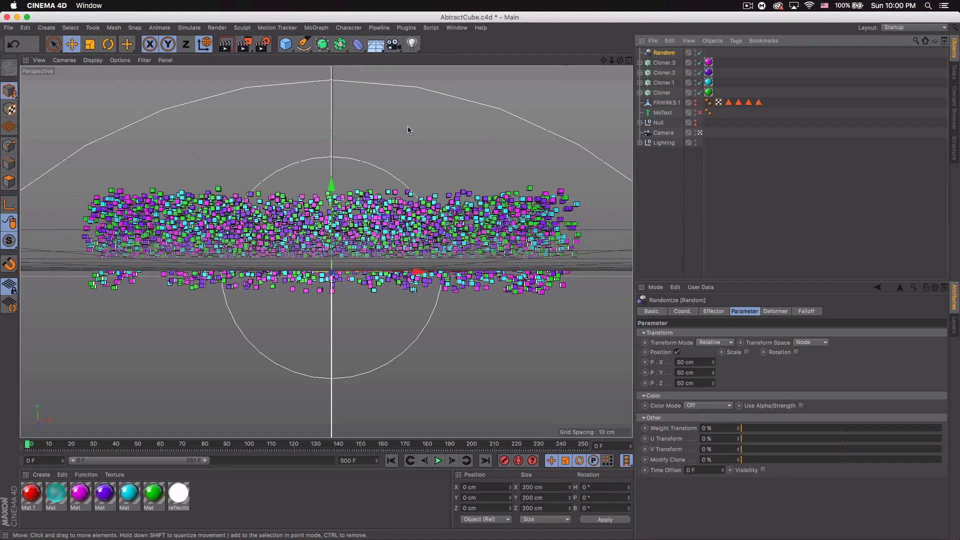
{"action": "mouse_move", "coordinate": [476, 176]}
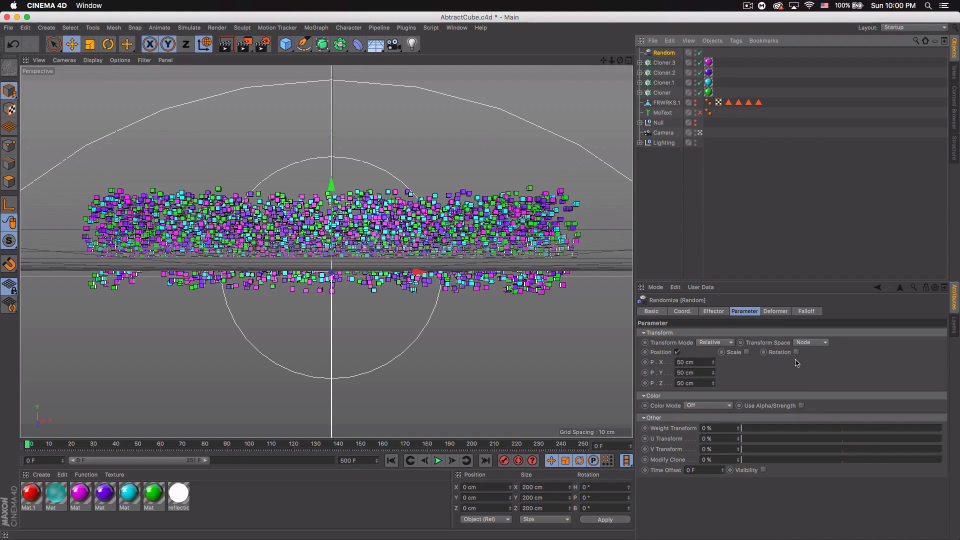
- Set the Random effector's falloff shape to Sphere
{"action": "left_click", "coordinate": [807, 311]}
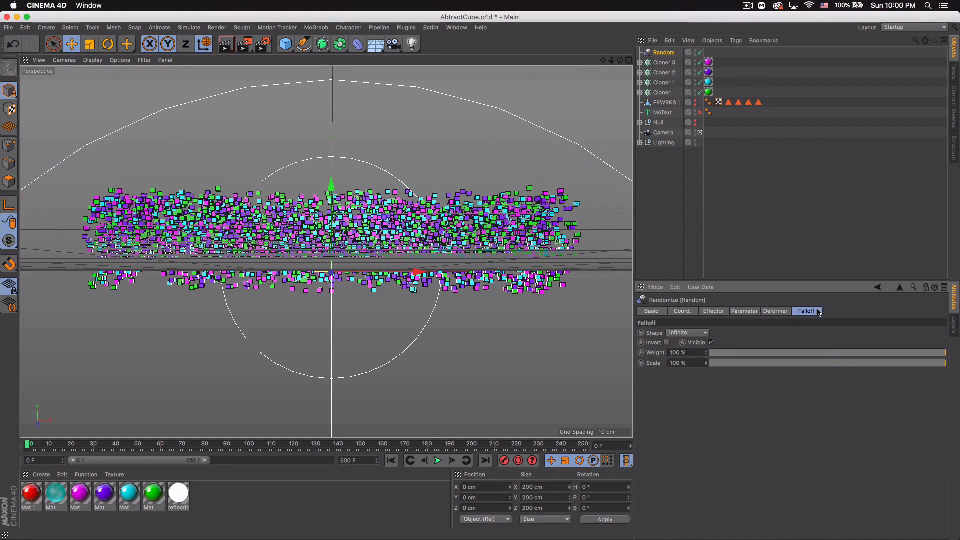
{"action": "left_click", "coordinate": [703, 332]}
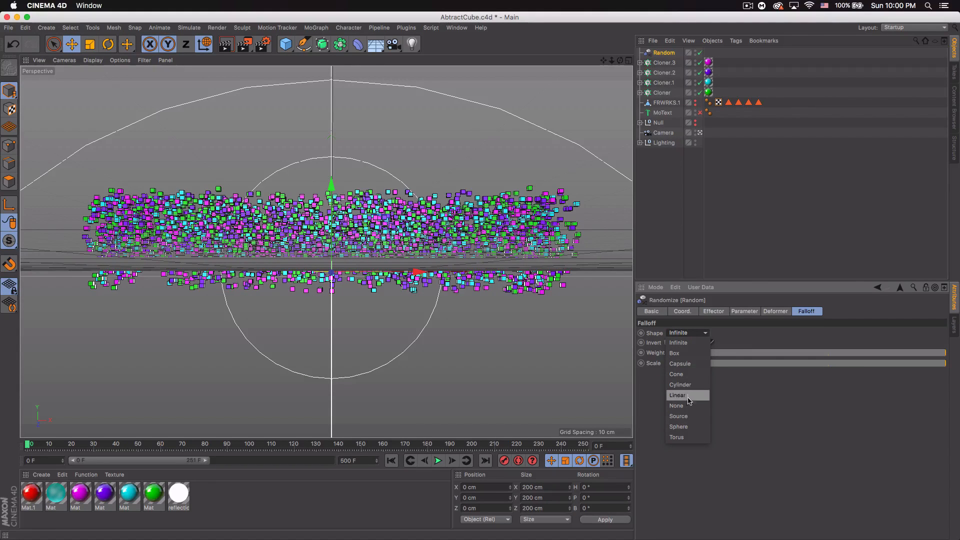
{"action": "left_click", "coordinate": [678, 427]}
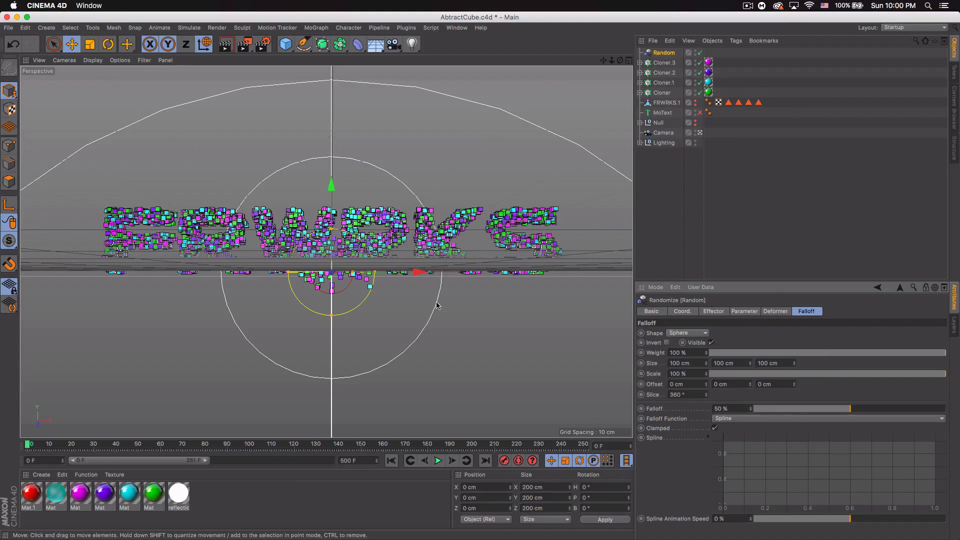
- Position sphere falloffs over the left letters near the F and below it
{"action": "left_click_drag", "start_coordinate": [419, 272], "coordinate": [227, 272]}
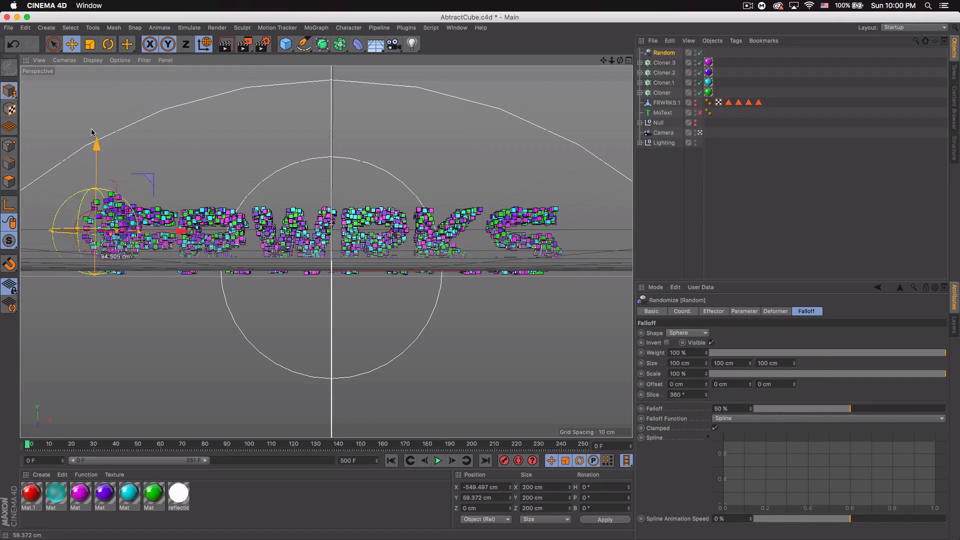
{"action": "left_click_drag", "start_coordinate": [97, 144], "coordinate": [97, 115]}
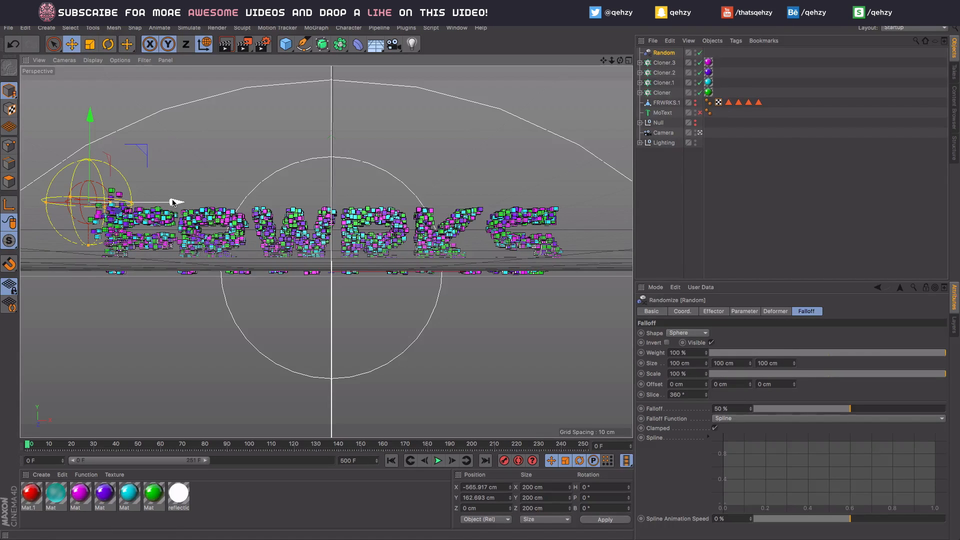
{"action": "left_click_drag", "start_coordinate": [171, 201], "coordinate": [211, 201]}
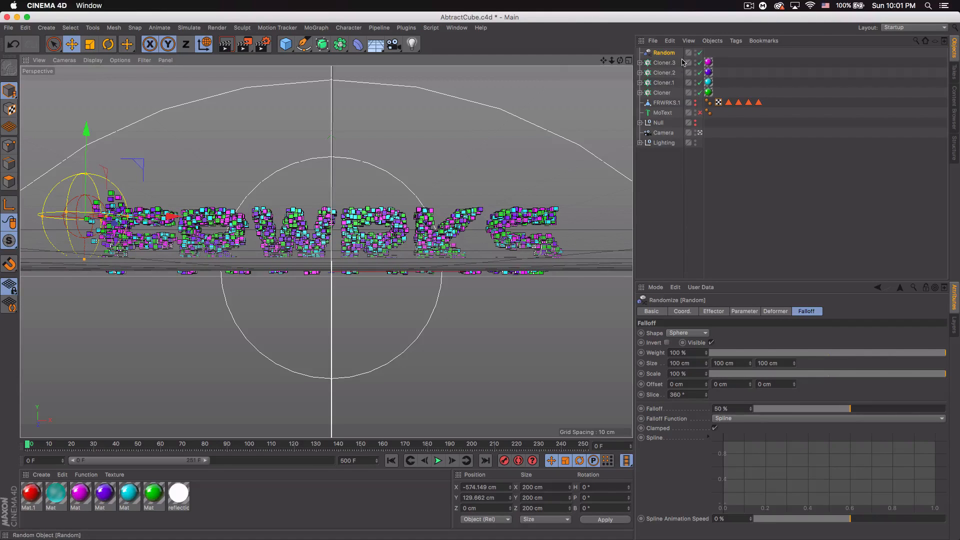
{"action": "mouse_move", "coordinate": [672, 73]}
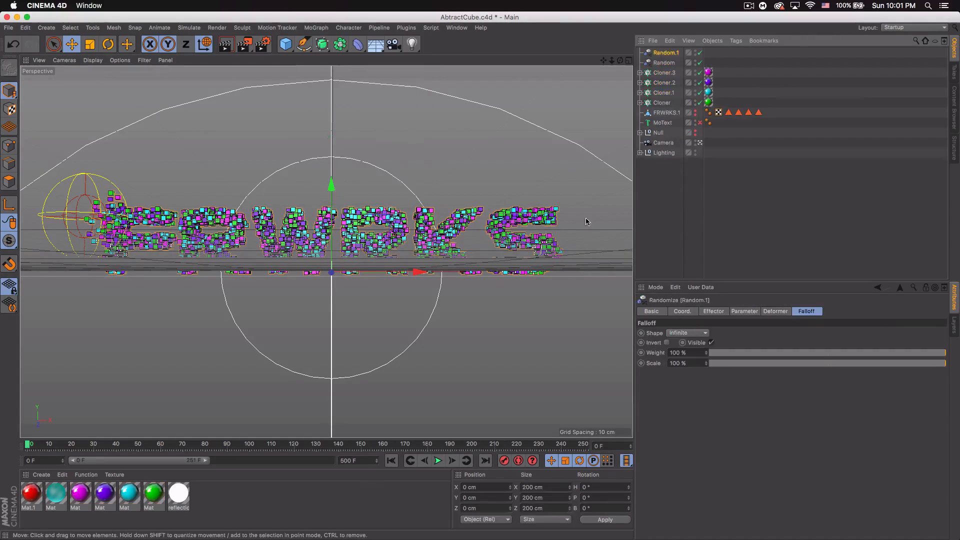
{"action": "left_click", "coordinate": [688, 332]}
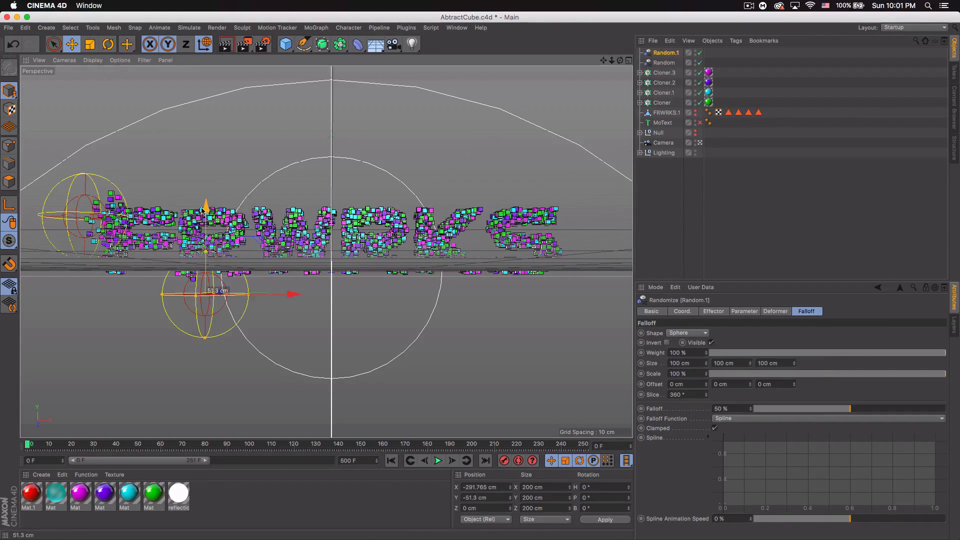
- Add another Random effector to the cloners from MoGraph > Effector
{"action": "left_click", "coordinate": [316, 28]}
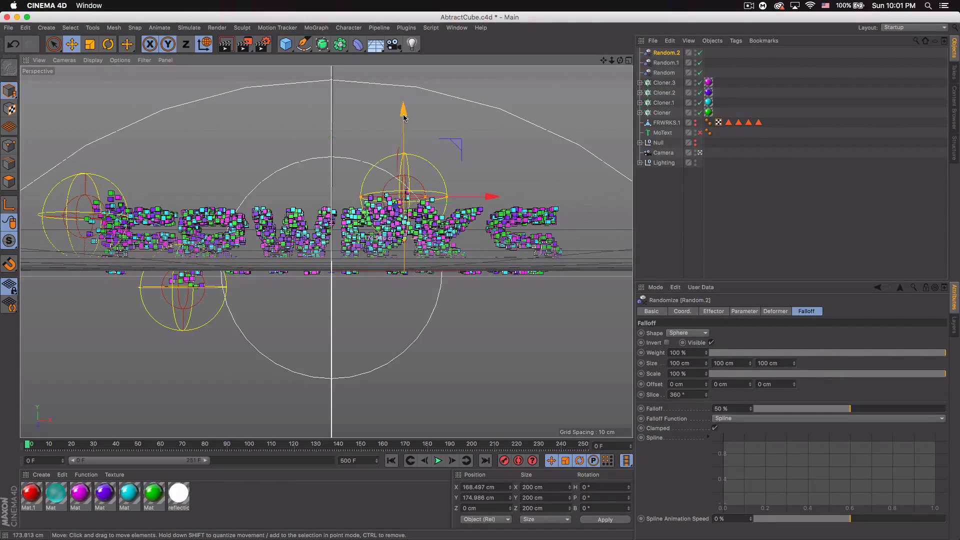
{"action": "left_click", "coordinate": [316, 28]}
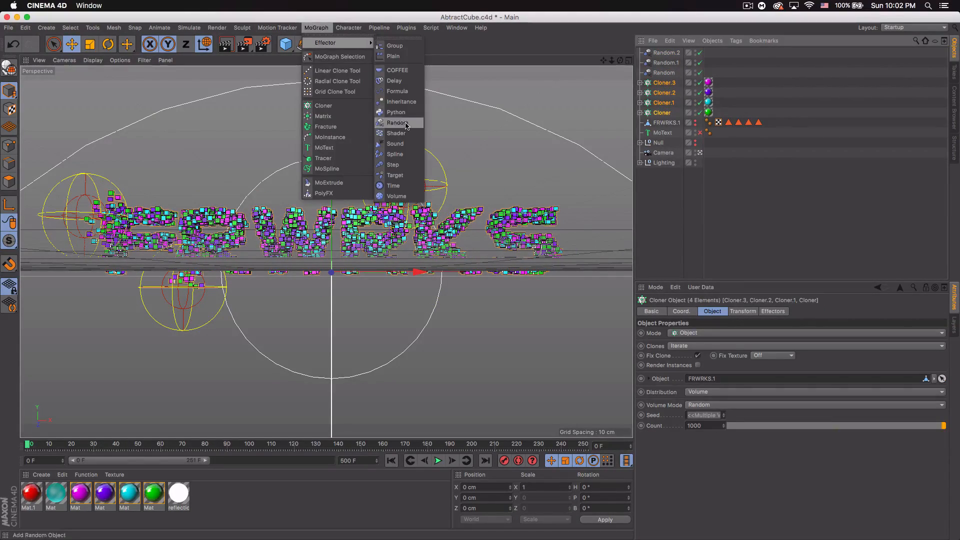
{"action": "left_click", "coordinate": [397, 122]}
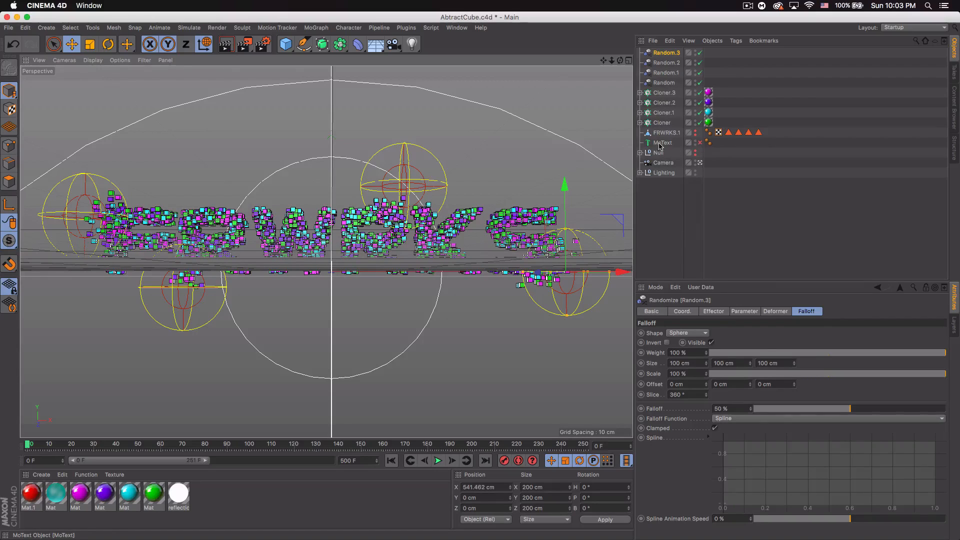
- Nest the FRWRKS MoText inside a new Atom Array object
{"action": "left_click", "coordinate": [662, 142]}
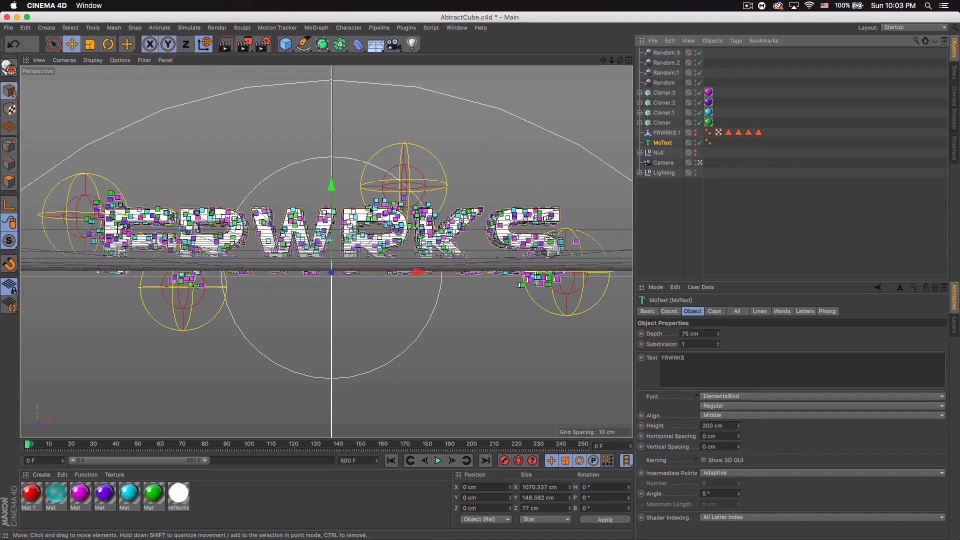
{"action": "left_click", "coordinate": [339, 44]}
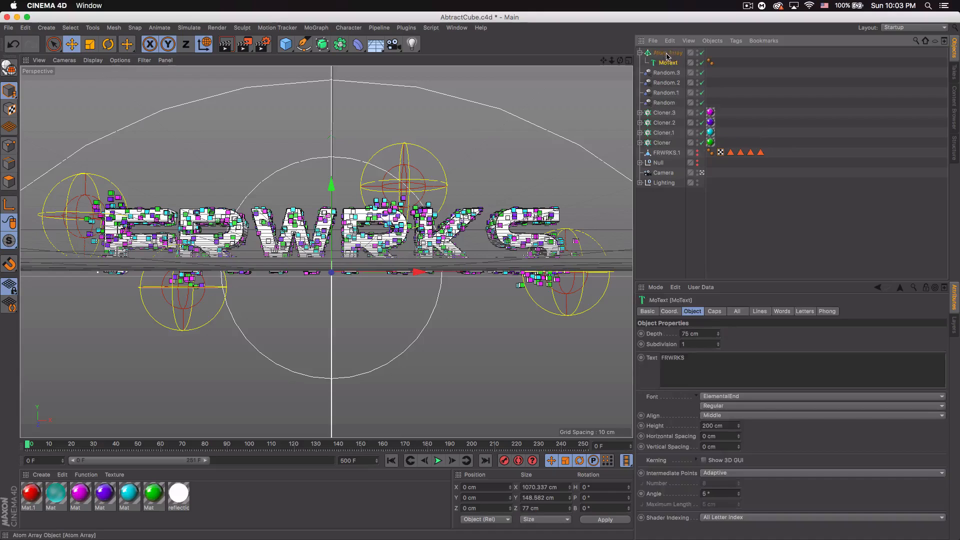
{"action": "left_click", "coordinate": [667, 52]}
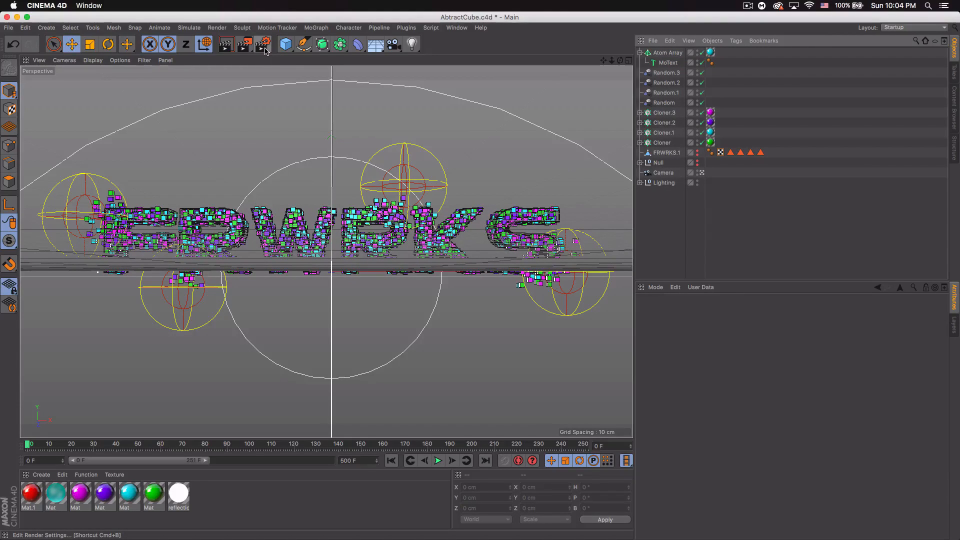
{"action": "left_click", "coordinate": [262, 44]}
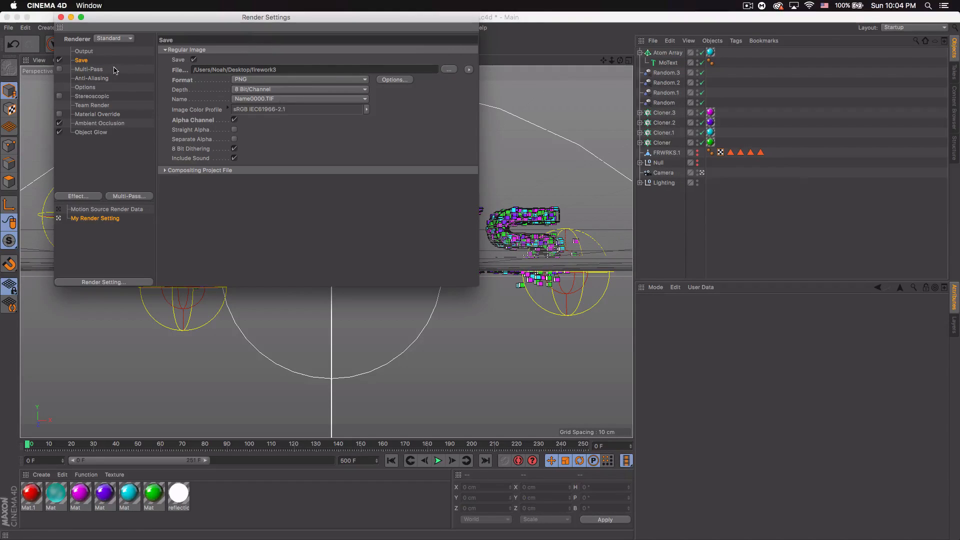
{"action": "mouse_move", "coordinate": [72, 31]}
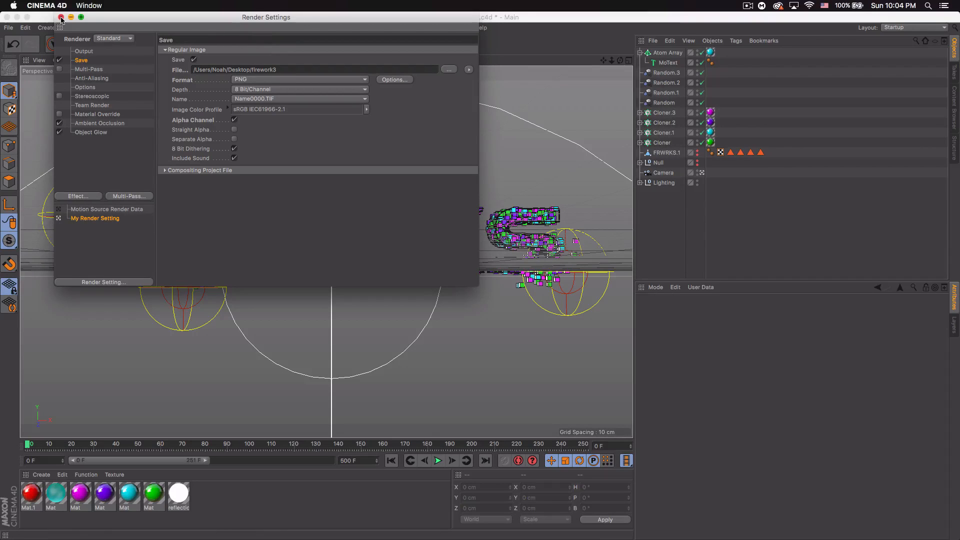
{"action": "left_click", "coordinate": [61, 17]}
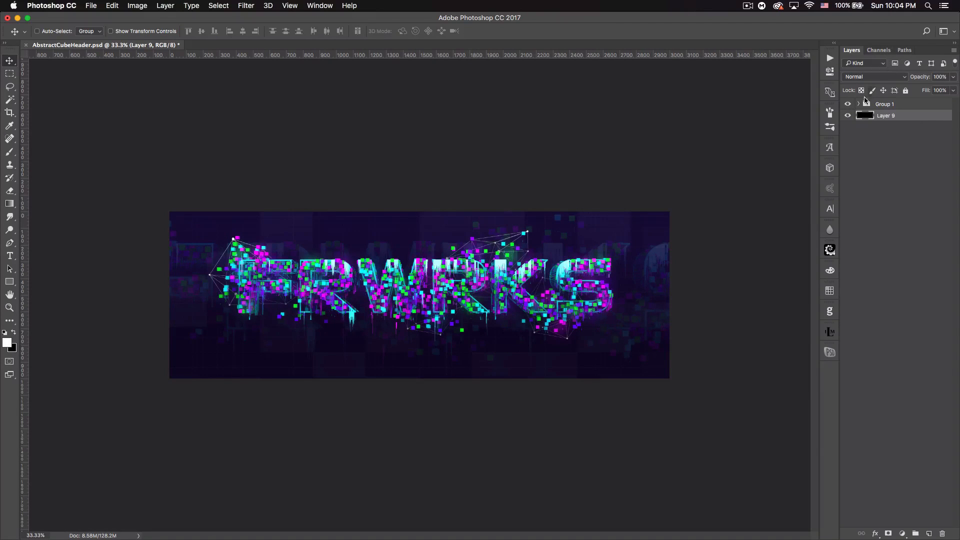
- Hide Group 1 and place frwrks0022.png, scaled up across the black banner
{"action": "left_click", "coordinate": [848, 103]}
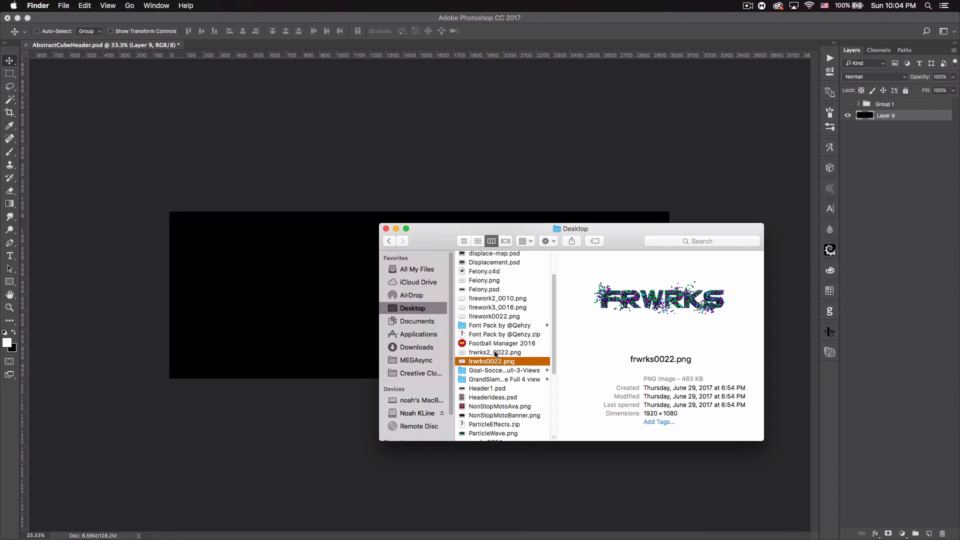
{"action": "double_click", "coordinate": [490, 361]}
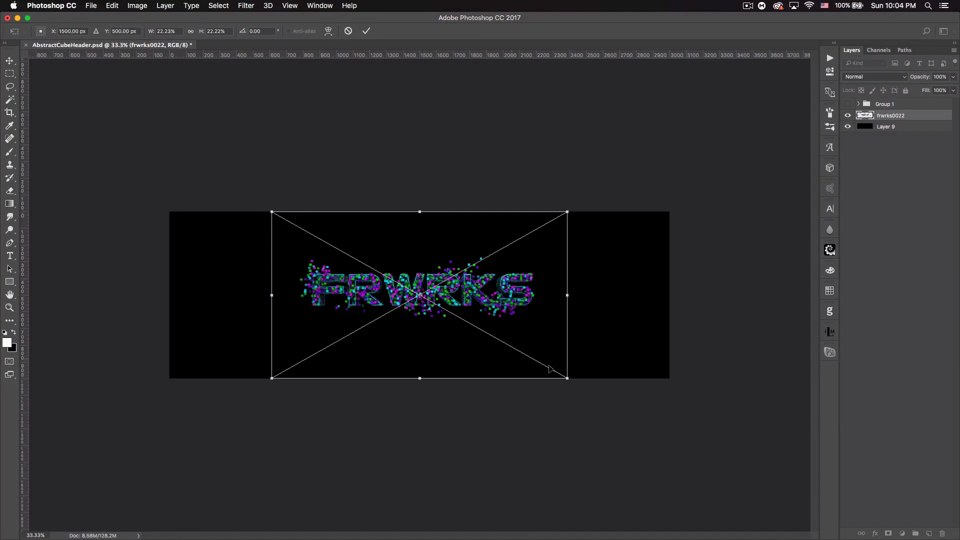
{"action": "left_click_drag", "start_coordinate": [566, 378], "coordinate": [628, 412]}
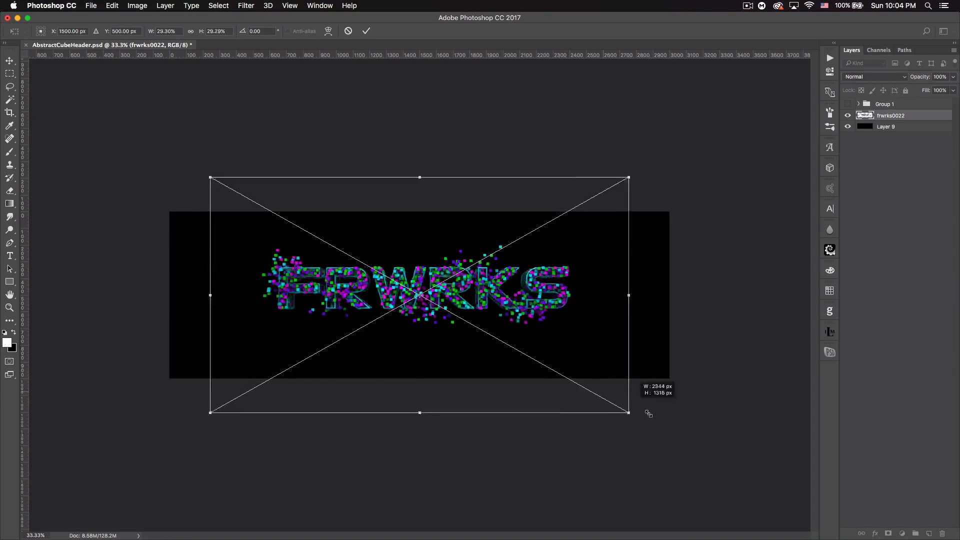
{"action": "left_click_drag", "start_coordinate": [628, 413], "coordinate": [669, 435]}
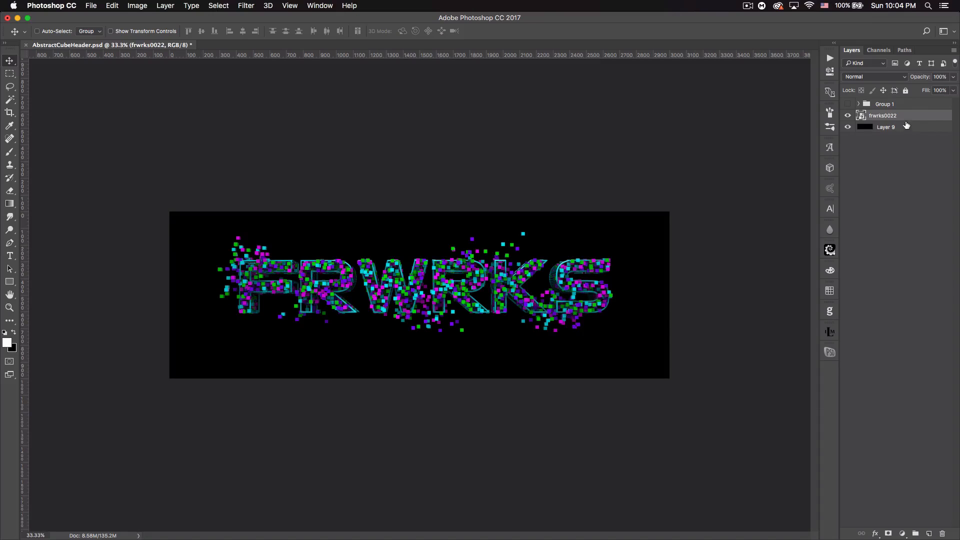
- Rasterize the render layer and apply Find Edges to its duplicate
{"action": "right_click", "coordinate": [882, 115]}
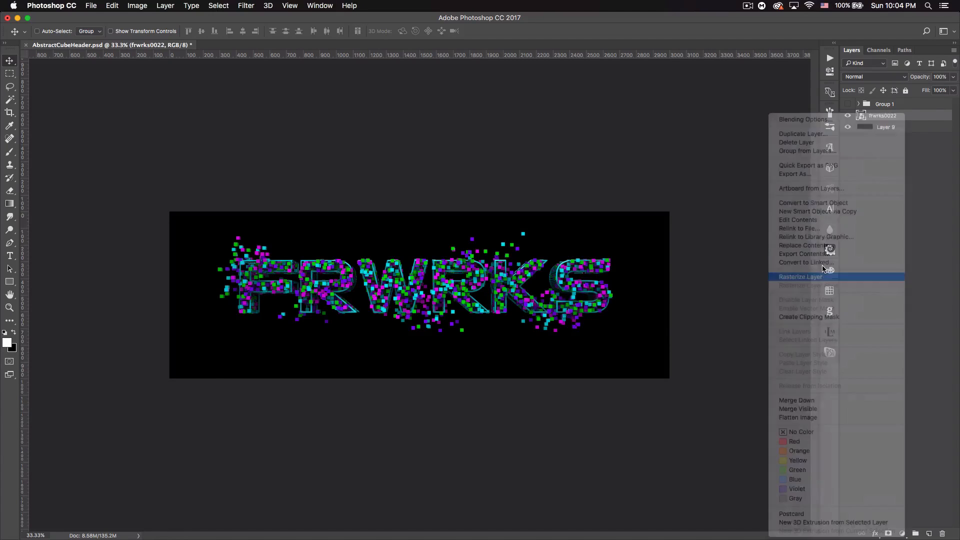
{"action": "left_click", "coordinate": [246, 6]}
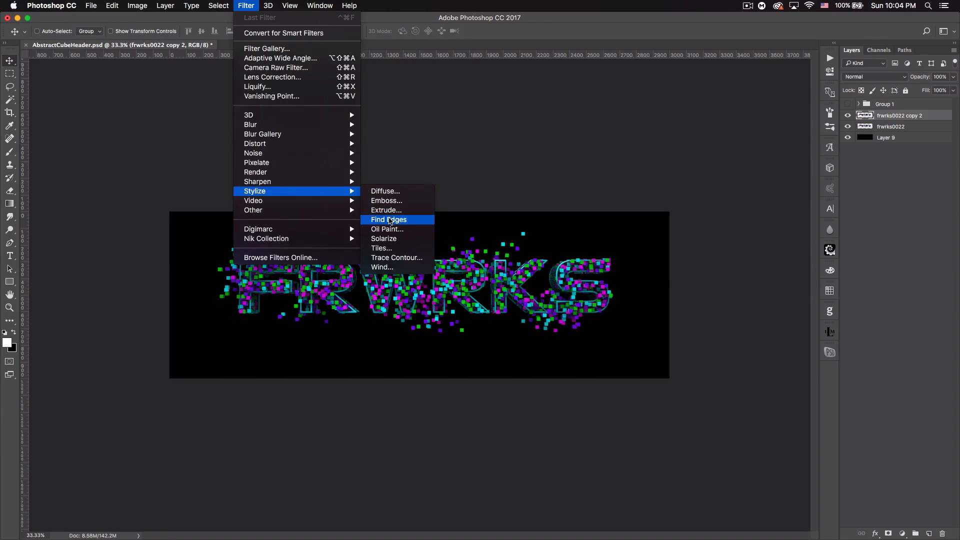
{"action": "left_click", "coordinate": [388, 219]}
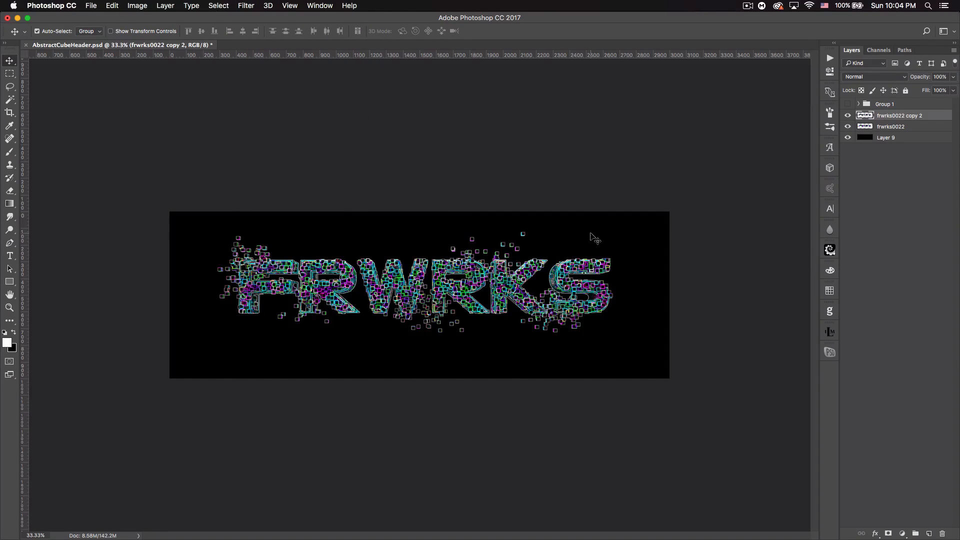
- Blend the Find Edges layer with Linear Dodge (Add) at 25% opacity
{"action": "left_click", "coordinate": [874, 77]}
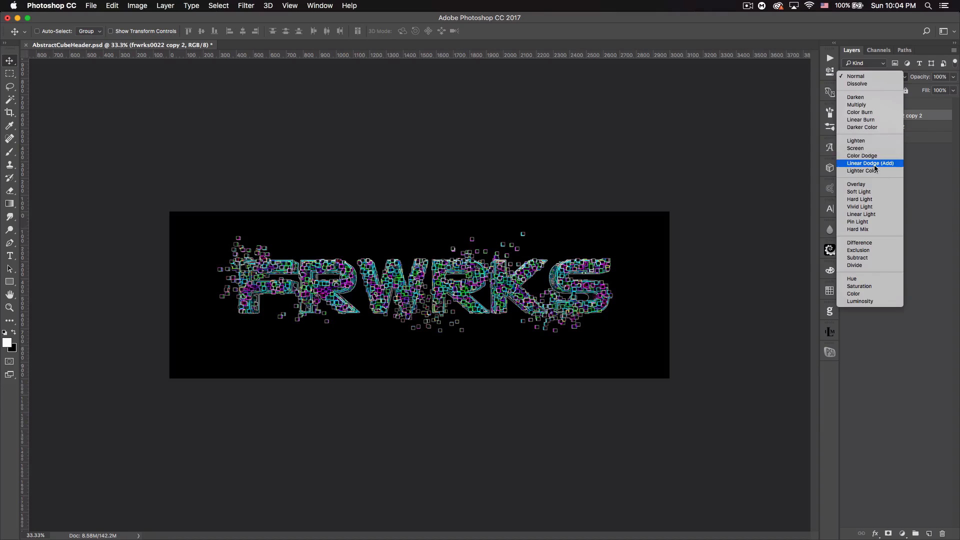
{"action": "left_click", "coordinate": [870, 163]}
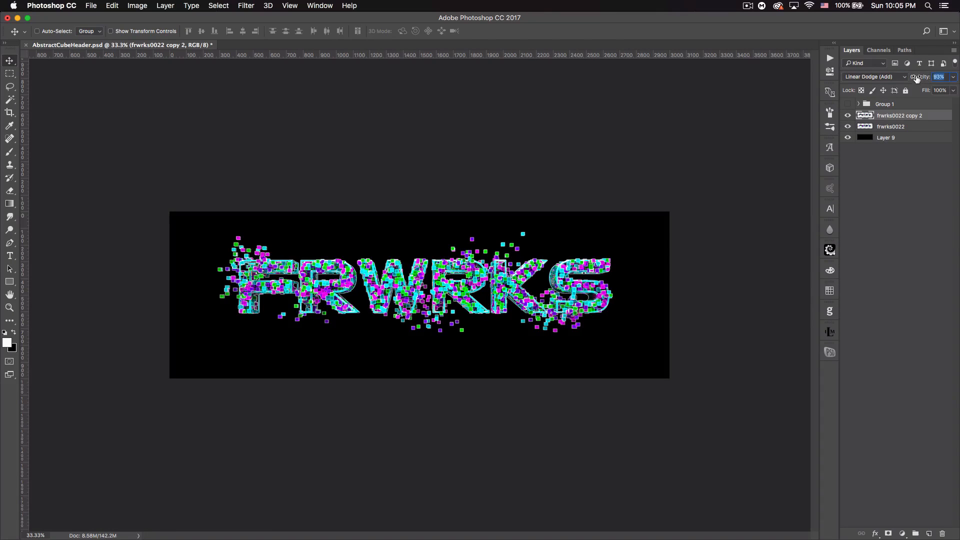
{"action": "type", "text": "25"}
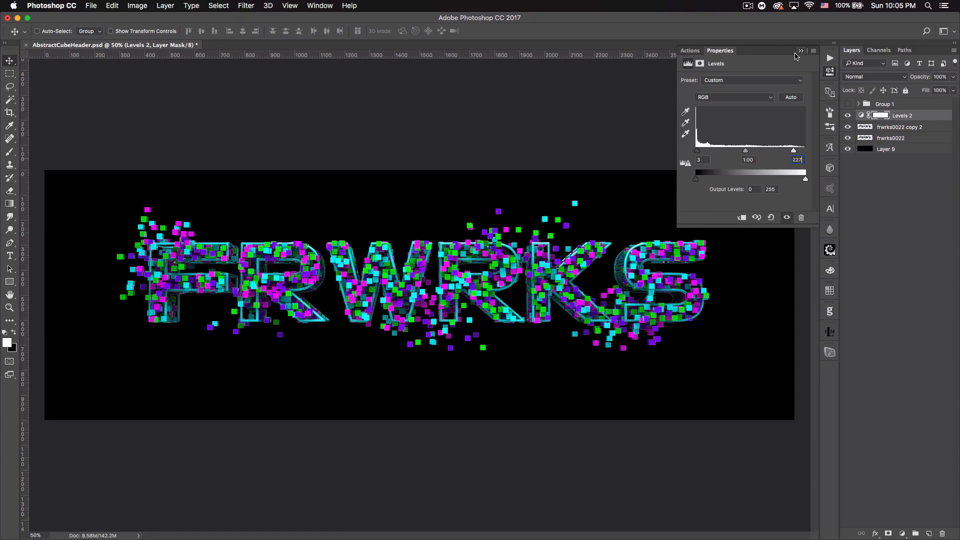
- Collapse the Levels adjustment's Properties panel after setting inputs 3 / 227
{"action": "left_click", "coordinate": [800, 50]}
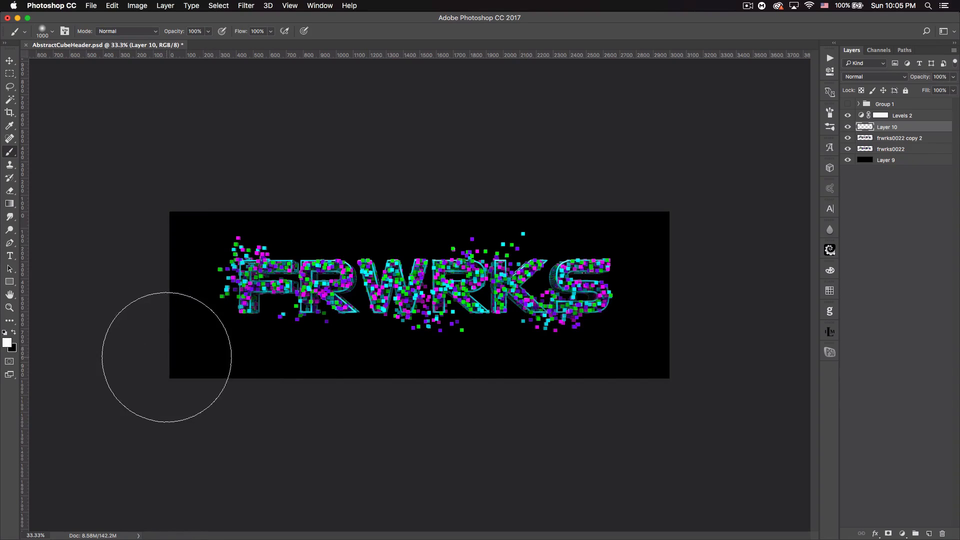
{"action": "mouse_move", "coordinate": [171, 373]}
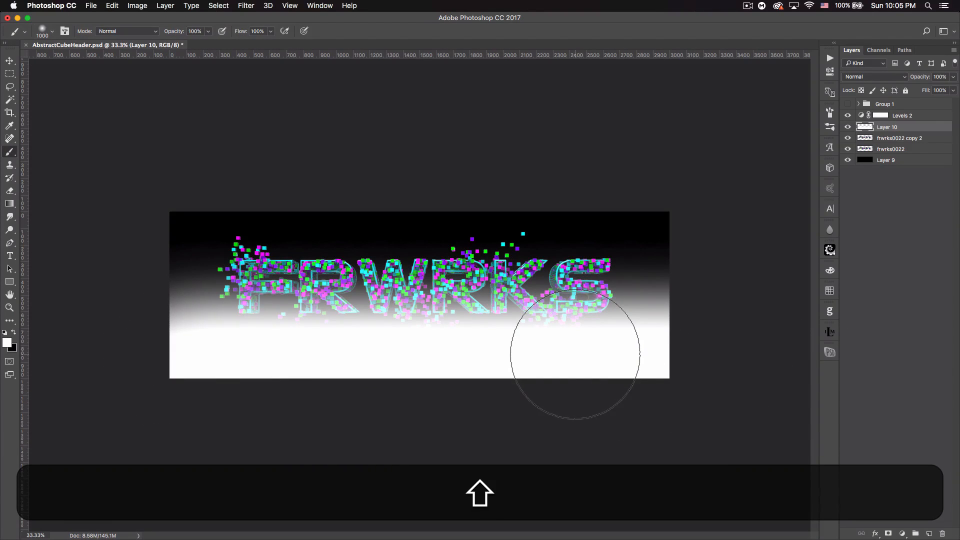
- Invert Layer 10 to white, blend it as Overlay and duplicate it
{"action": "key", "text": "cmd+i"}
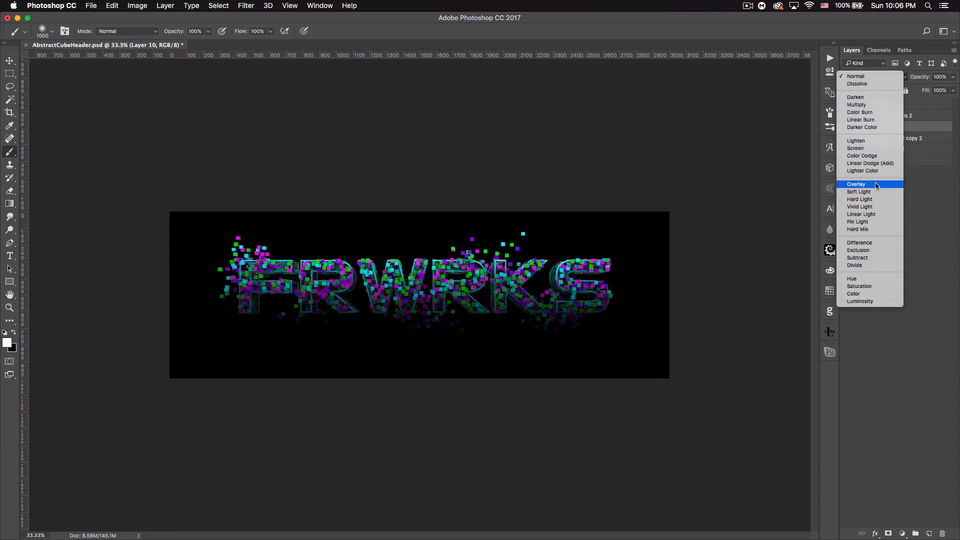
{"action": "left_click", "coordinate": [856, 184]}
{"action": "type", "text": "25"}
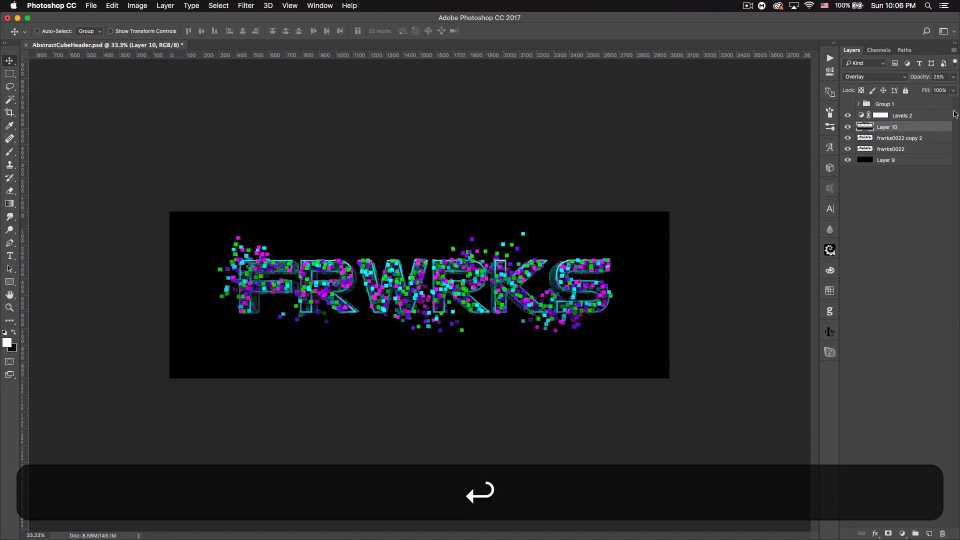
{"action": "key", "text": "cmd+j"}
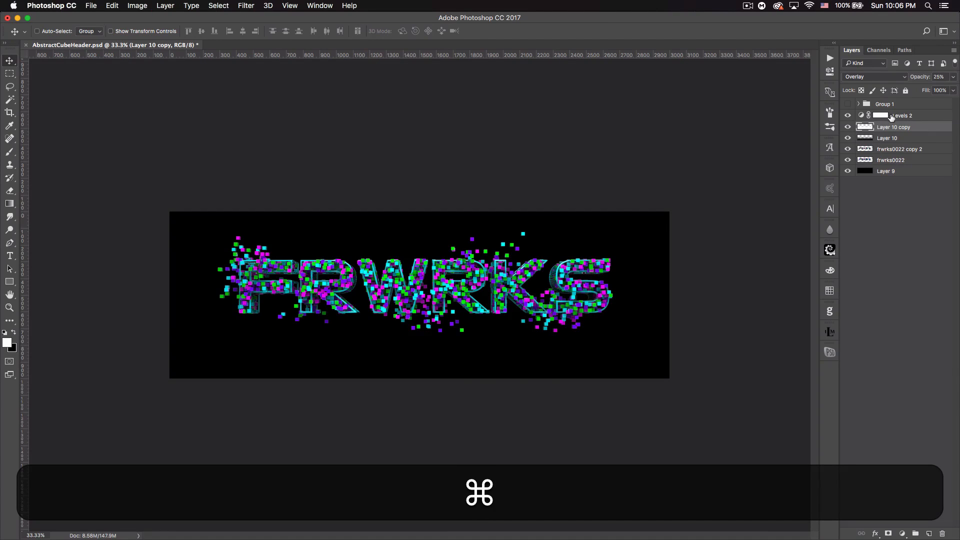
- Flip the duplicated white layer vertically, then add a Solid Color fill layer
{"action": "key", "text": "cmd+t"}
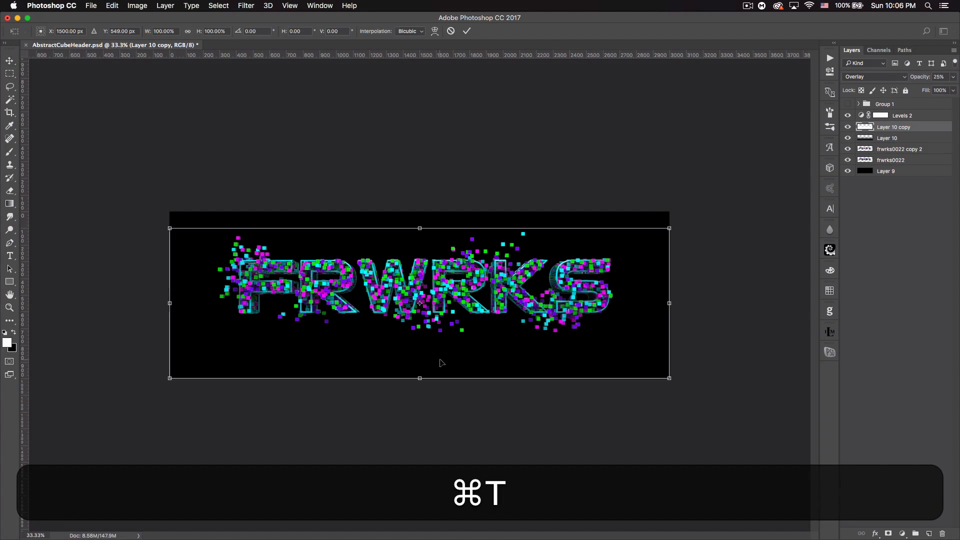
{"action": "right_click", "coordinate": [441, 362]}
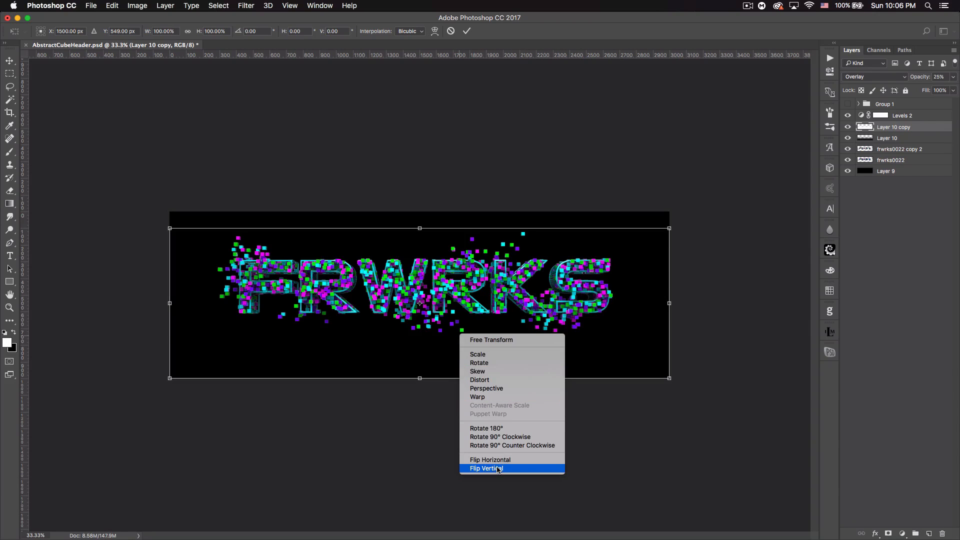
{"action": "left_click", "coordinate": [484, 468]}
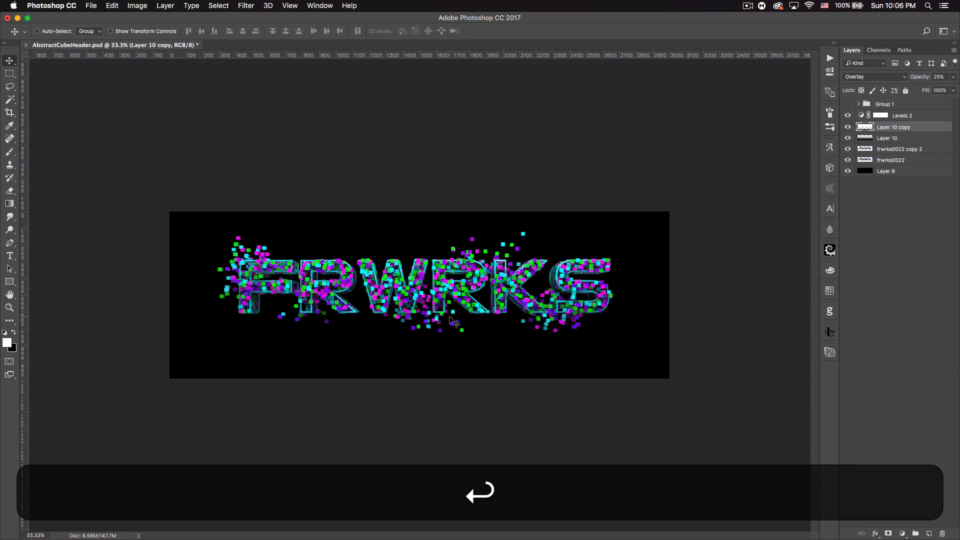
{"action": "key", "text": "cmd+t"}
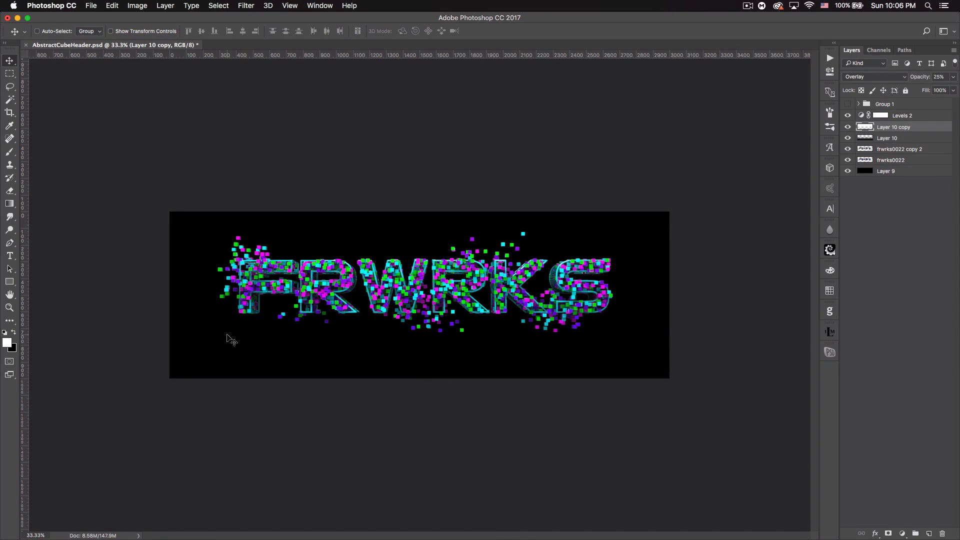
{"action": "mouse_move", "coordinate": [569, 242]}
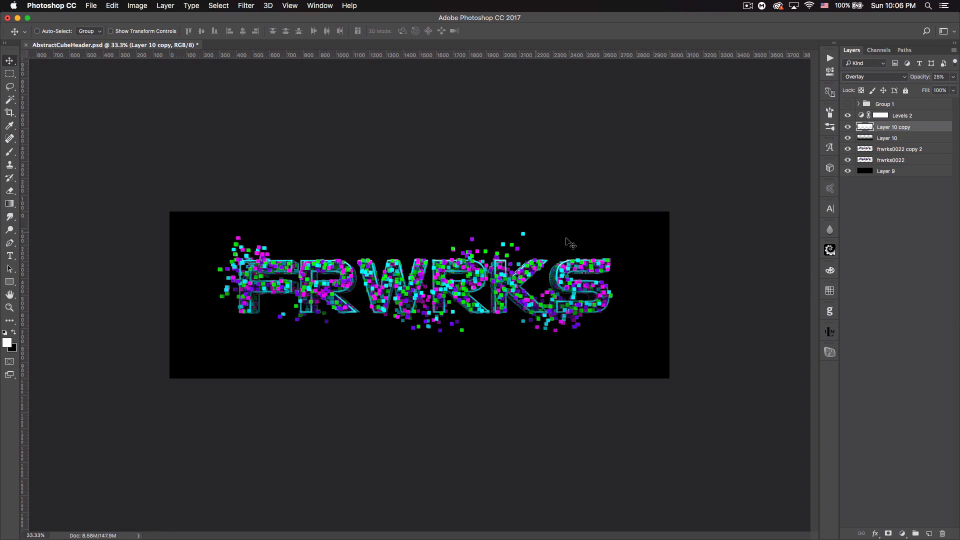
{"action": "mouse_move", "coordinate": [649, 217]}
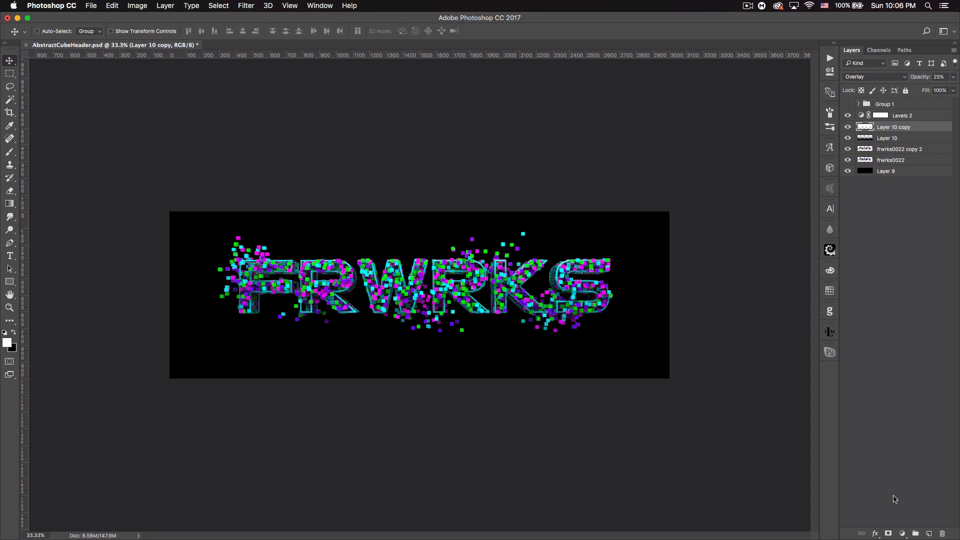
{"action": "left_click", "coordinate": [901, 533]}
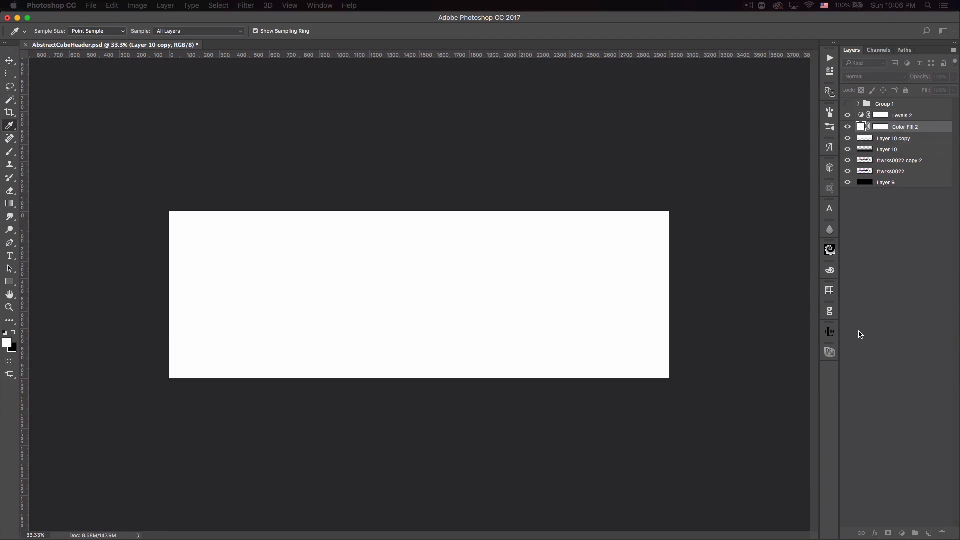
- Set the Color Fill layer's colour to purple hex 4223a5
{"action": "double_click", "coordinate": [866, 127]}
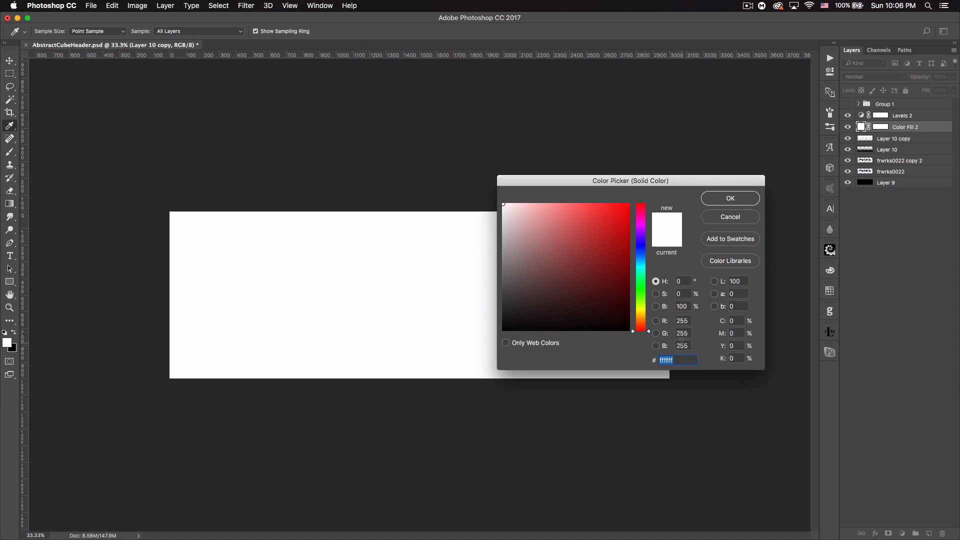
{"action": "type", "text": "4"}
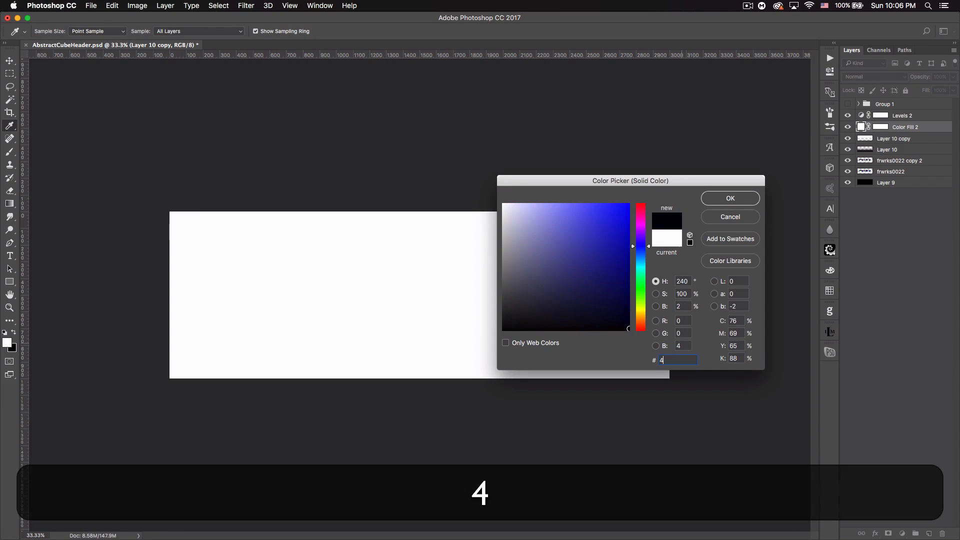
{"action": "type", "text": "223a5"}
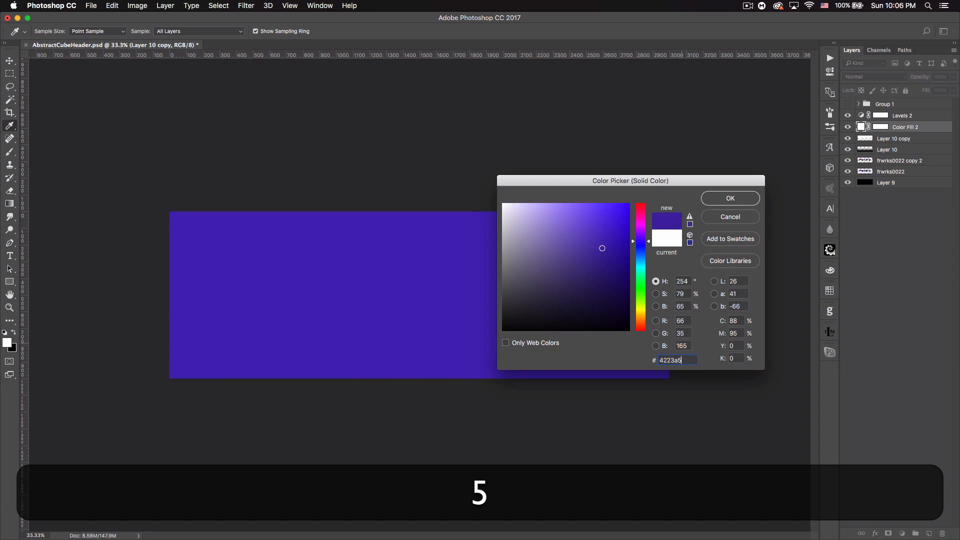
{"action": "left_click", "coordinate": [729, 198]}
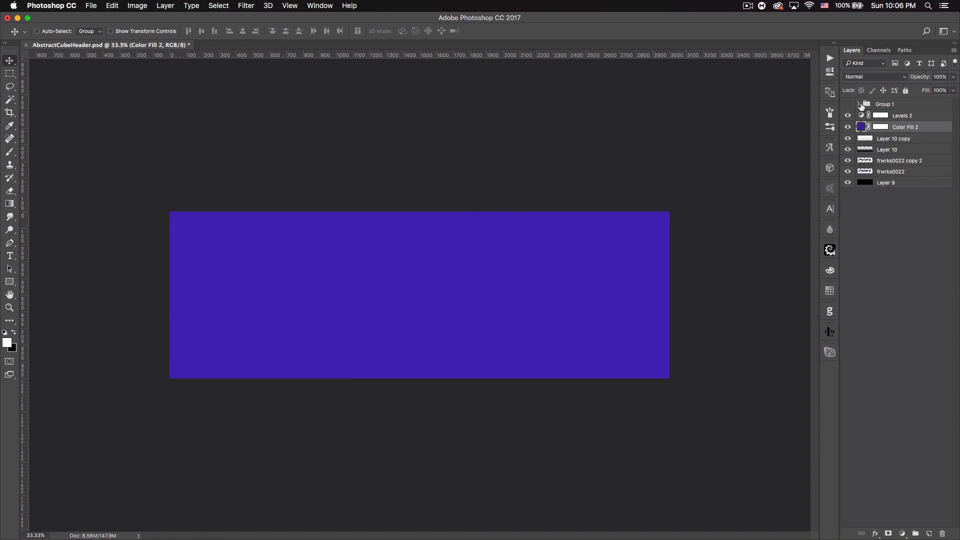
- Blend the purple fill as Lighten at 25% opacity and select frwrks0022 copy 2
{"action": "left_click", "coordinate": [874, 77]}
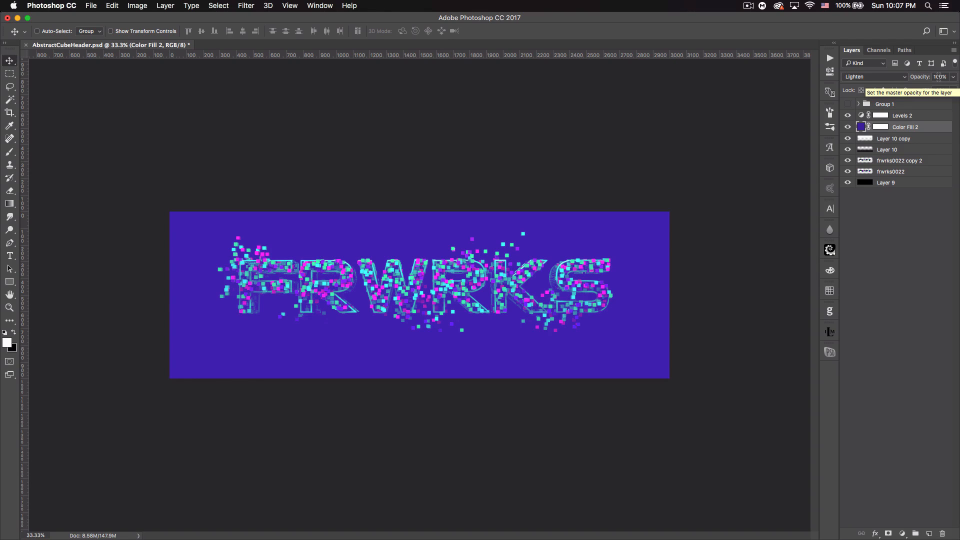
{"action": "type", "text": "25"}
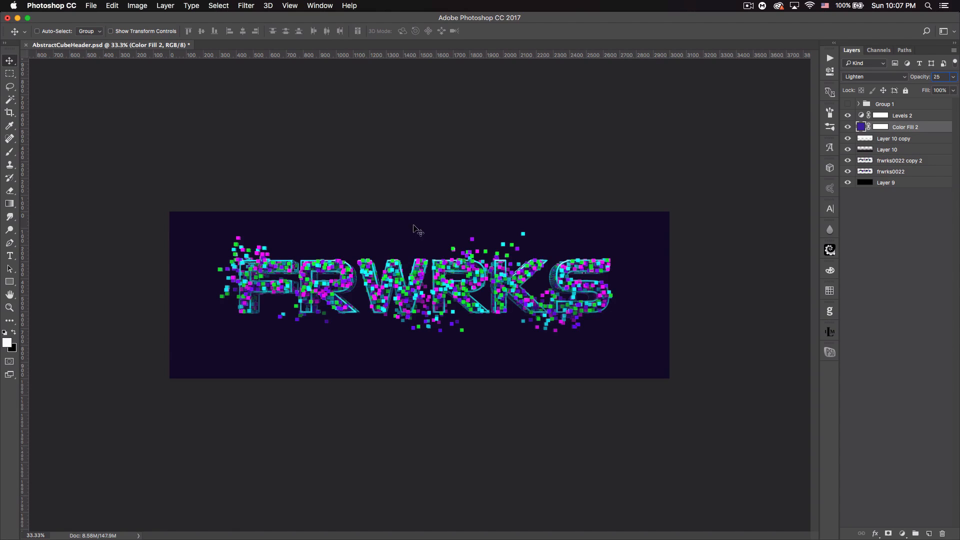
{"action": "mouse_move", "coordinate": [422, 257]}
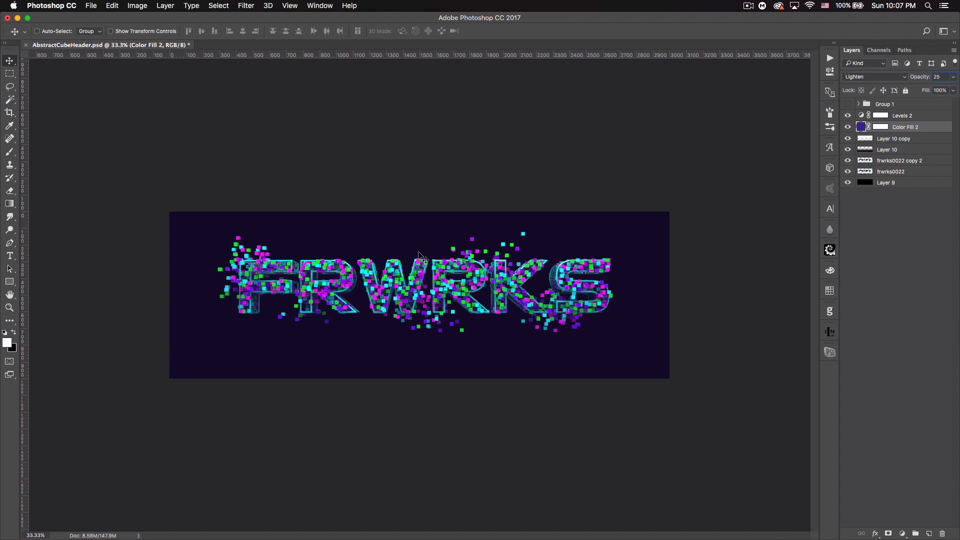
{"action": "left_click", "coordinate": [937, 77]}
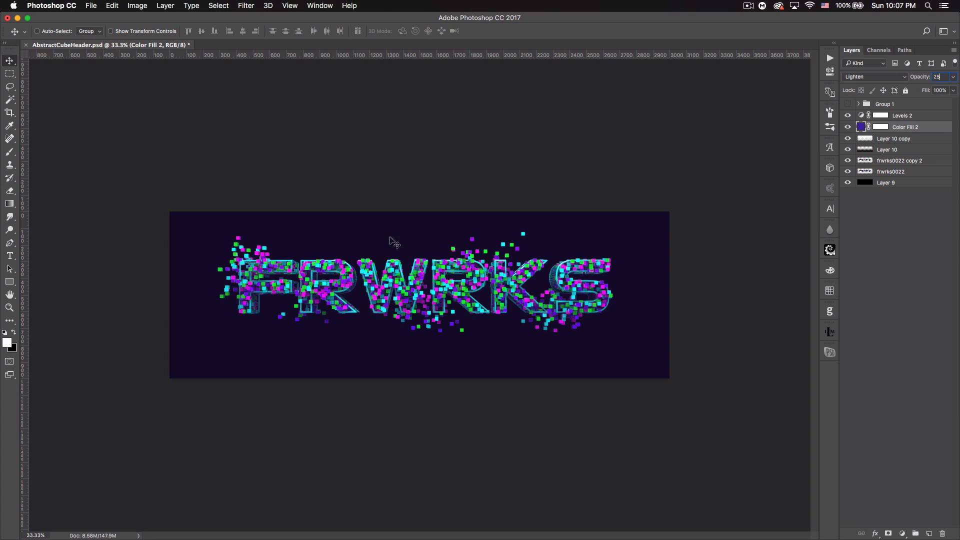
{"action": "mouse_move", "coordinate": [483, 313]}
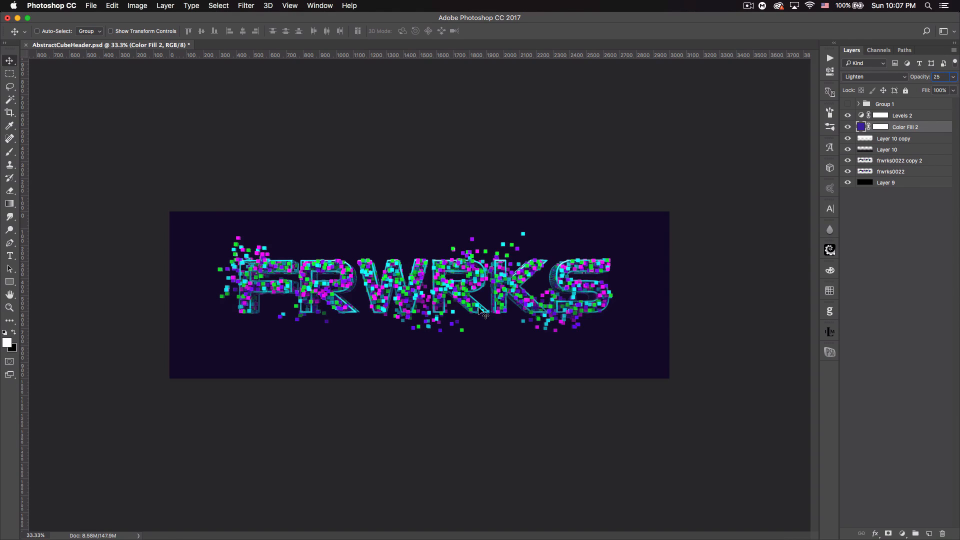
{"action": "mouse_move", "coordinate": [857, 259]}
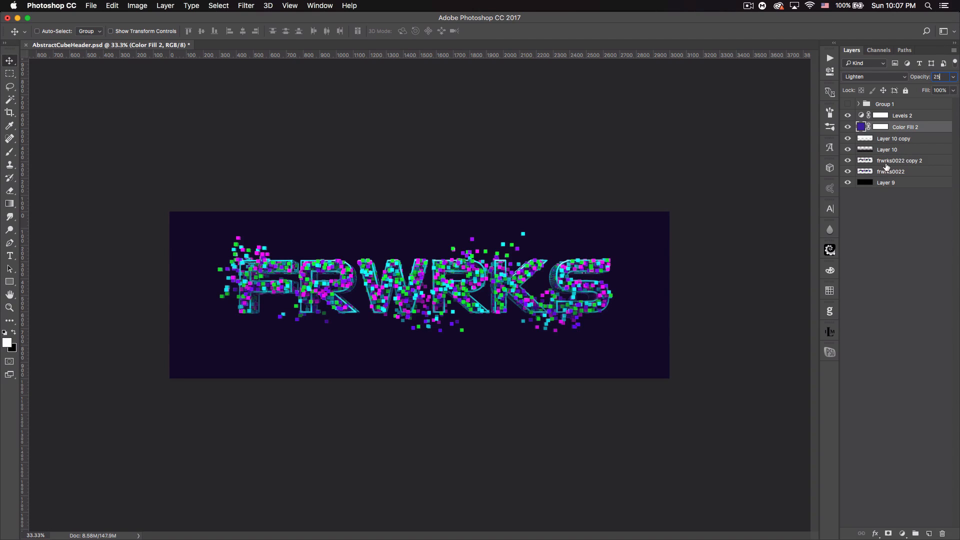
{"action": "left_click", "coordinate": [900, 160]}
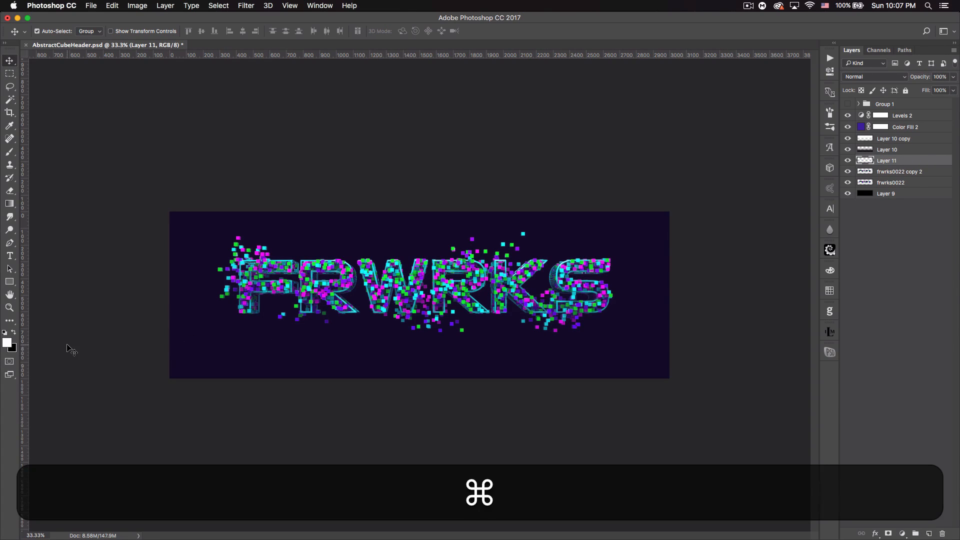
- Paint soft magenta glow spots across the letters, then pick the next glow colour
{"action": "key", "text": "cmd+plus"}
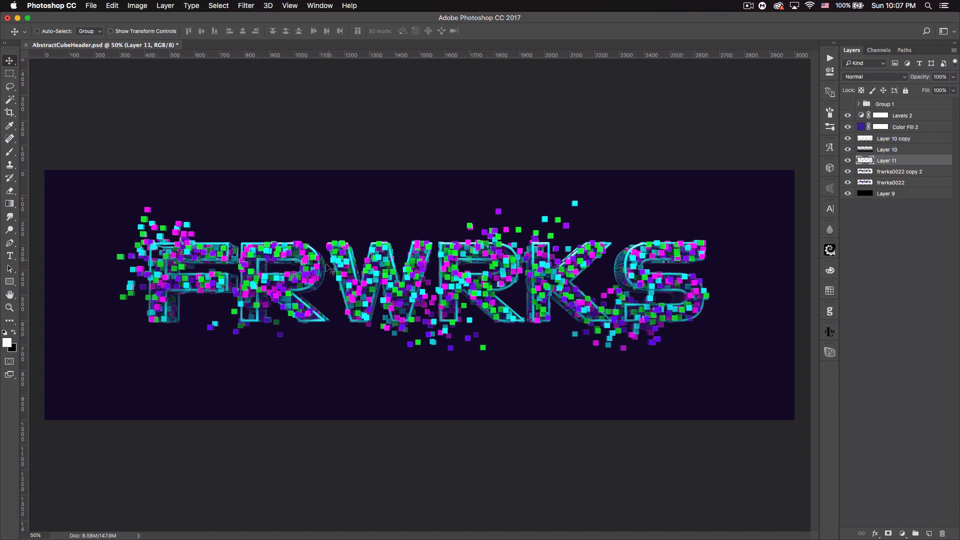
{"action": "mouse_move", "coordinate": [313, 243]}
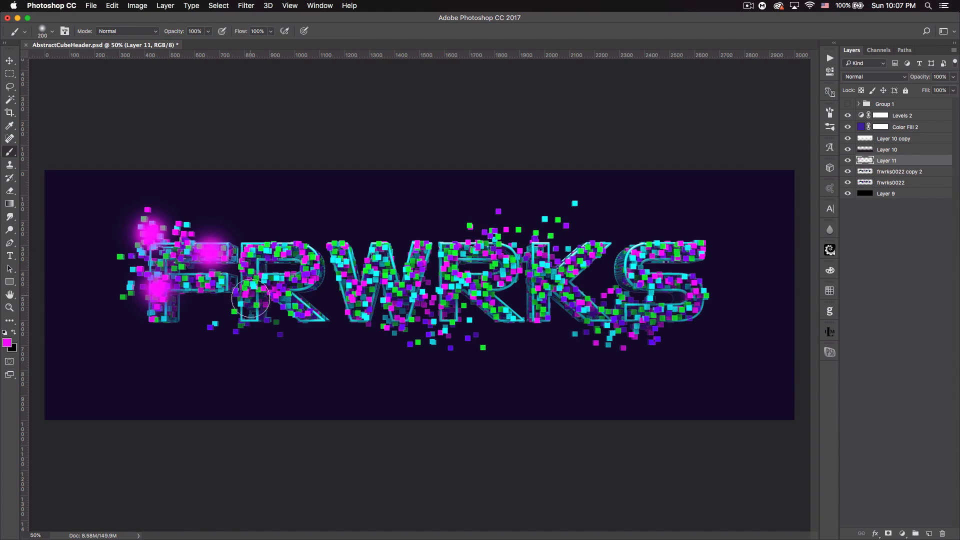
{"action": "left_click_drag", "start_coordinate": [251, 297], "coordinate": [346, 272]}
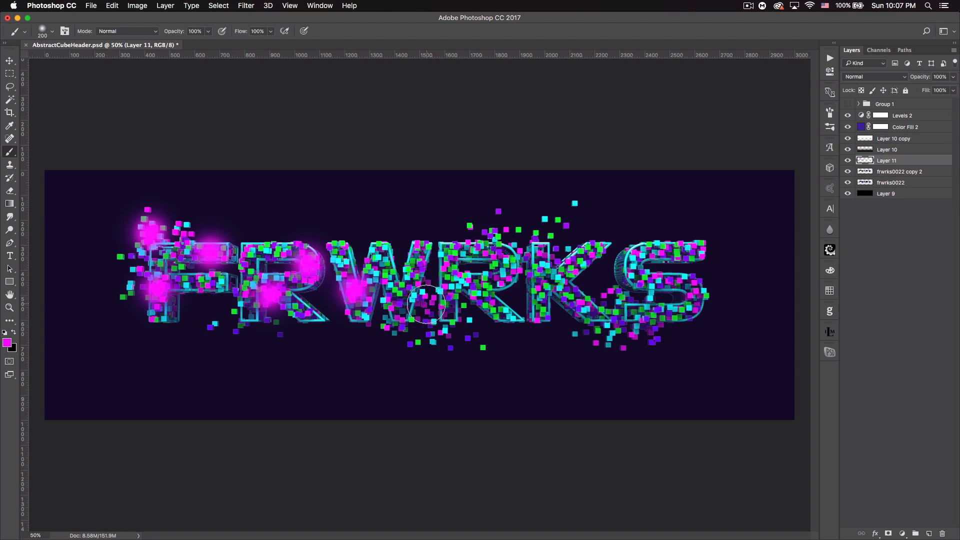
{"action": "left_click_drag", "start_coordinate": [429, 306], "coordinate": [539, 269]}
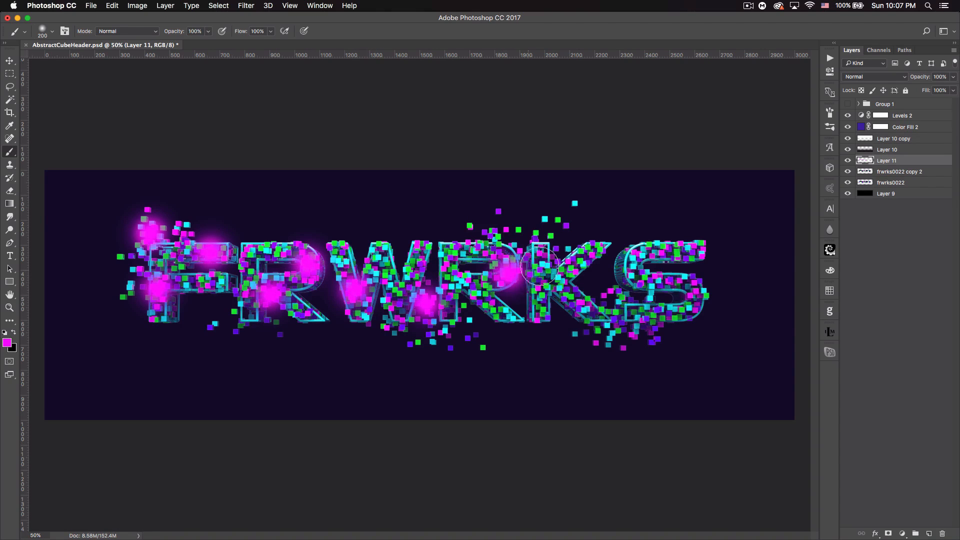
{"action": "left_click_drag", "start_coordinate": [539, 269], "coordinate": [618, 276]}
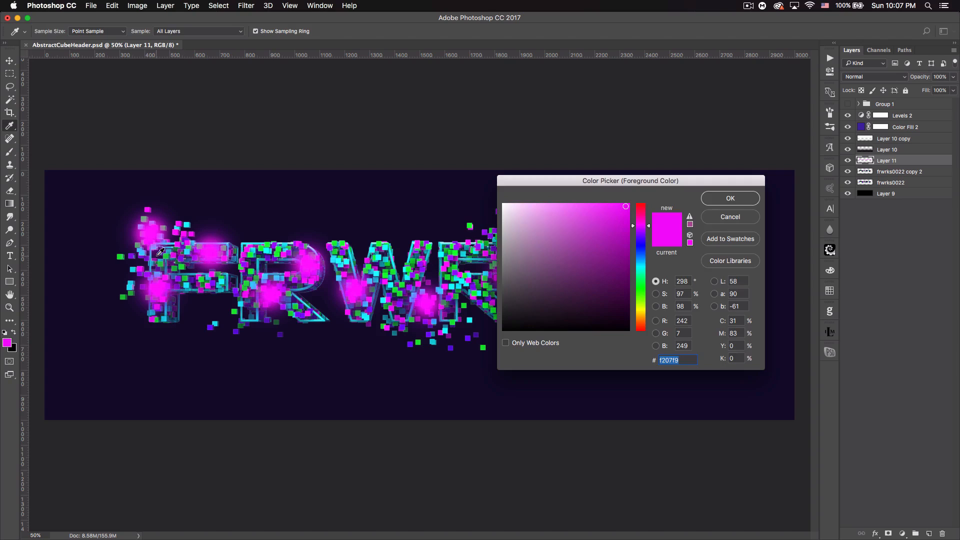
{"action": "left_click", "coordinate": [729, 198]}
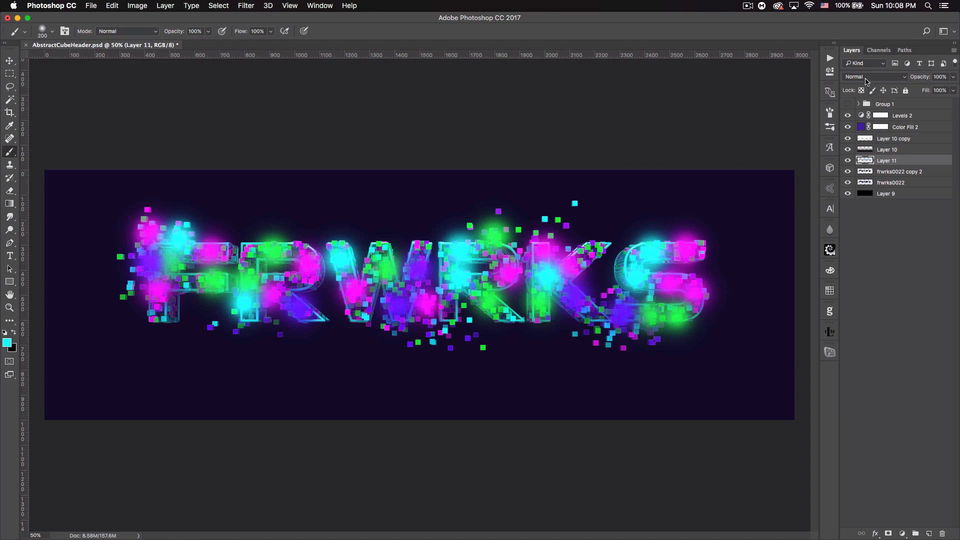
{"action": "left_click", "coordinate": [874, 77]}
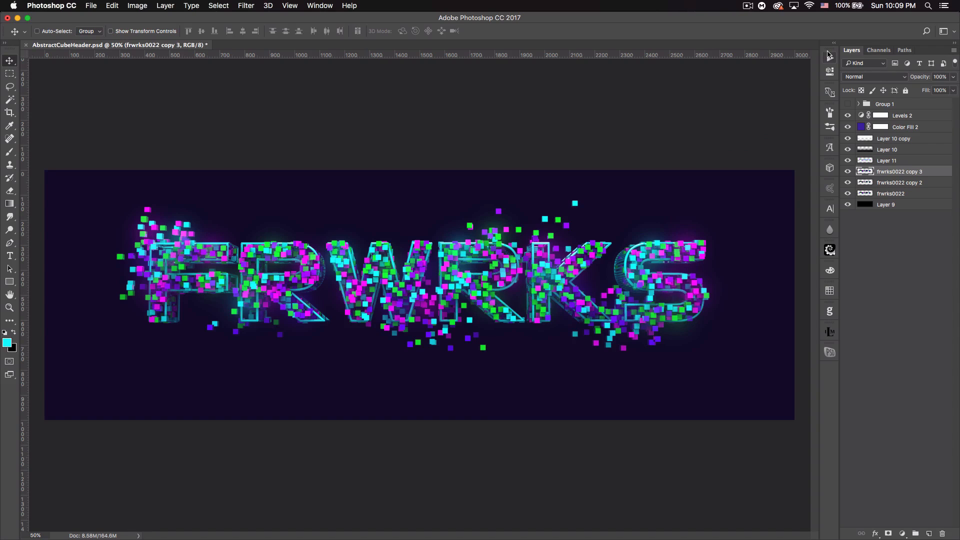
{"action": "mouse_move", "coordinate": [830, 55]}
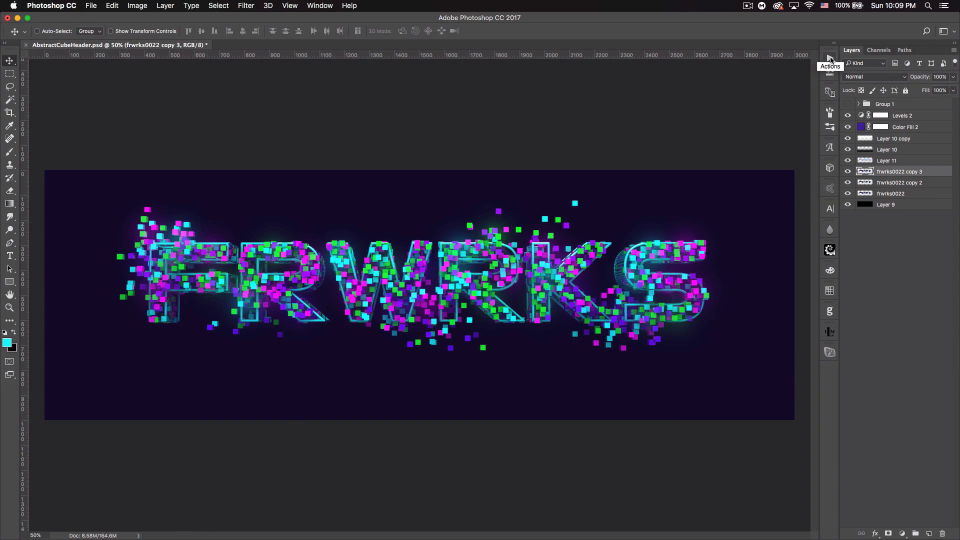
{"action": "left_click", "coordinate": [830, 57]}
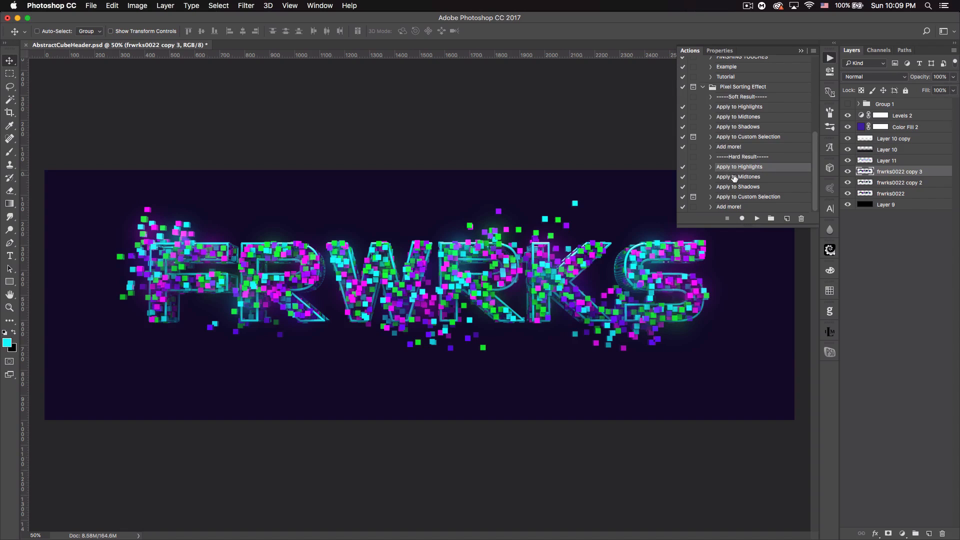
{"action": "mouse_move", "coordinate": [748, 195]}
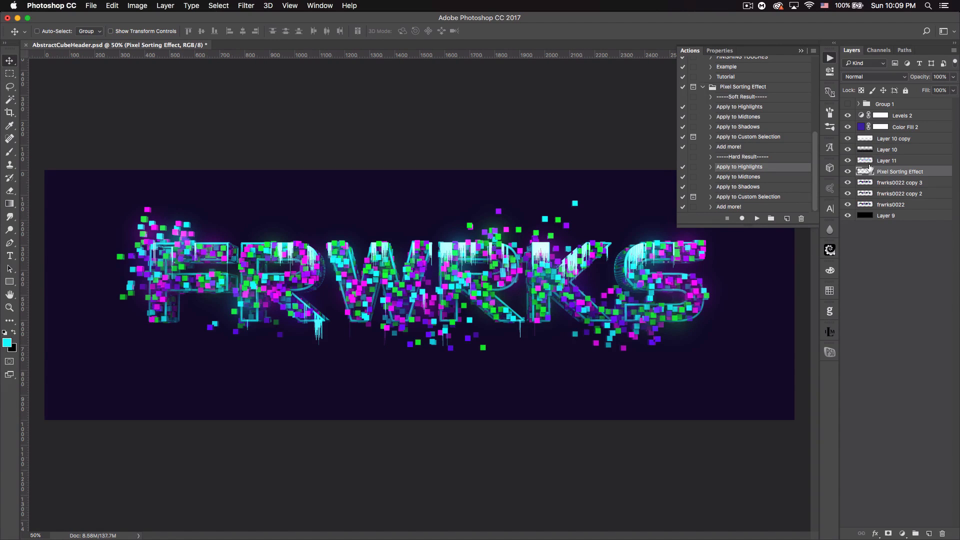
- Play the Hard Result pixel-sorting actions on frwrks0022 copy 3 for highlights, midtones and shadows
{"action": "left_click", "coordinate": [900, 182]}
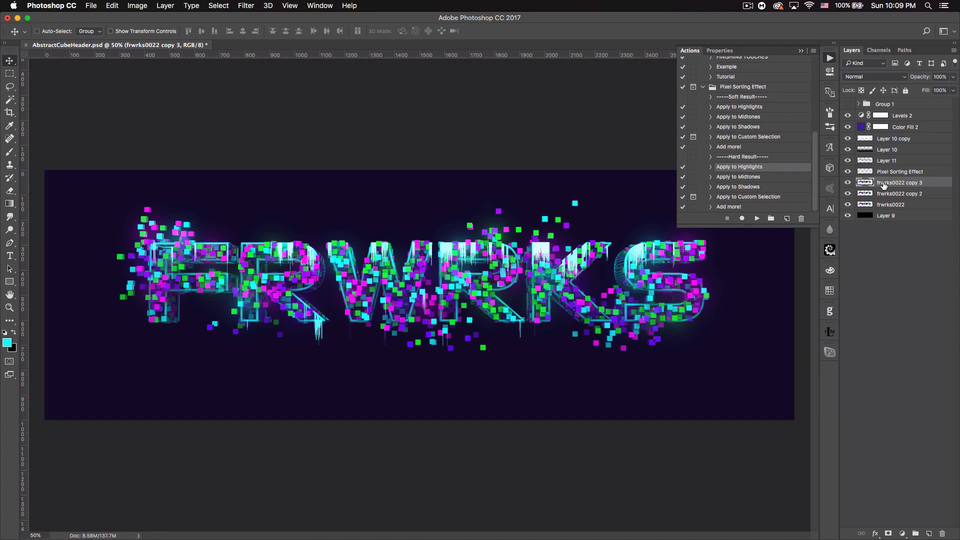
{"action": "mouse_move", "coordinate": [887, 189]}
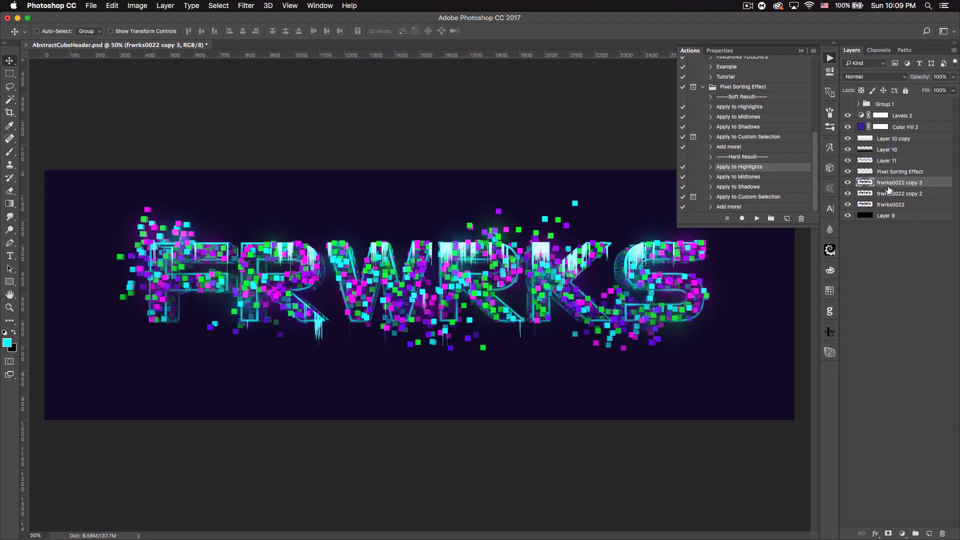
{"action": "mouse_move", "coordinate": [746, 182]}
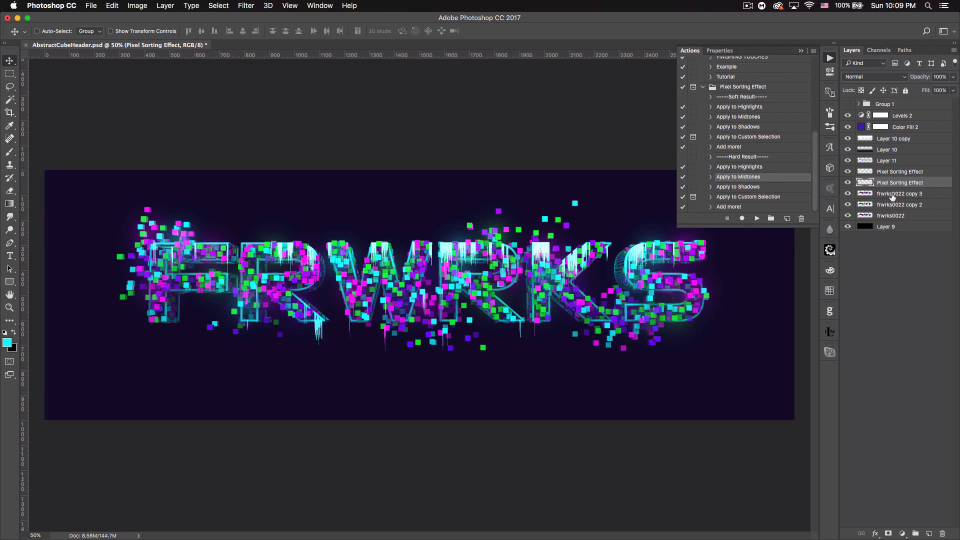
{"action": "left_click", "coordinate": [899, 193]}
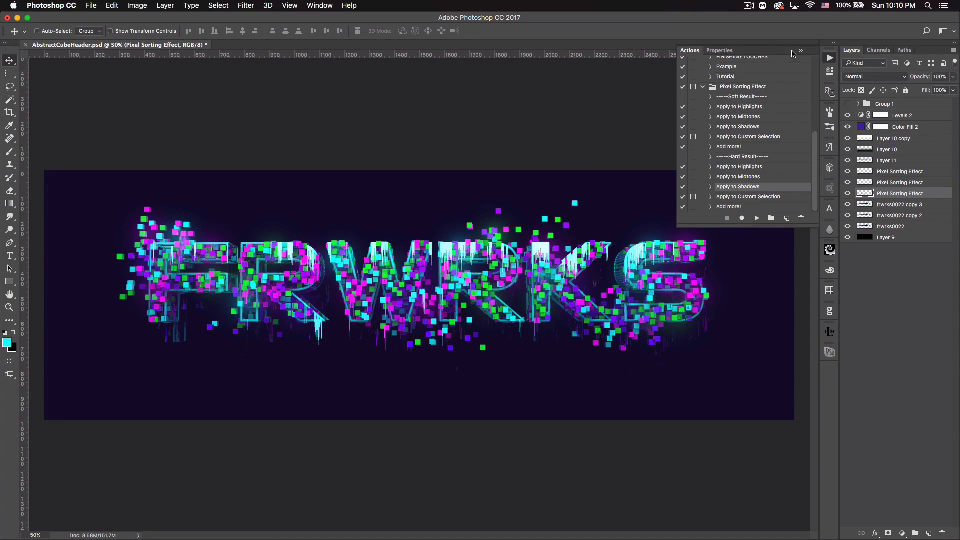
{"action": "left_click", "coordinate": [800, 50]}
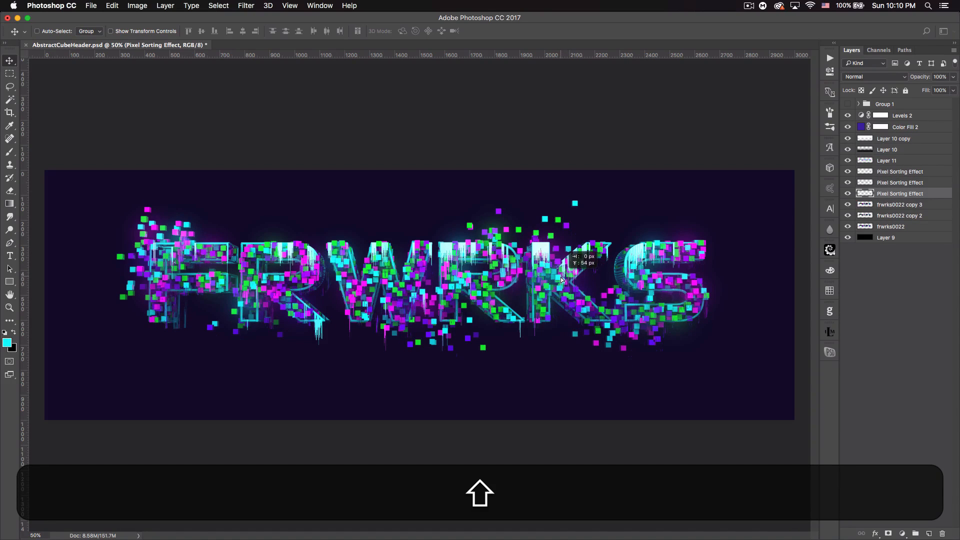
- Drag one Pixel Sorting Effect layer so its drips hang lower under the letters
{"action": "left_click_drag", "start_coordinate": [560, 279], "coordinate": [560, 283]}
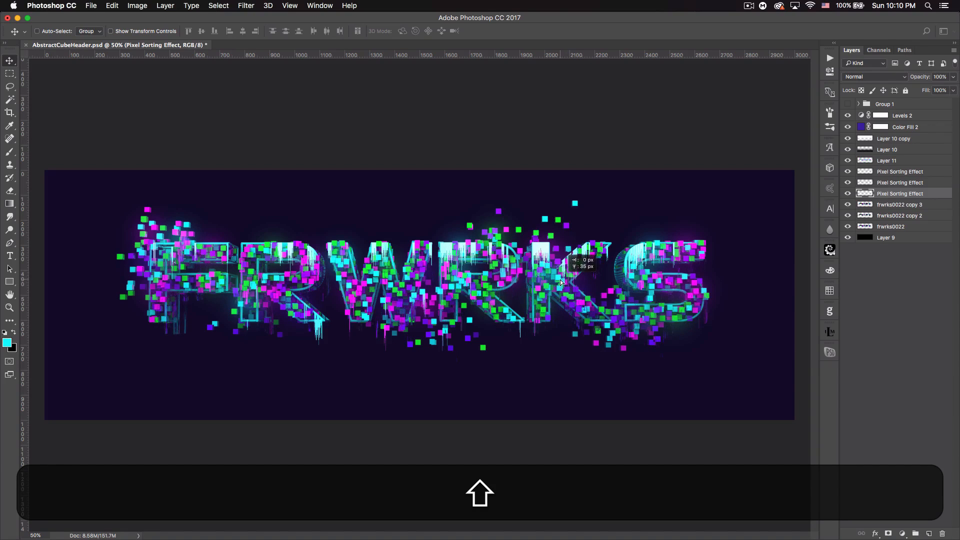
{"action": "left_click_drag", "start_coordinate": [560, 282], "coordinate": [560, 233]}
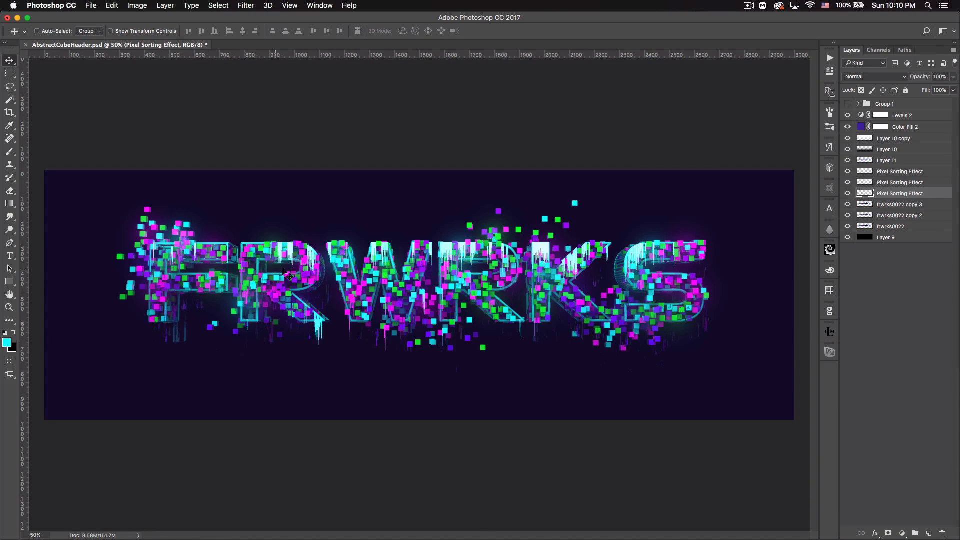
{"action": "mouse_move", "coordinate": [383, 308]}
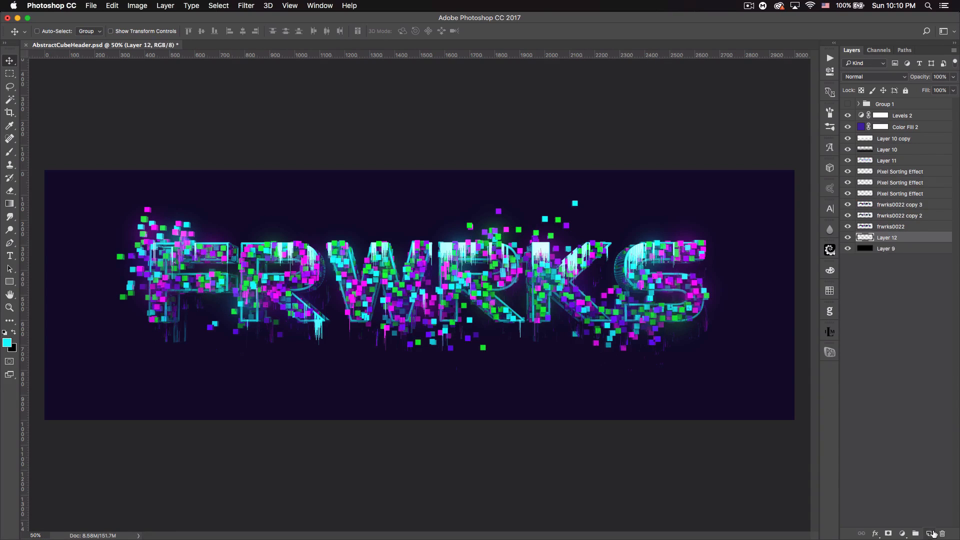
{"action": "mouse_move", "coordinate": [142, 165]}
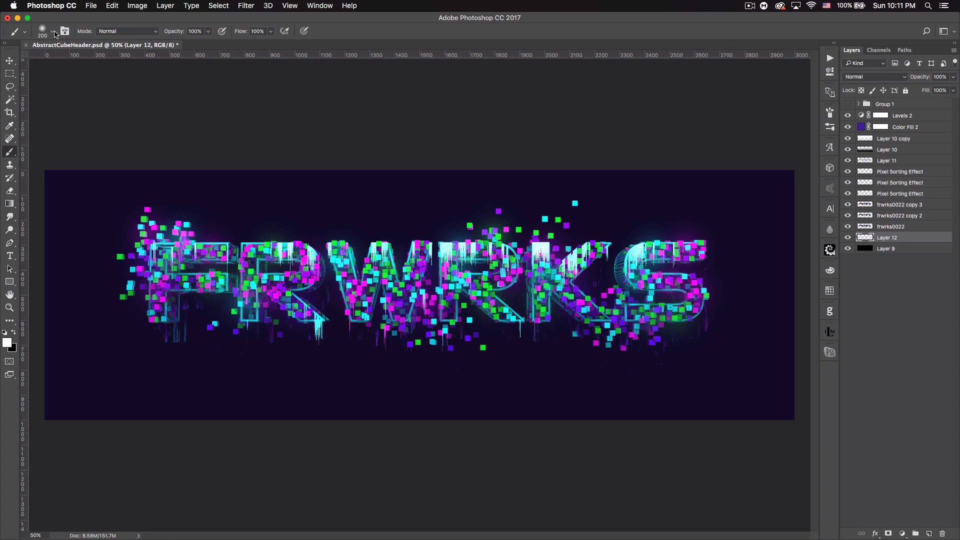
{"action": "mouse_move", "coordinate": [226, 138]}
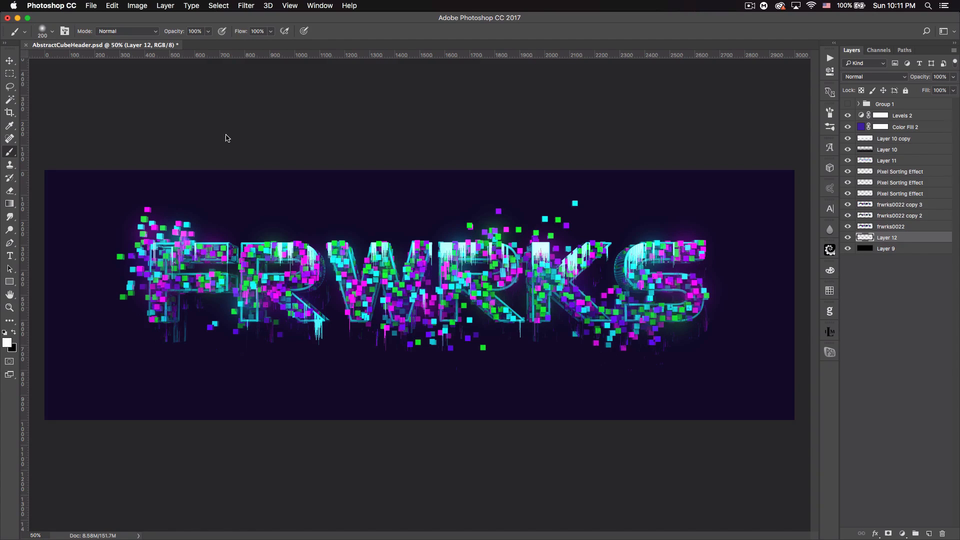
- Select the polygonal plexus brush from the Brush Preset picker for stamping white lines over FRWRKS
{"action": "left_click", "coordinate": [52, 31]}
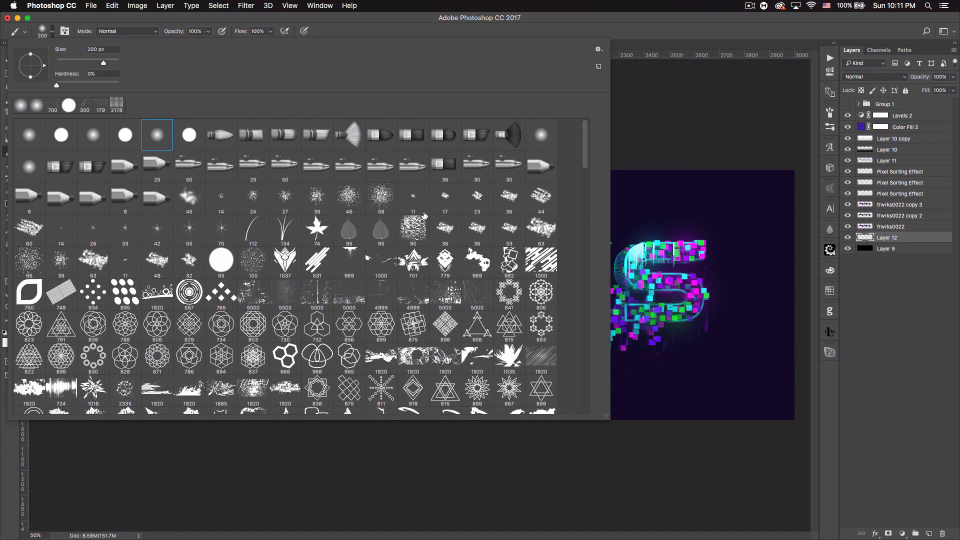
{"action": "scroll", "scroll_direction": "down", "scroll_amount": 3}
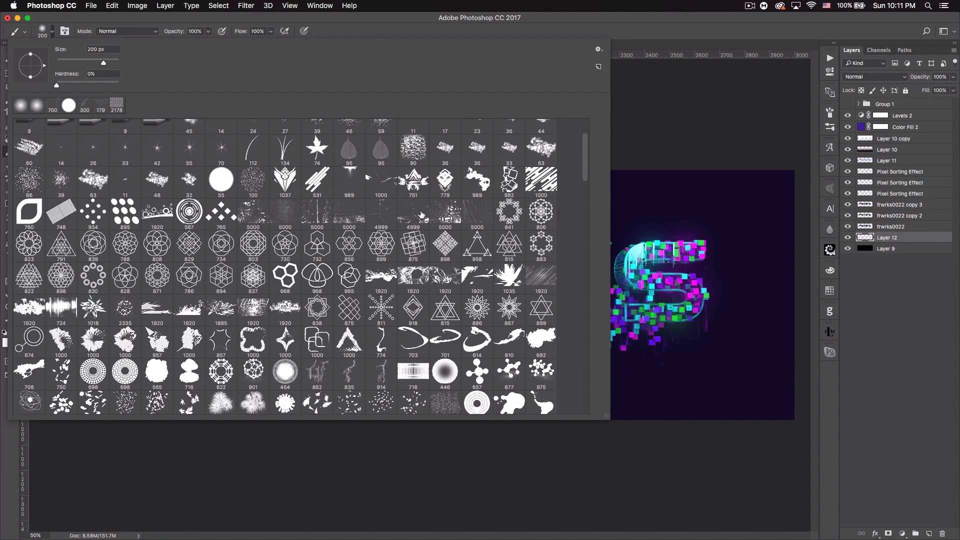
{"action": "scroll", "scroll_direction": "down", "scroll_amount": 3}
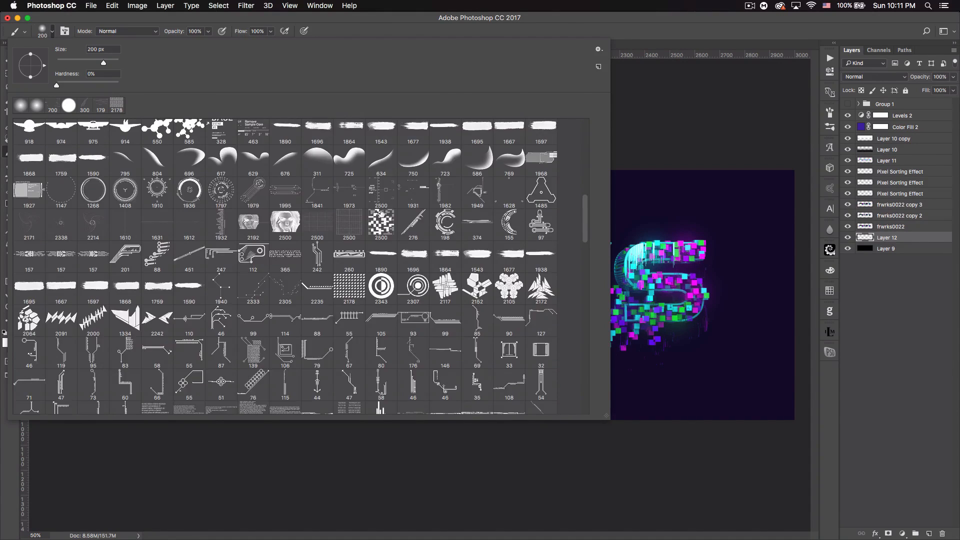
{"action": "scroll", "scroll_direction": "down", "scroll_amount": 3}
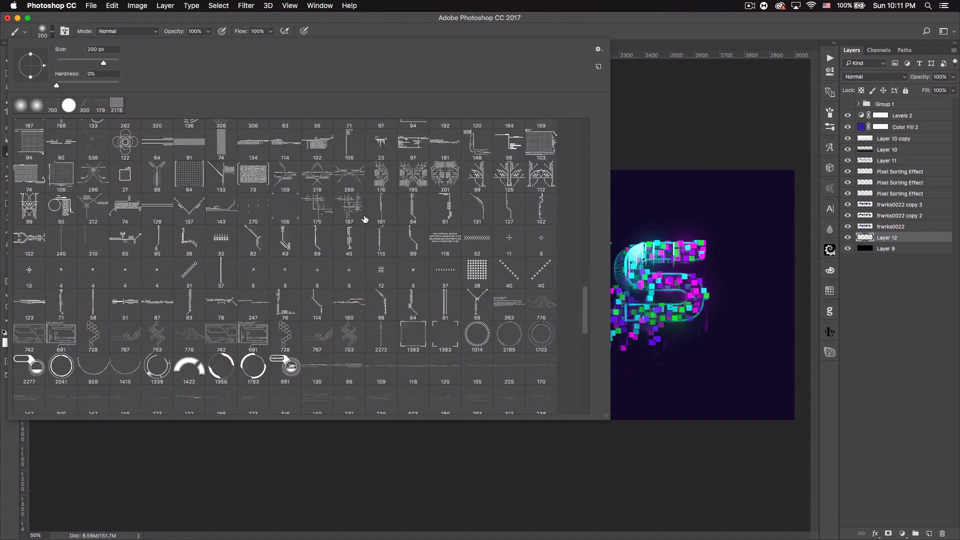
{"action": "scroll", "scroll_direction": "down", "scroll_amount": 3}
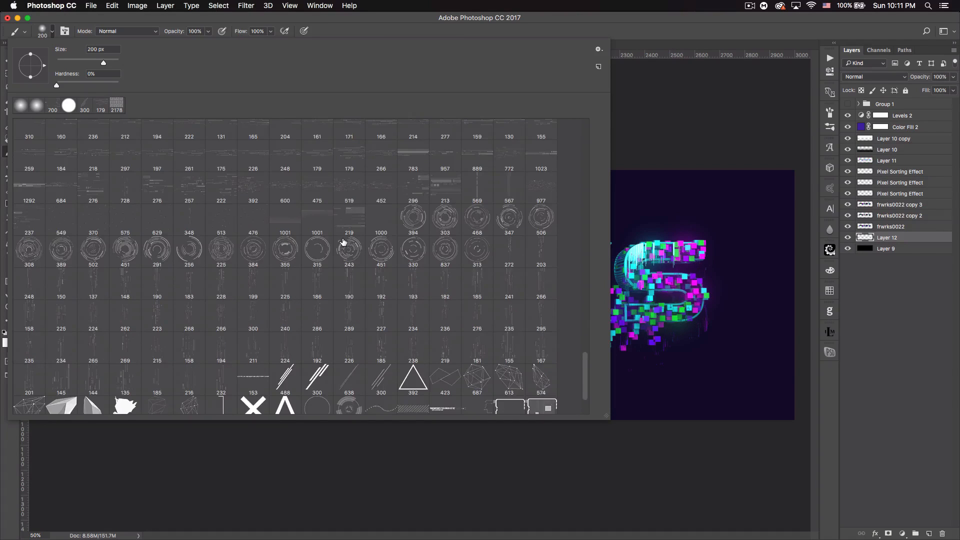
{"action": "scroll", "scroll_direction": "down", "scroll_amount": 3}
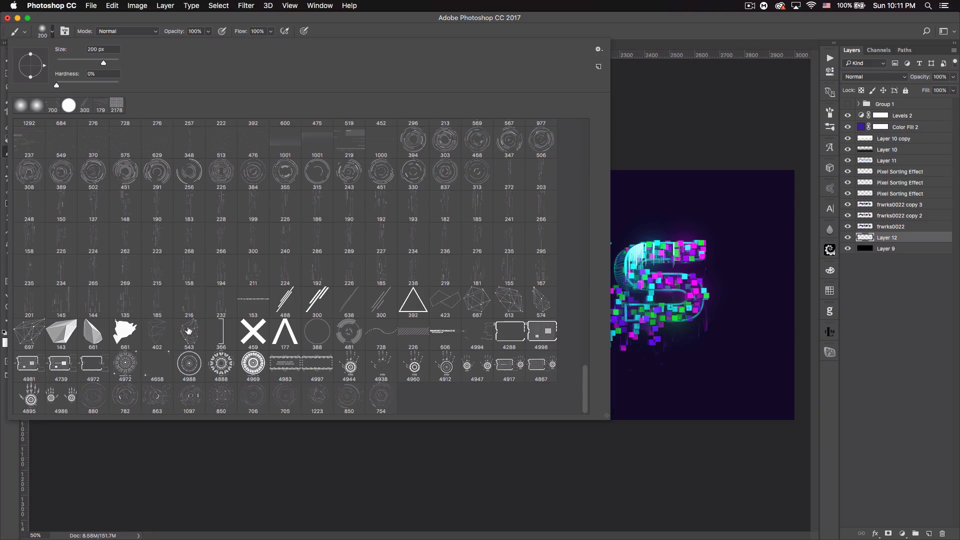
{"action": "mouse_move", "coordinate": [543, 297]}
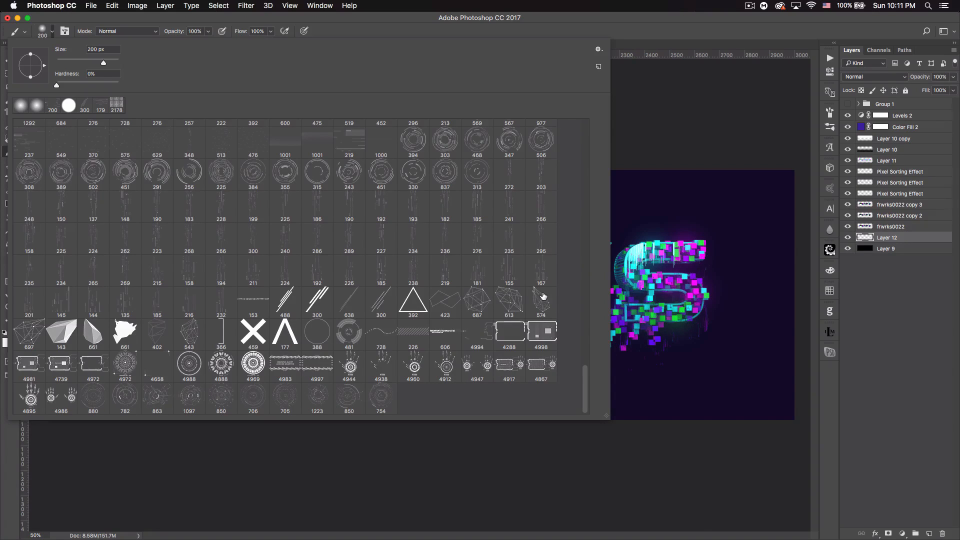
{"action": "mouse_move", "coordinate": [488, 312]}
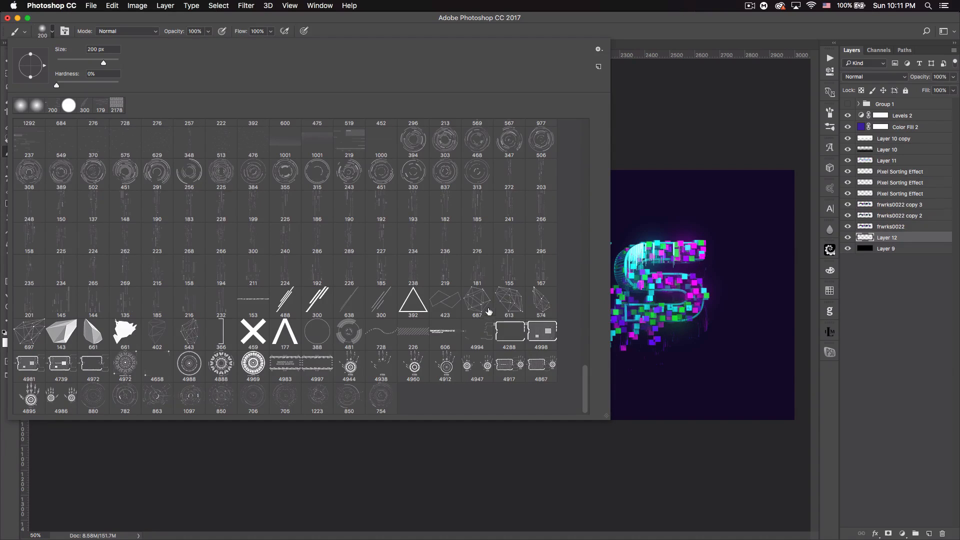
{"action": "mouse_move", "coordinate": [28, 339]}
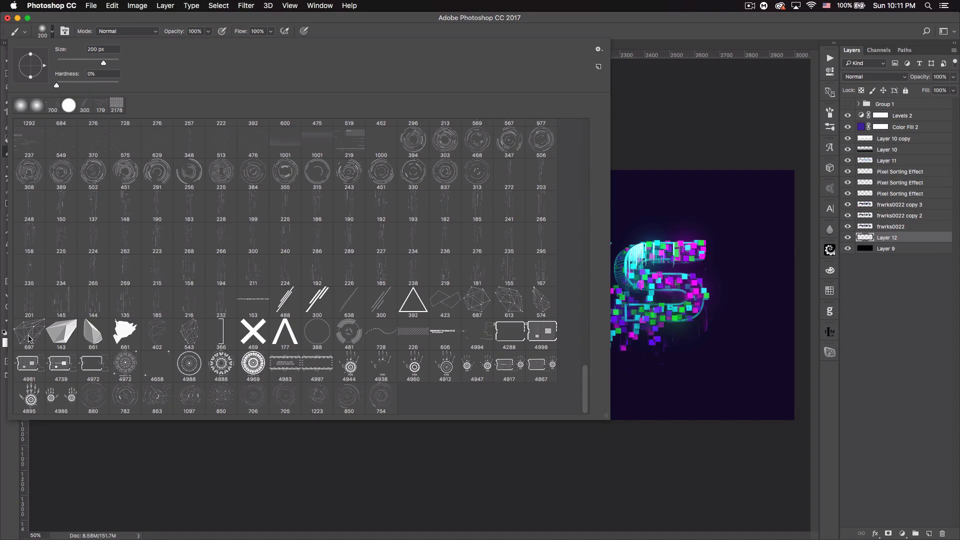
{"action": "left_click", "coordinate": [28, 332]}
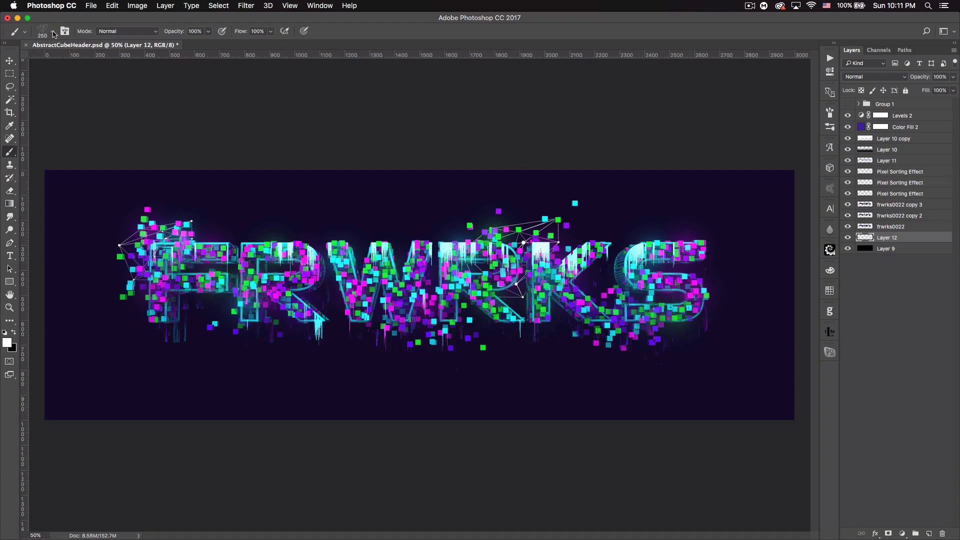
- Stamp more plexus lines around the letters and turn Group 1's visibility back on
{"action": "left_click", "coordinate": [52, 31]}
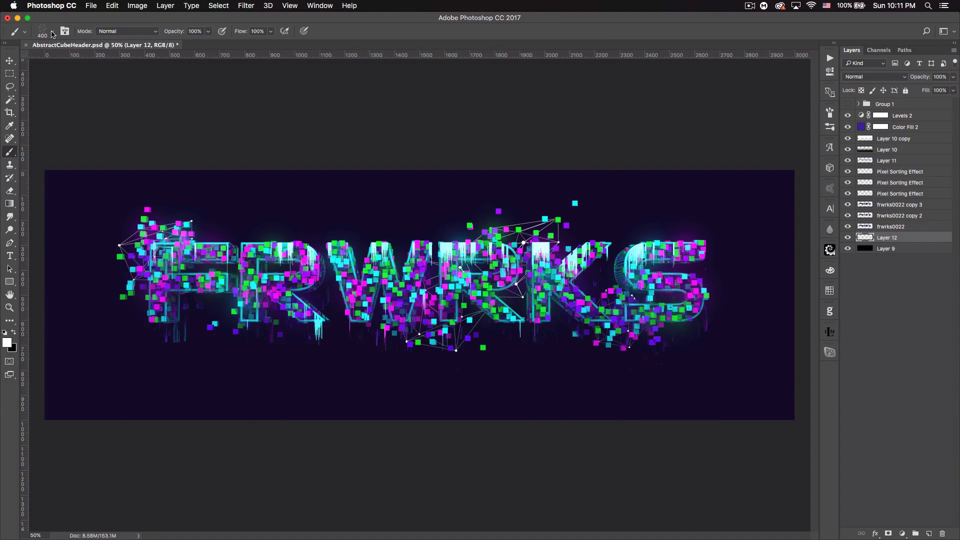
{"action": "left_click", "coordinate": [52, 31]}
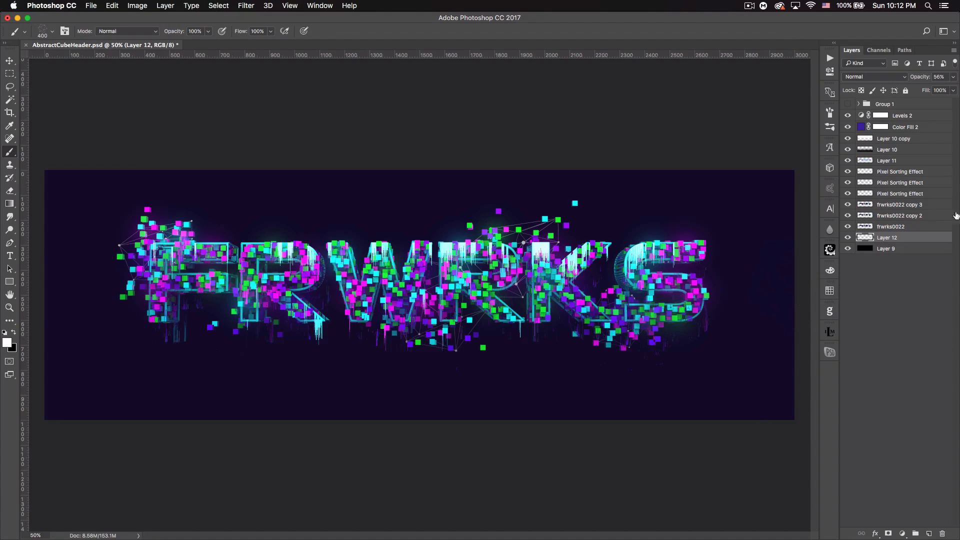
{"action": "left_click", "coordinate": [848, 103]}
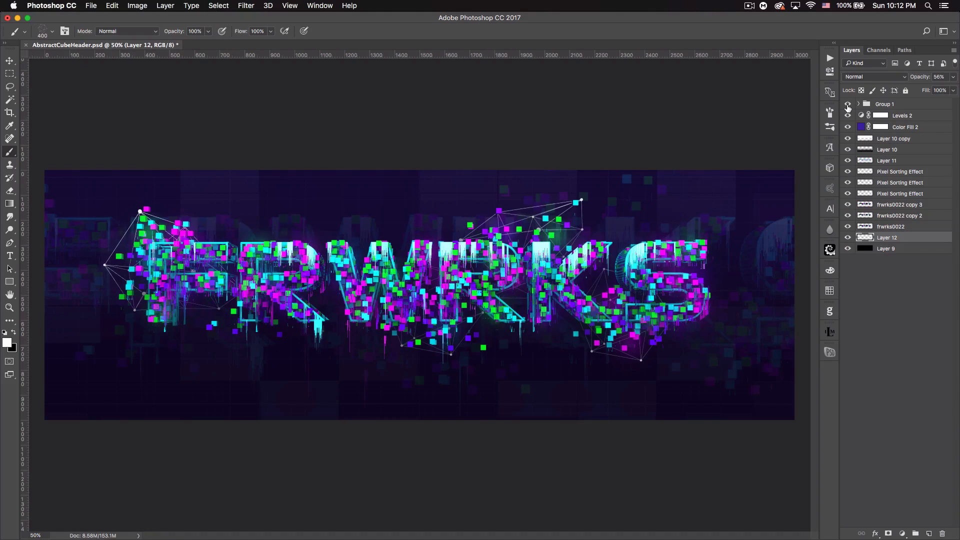